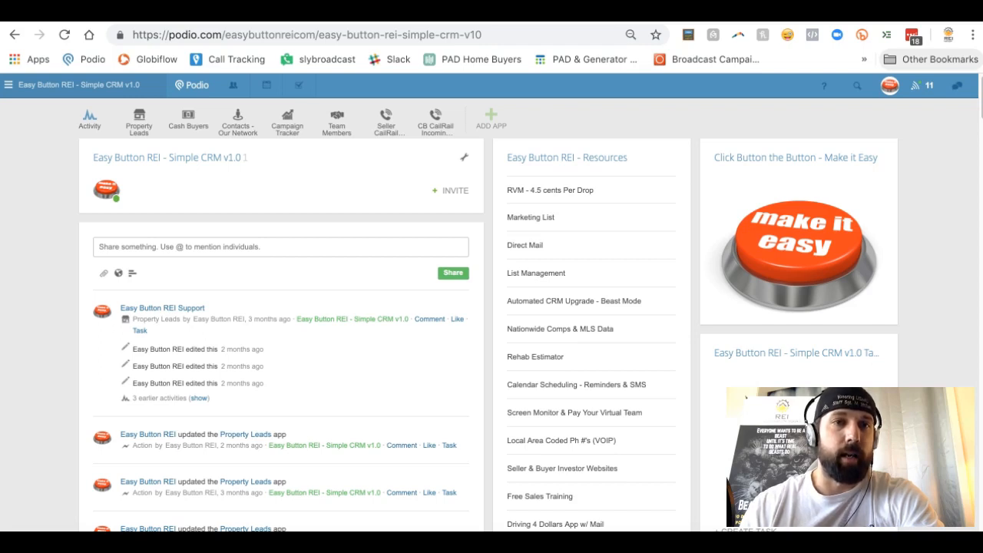
{"action": "mouse_move", "coordinate": [58, 318]}
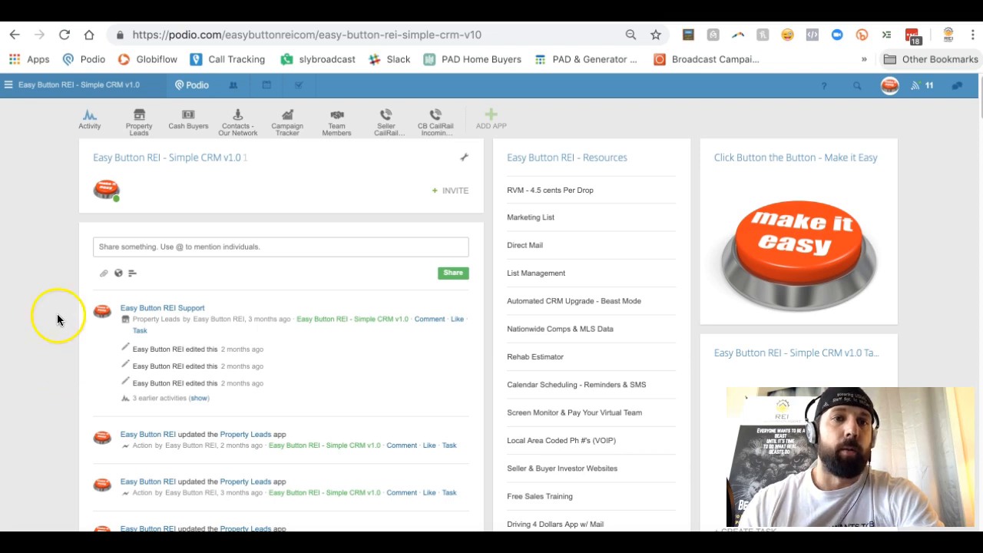
{"action": "mouse_move", "coordinate": [69, 203]}
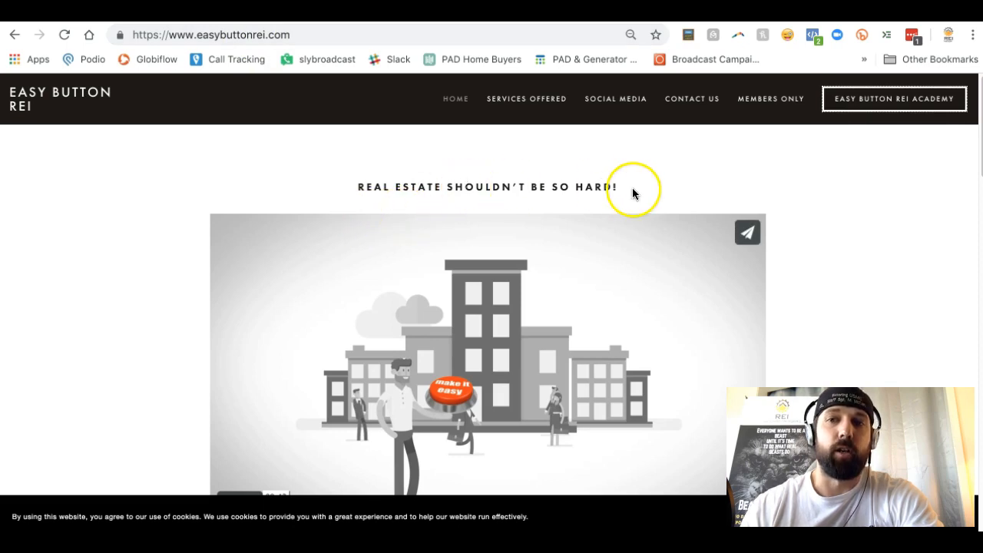
{"action": "mouse_move", "coordinate": [595, 120]}
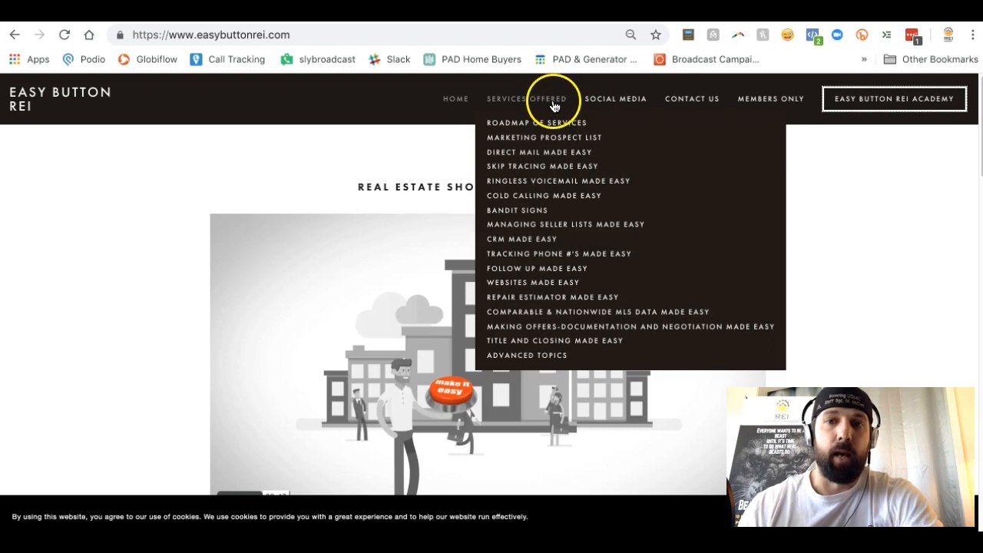
Open the CRM Made Easy services page and scroll to the free and Beast Mode CRM description.
{"action": "left_click", "coordinate": [522, 240]}
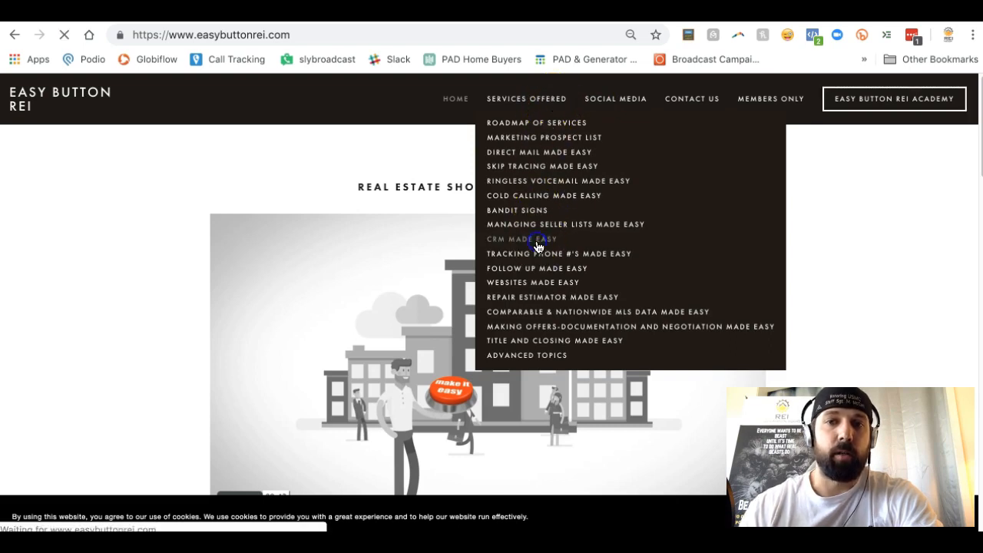
{"action": "left_click", "coordinate": [523, 240]}
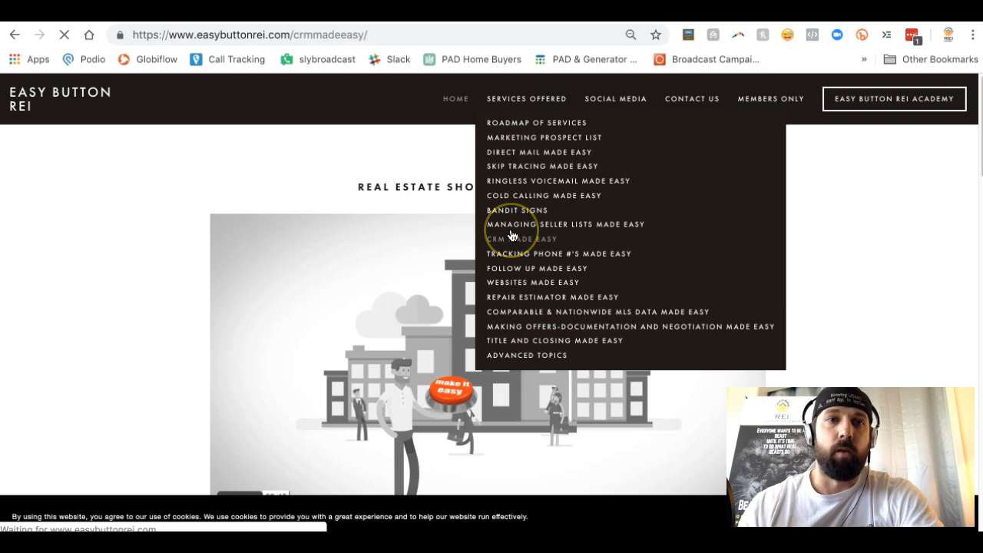
{"action": "left_click", "coordinate": [519, 240]}
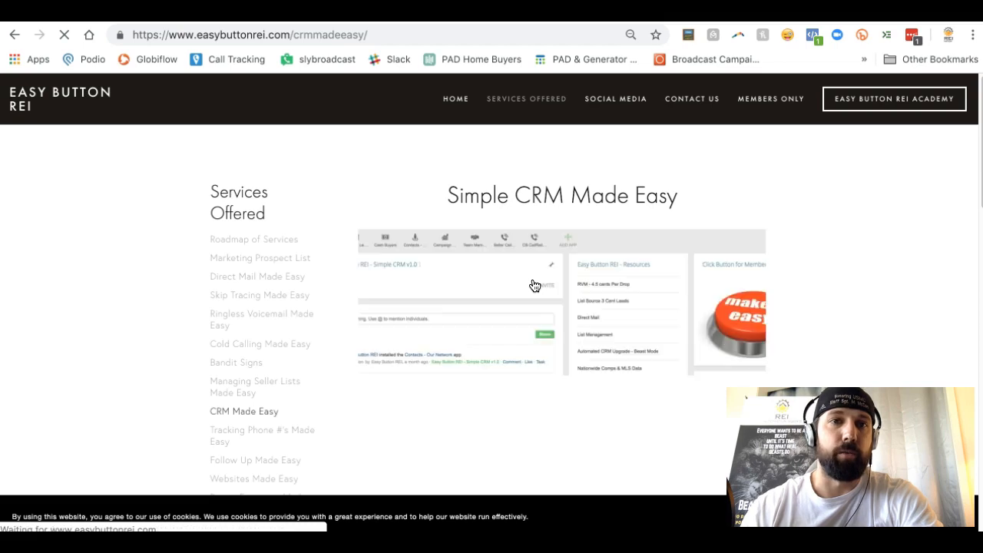
{"action": "scroll", "scroll_direction": "down", "scroll_amount": 3}
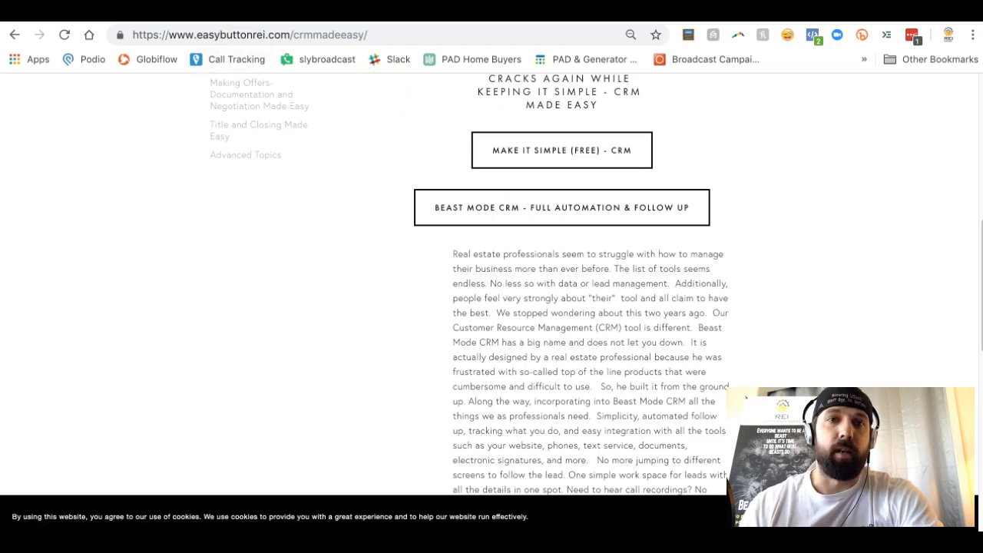
Open the Free Tools course and scroll the Class Curriculum to the Make it Simple CRM lessons.
{"action": "left_click", "coordinate": [562, 150]}
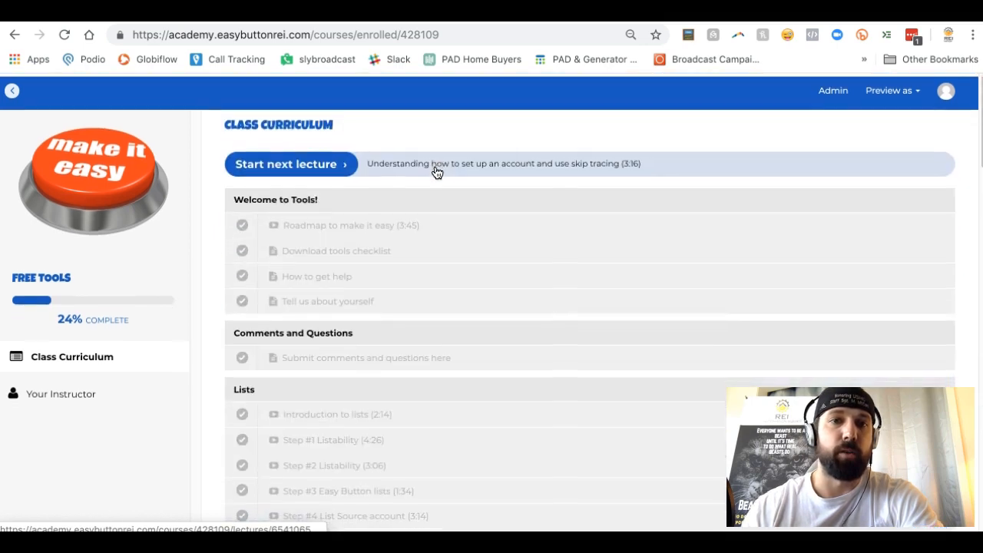
{"action": "scroll", "scroll_direction": "down", "scroll_amount": 3}
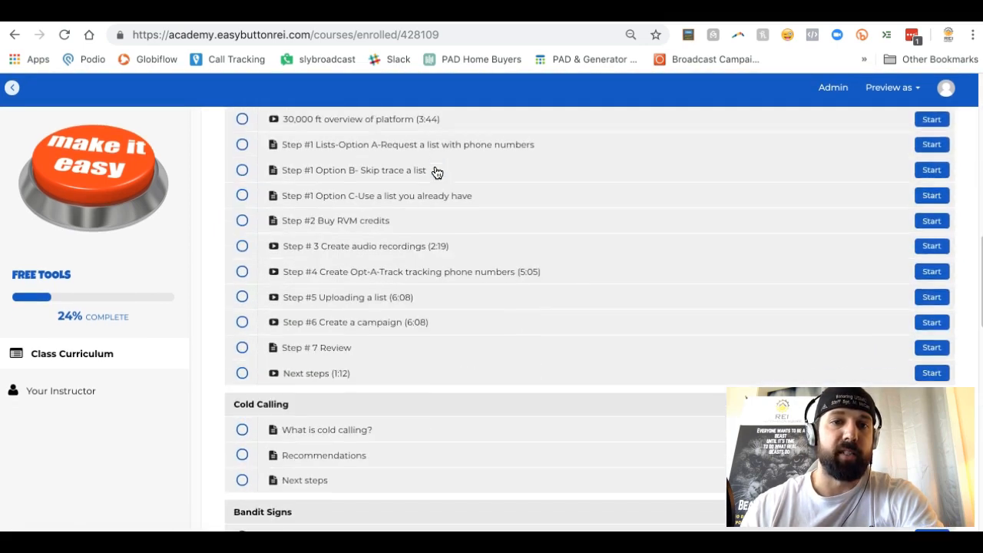
{"action": "scroll", "scroll_direction": "down", "scroll_amount": 3}
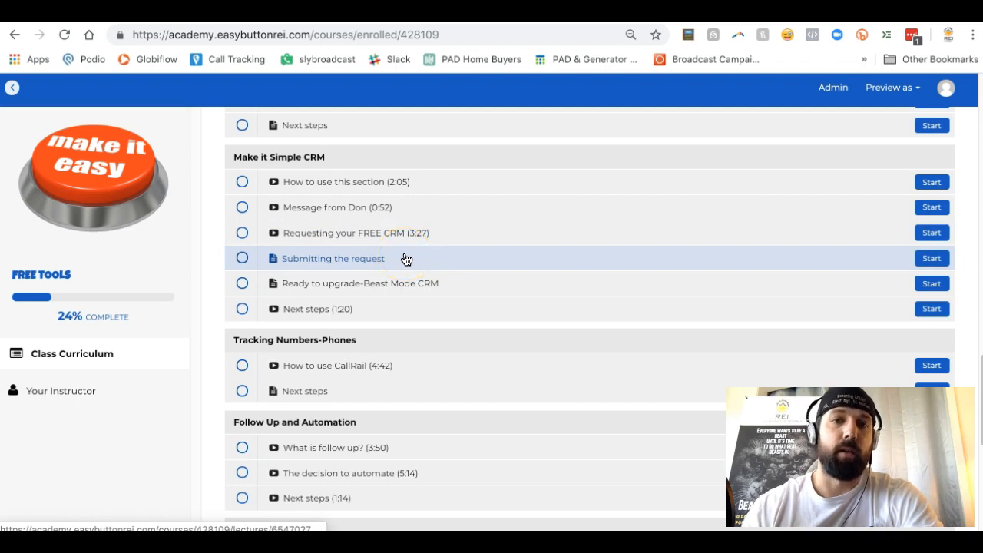
{"action": "mouse_move", "coordinate": [415, 266]}
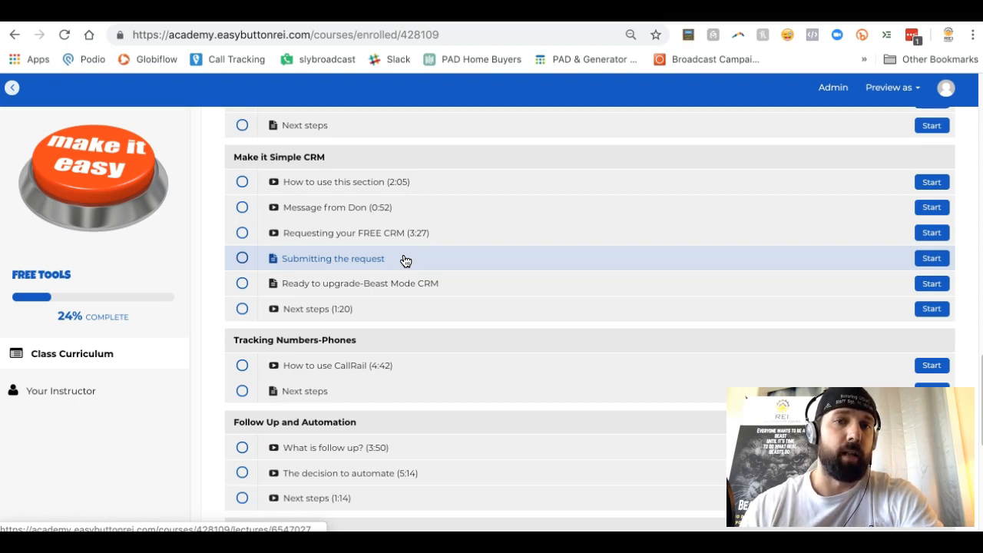
{"action": "mouse_move", "coordinate": [410, 255]}
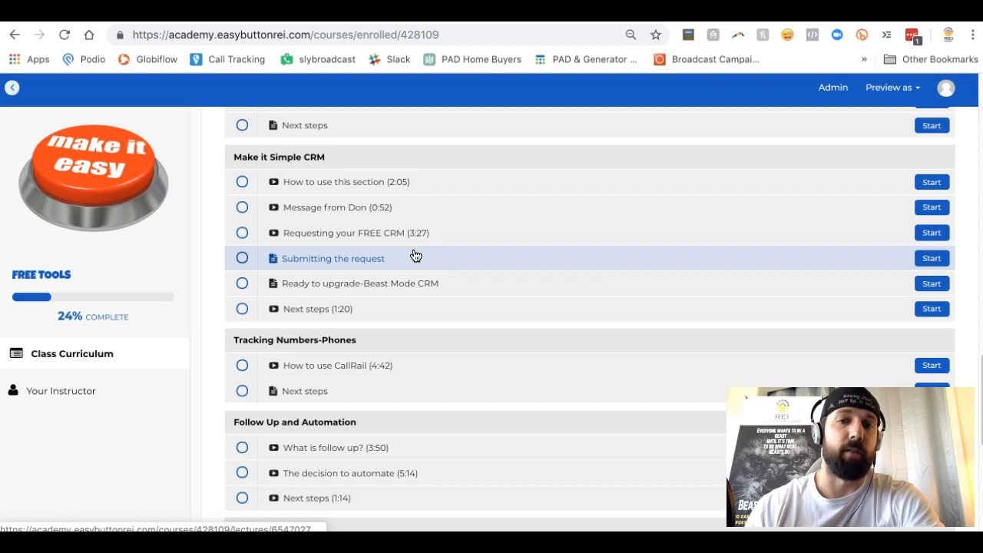
{"action": "mouse_move", "coordinate": [414, 282]}
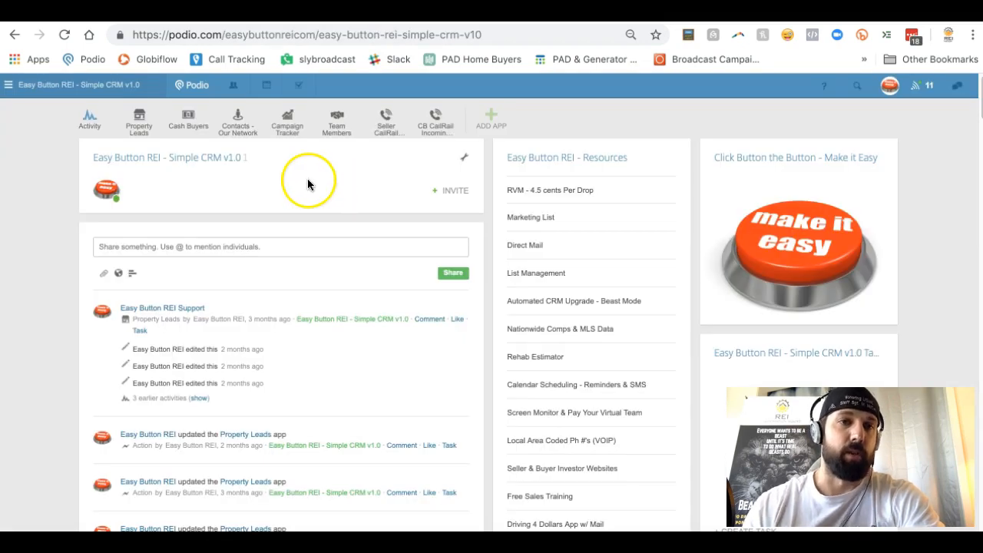
{"action": "mouse_move", "coordinate": [269, 181]}
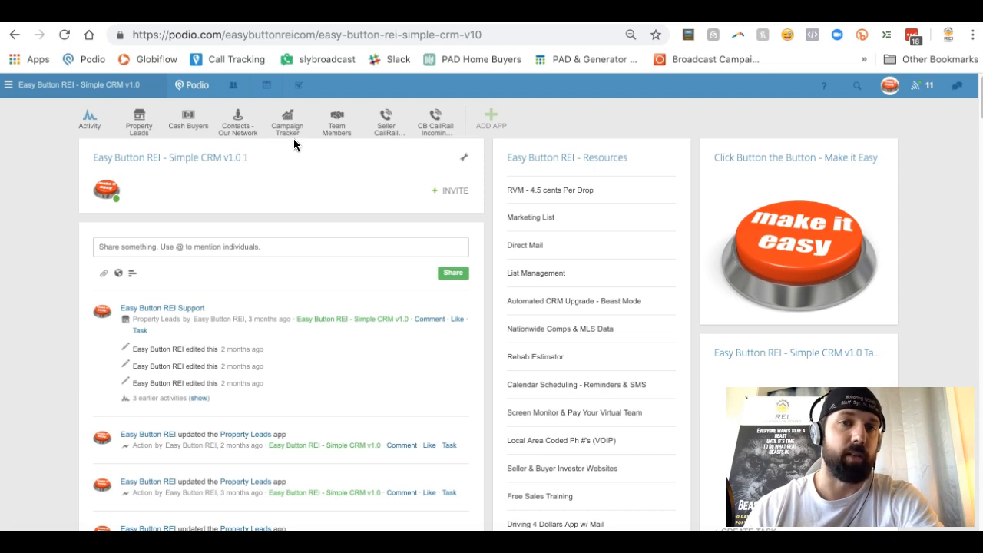
{"action": "mouse_move", "coordinate": [287, 120]}
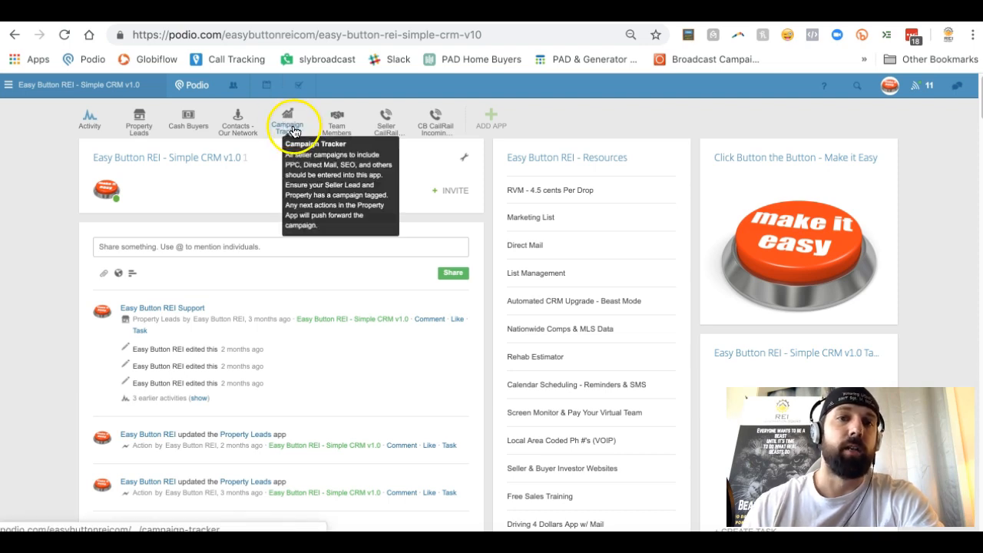
{"action": "mouse_move", "coordinate": [274, 169]}
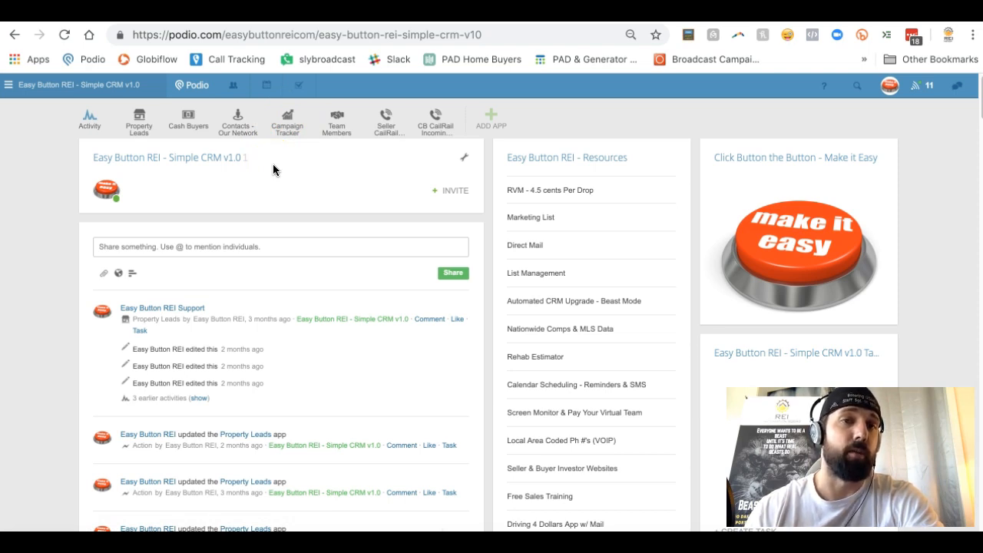
{"action": "mouse_move", "coordinate": [138, 120]}
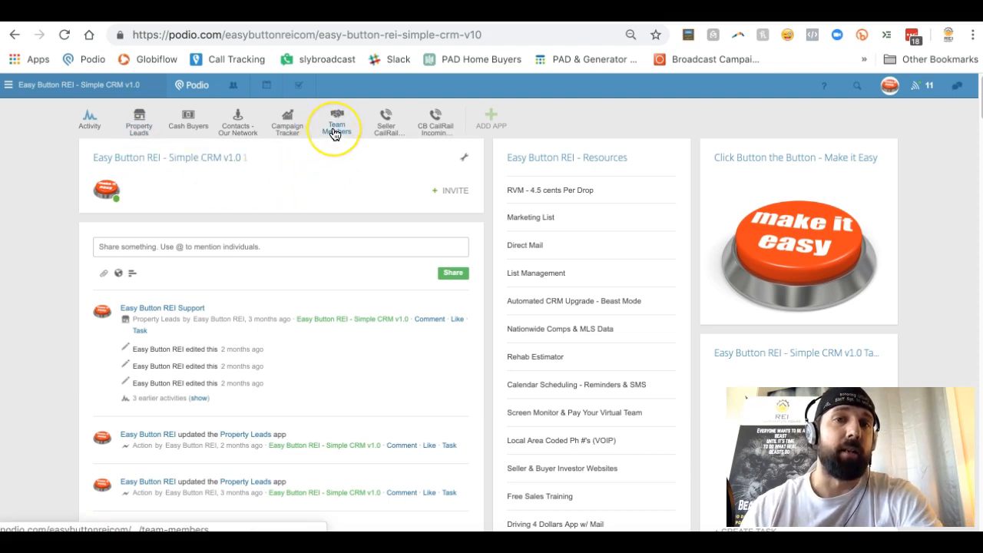
{"action": "mouse_move", "coordinate": [337, 120]}
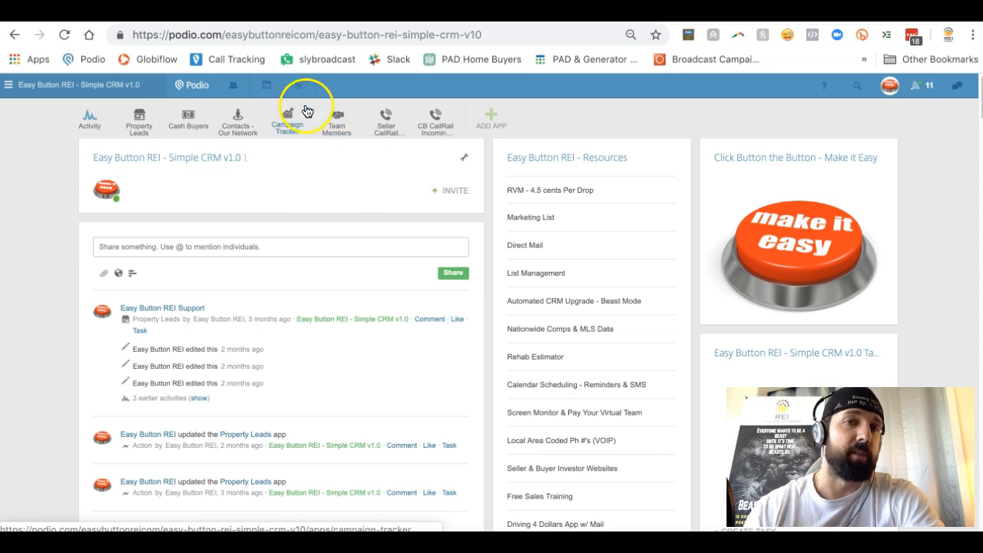
{"action": "mouse_move", "coordinate": [337, 120]}
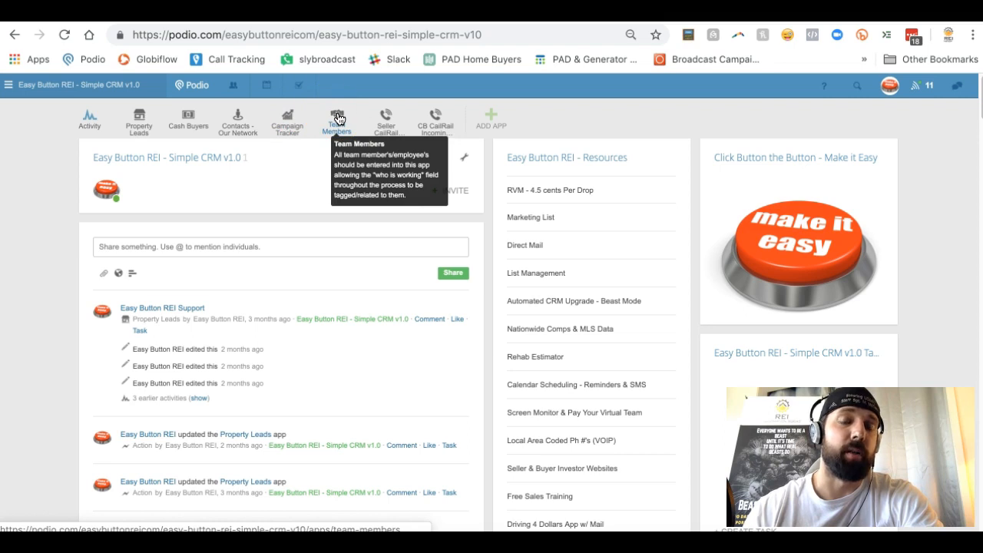
{"action": "mouse_move", "coordinate": [138, 122]}
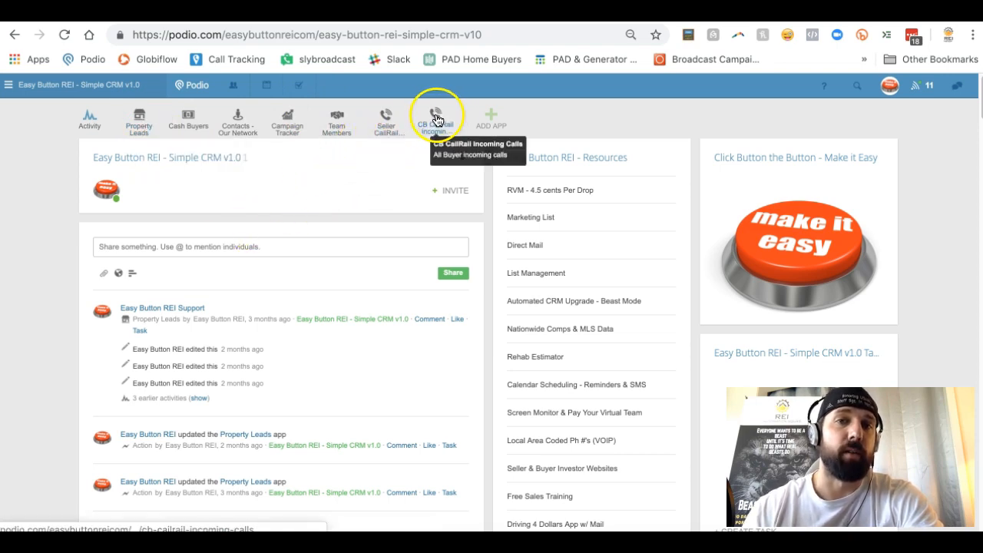
{"action": "mouse_move", "coordinate": [387, 120]}
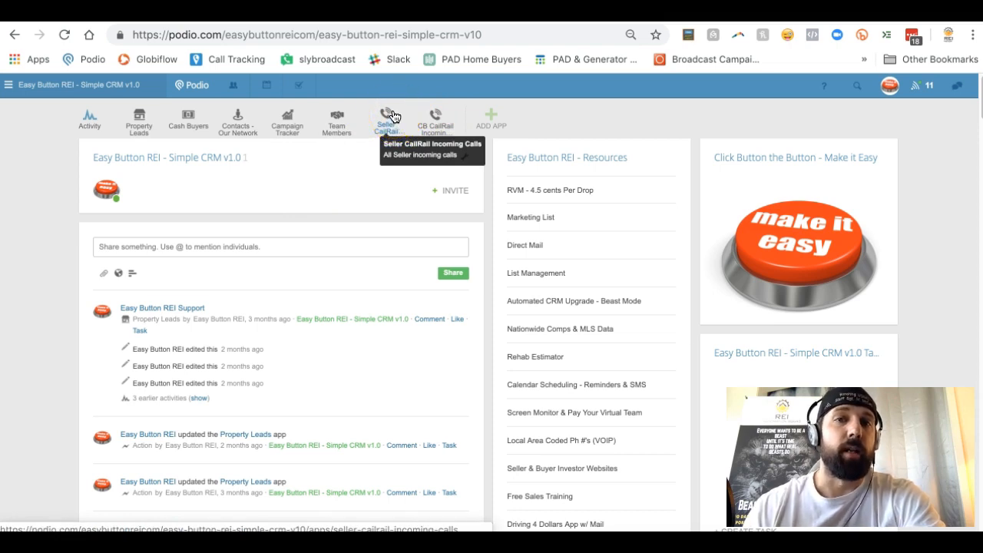
Open the Seller CallRail Incoming Calls app's settings options, then move to the CallRail account page.
{"action": "left_click", "coordinate": [387, 115]}
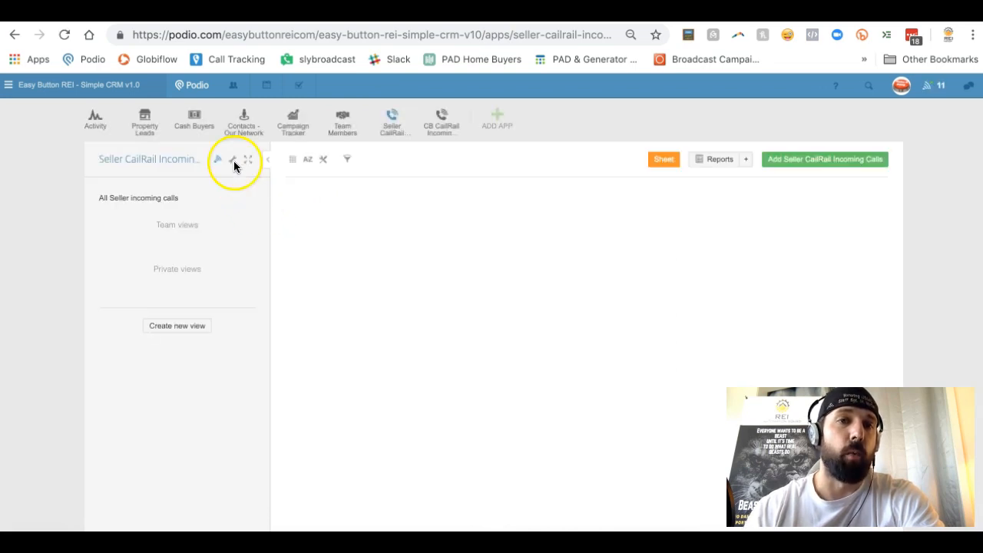
{"action": "left_click", "coordinate": [234, 158]}
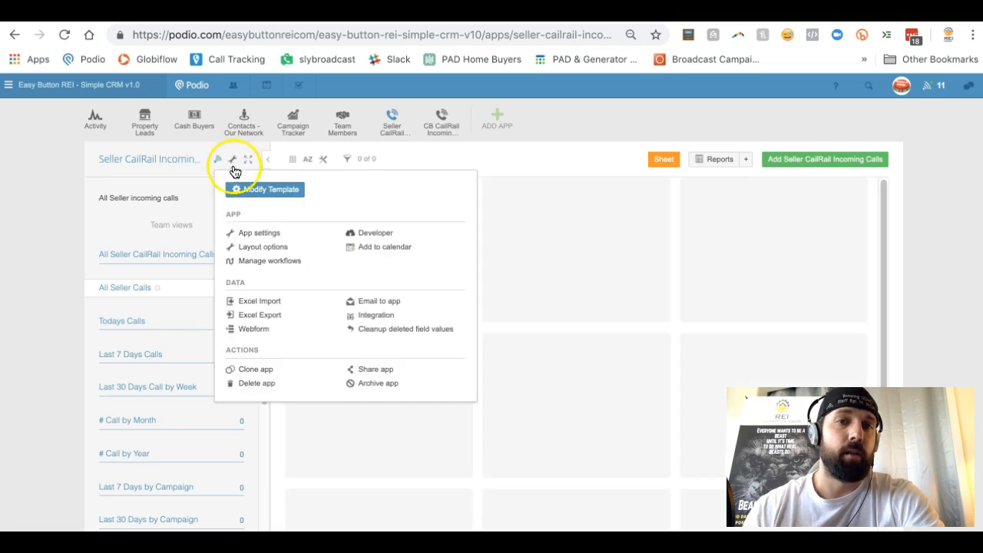
{"action": "left_click", "coordinate": [378, 300]}
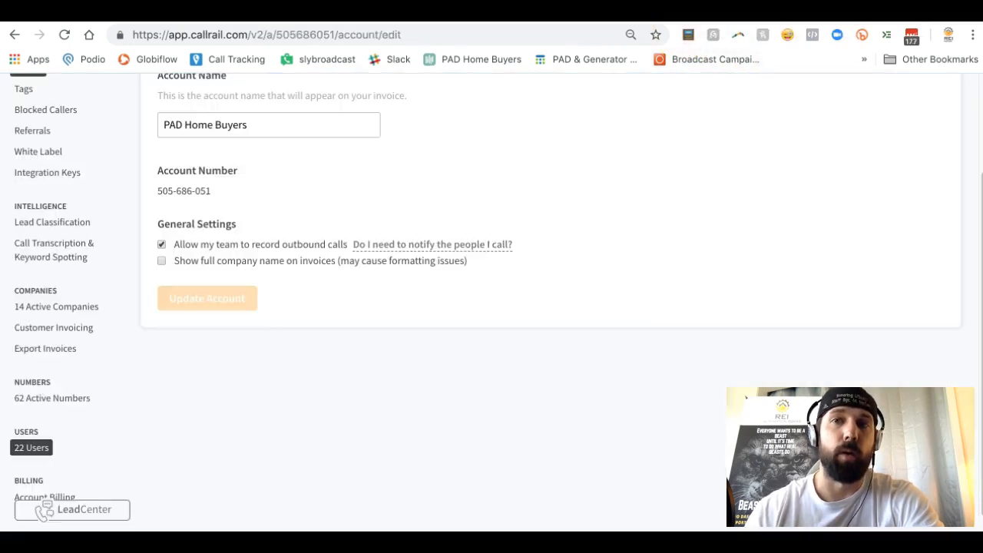
View the CallRail account users list with emails, roles and companies, then return to Podio.
{"action": "scroll", "scroll_direction": "up", "scroll_amount": 3}
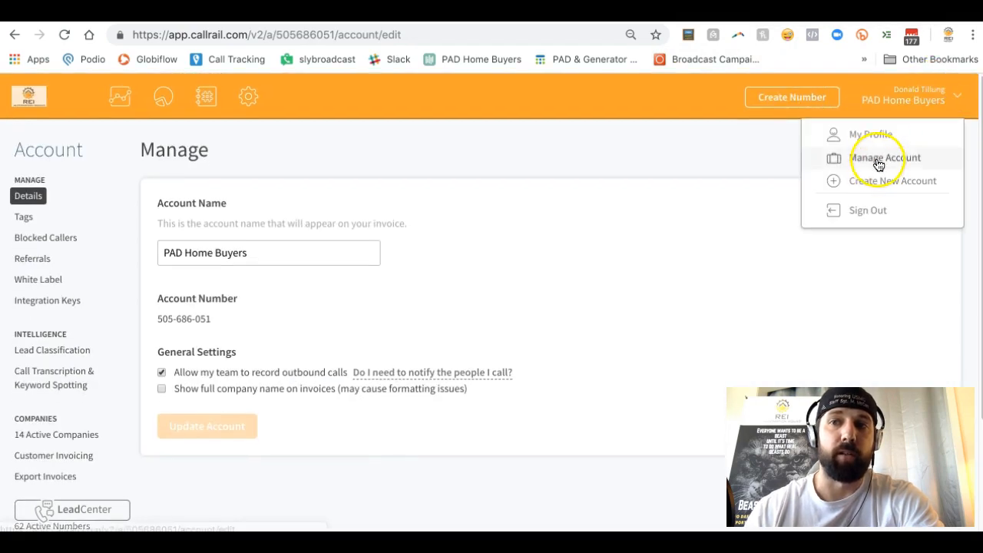
{"action": "left_click", "coordinate": [885, 157]}
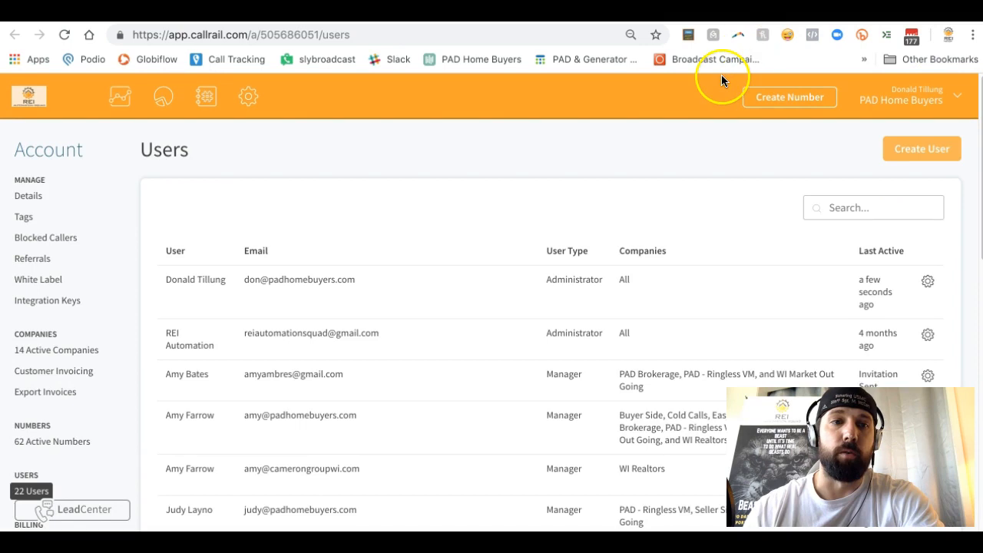
{"action": "scroll", "scroll_direction": "down", "scroll_amount": 3}
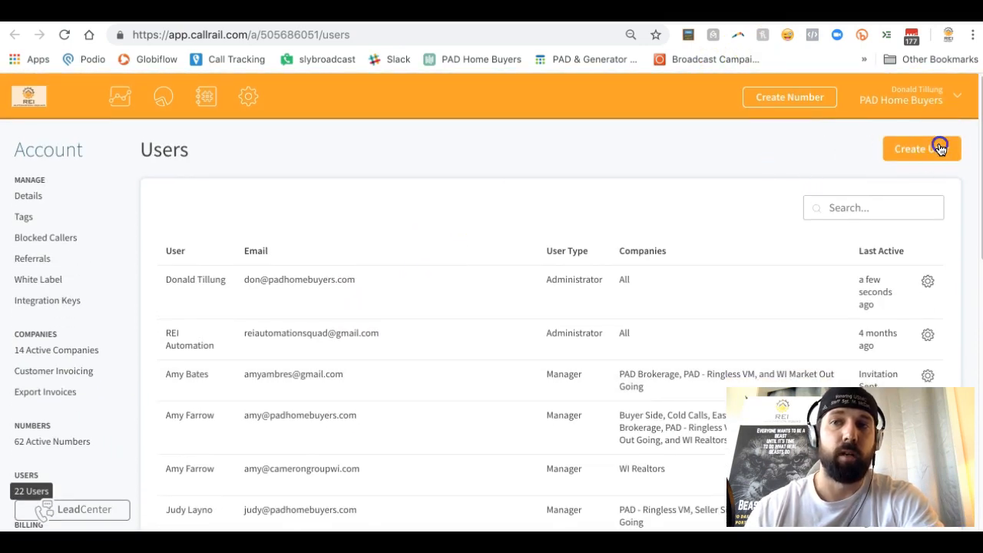
{"action": "left_click", "coordinate": [922, 148]}
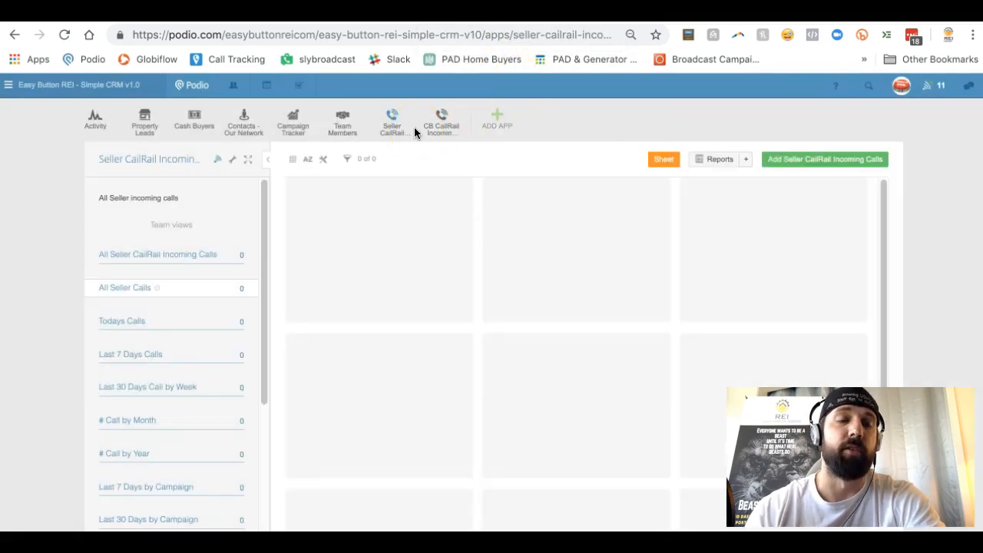
{"action": "mouse_move", "coordinate": [144, 120]}
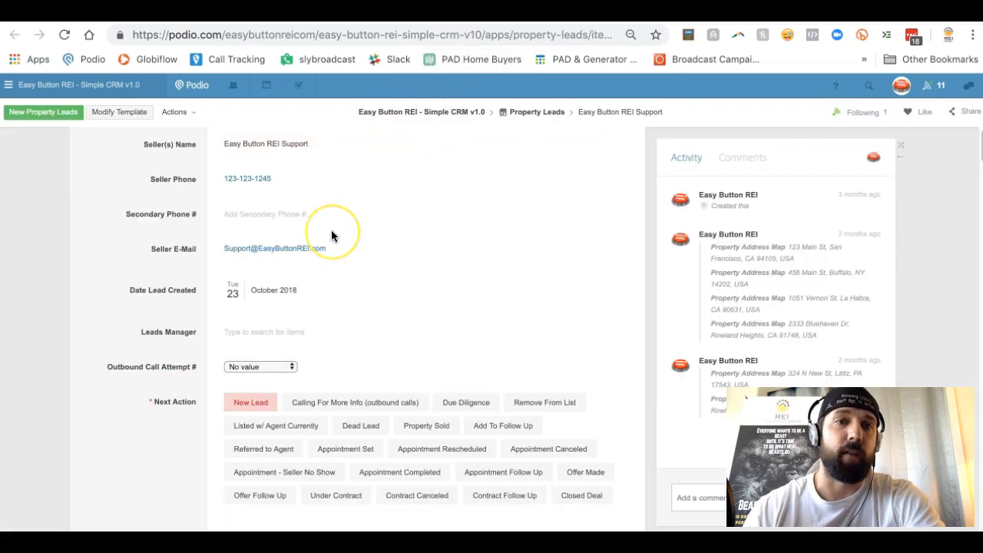
{"action": "mouse_move", "coordinate": [331, 237]}
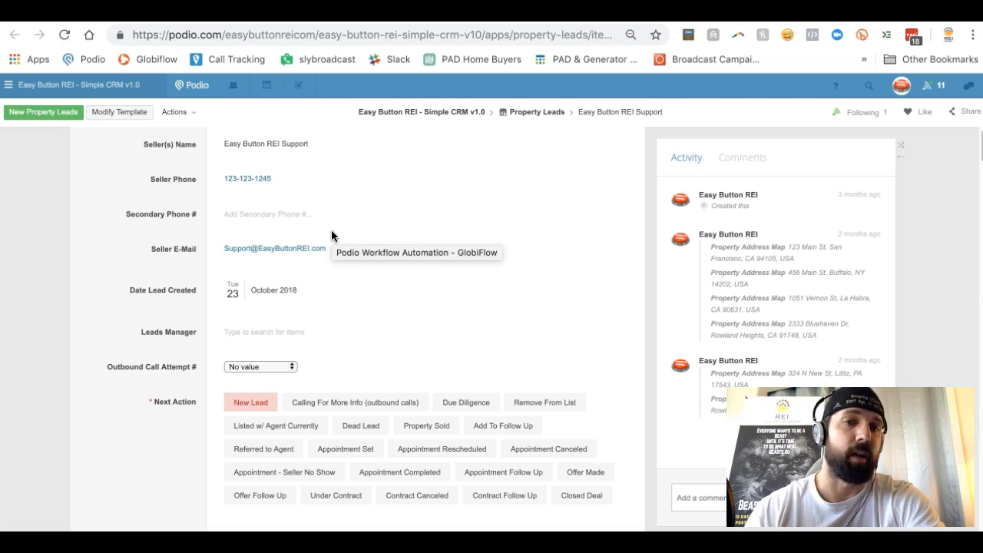
{"action": "mouse_move", "coordinate": [666, 253]}
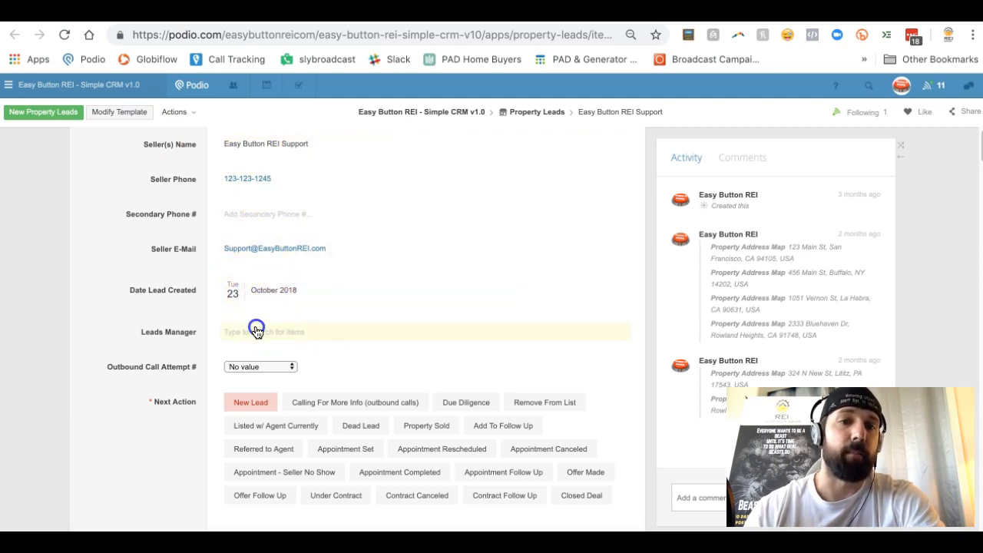
{"action": "left_click", "coordinate": [261, 332]}
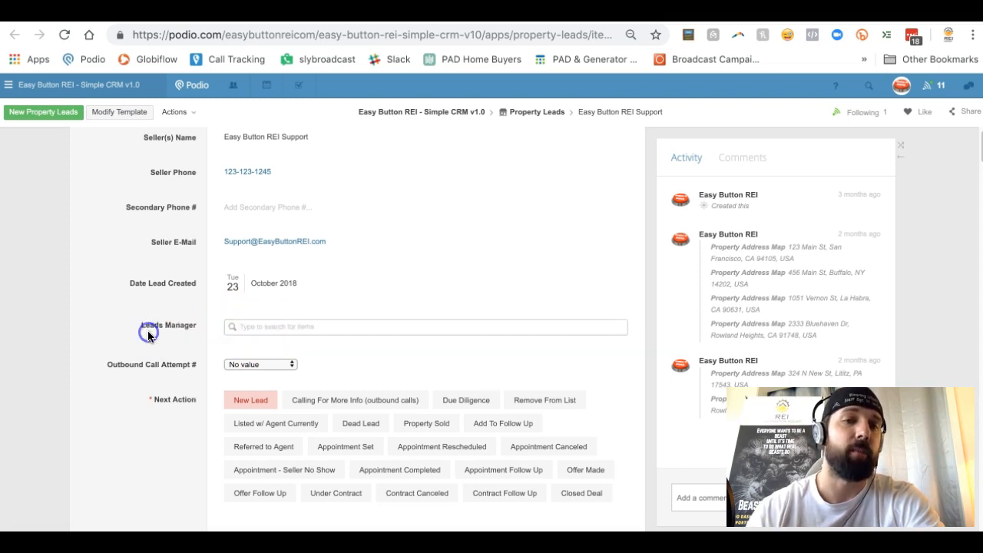
{"action": "scroll", "scroll_direction": "down", "scroll_amount": 3}
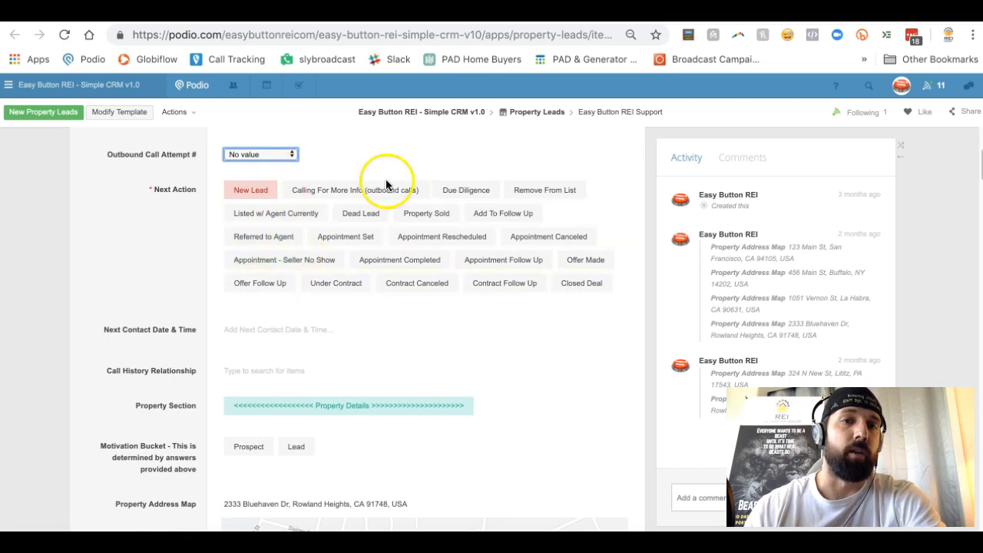
{"action": "mouse_move", "coordinate": [535, 301]}
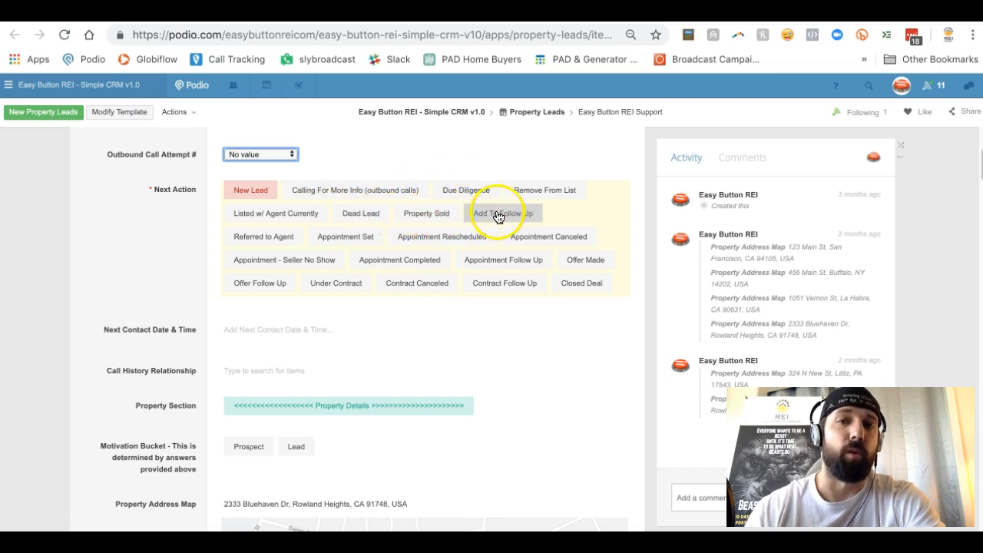
{"action": "mouse_move", "coordinate": [260, 252]}
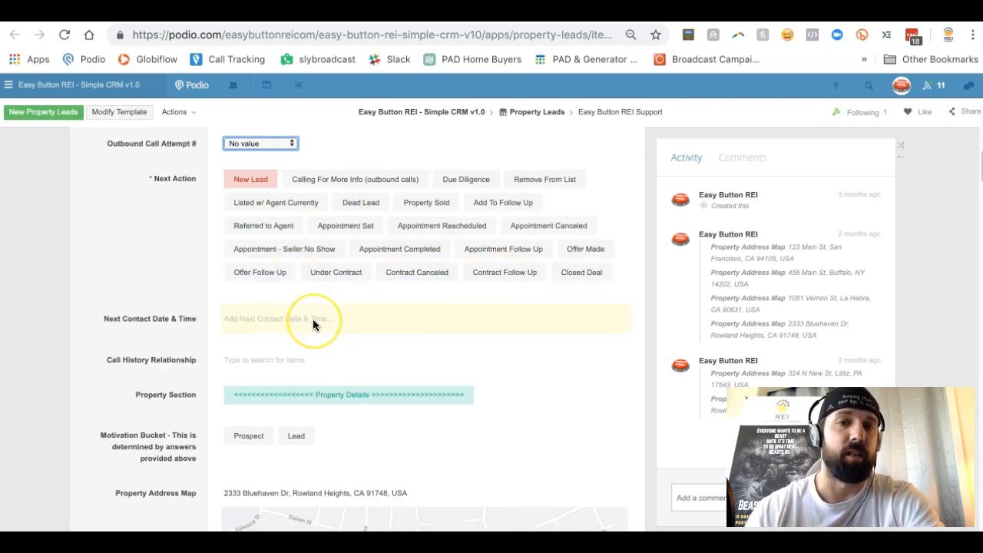
{"action": "scroll", "scroll_direction": "down", "scroll_amount": 3}
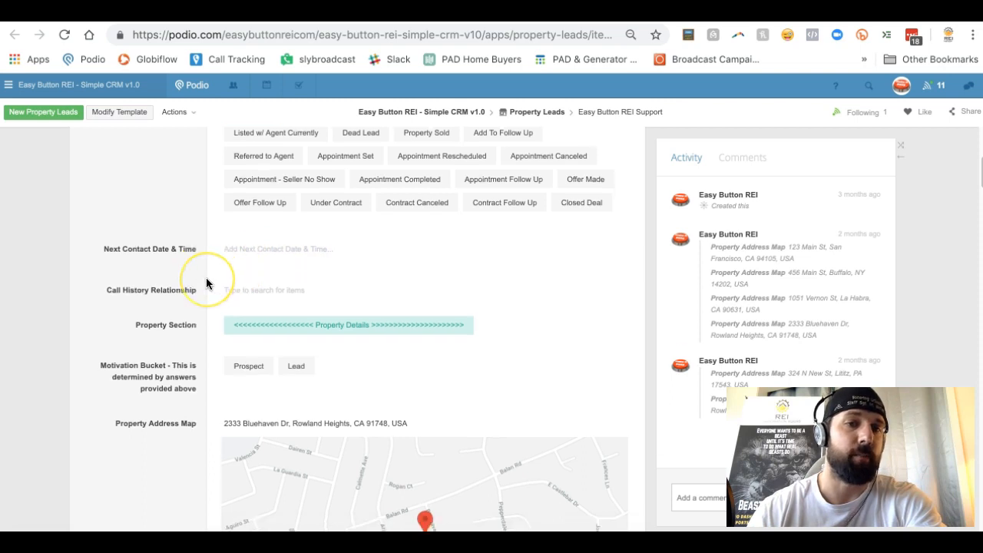
{"action": "scroll", "scroll_direction": "down", "scroll_amount": 3}
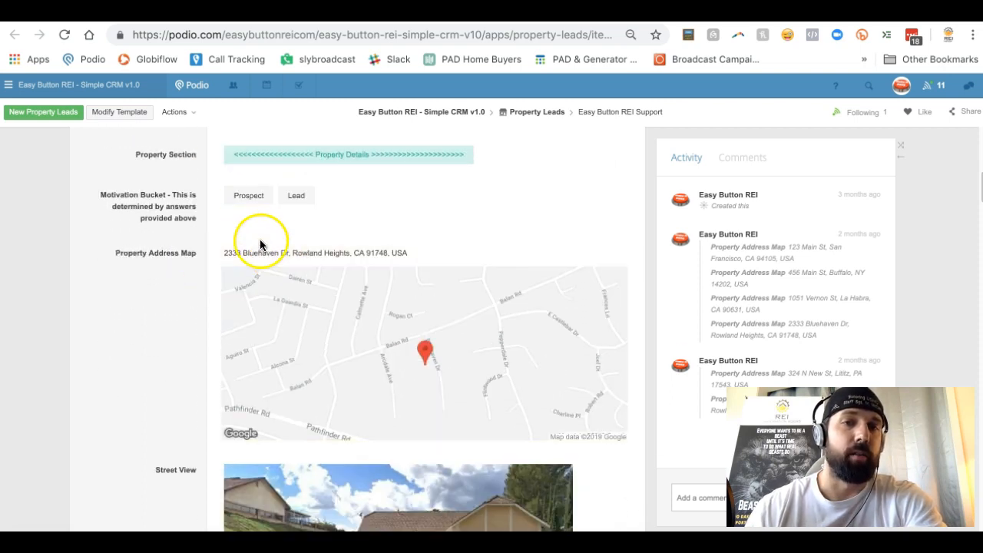
{"action": "scroll", "scroll_direction": "down", "scroll_amount": 3}
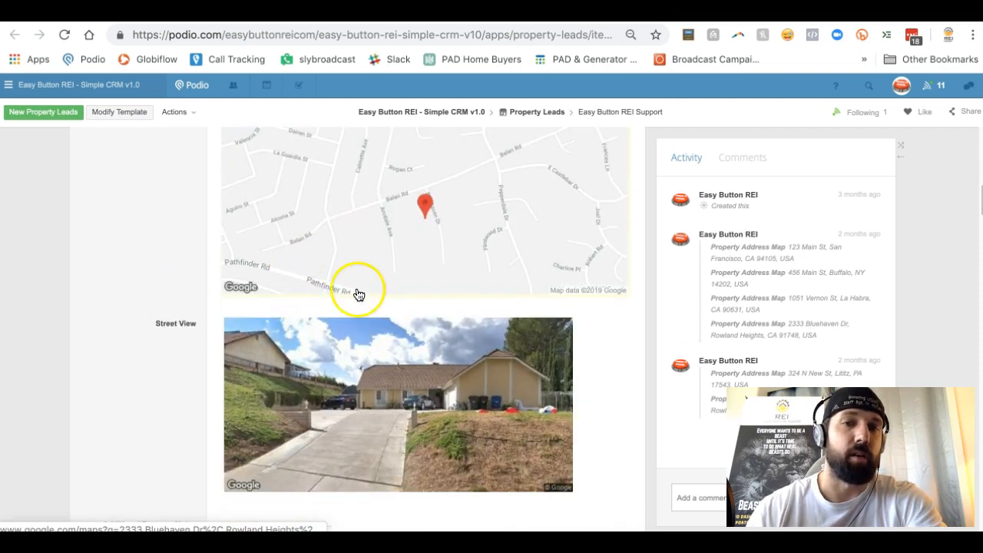
{"action": "scroll", "scroll_direction": "down", "scroll_amount": 3}
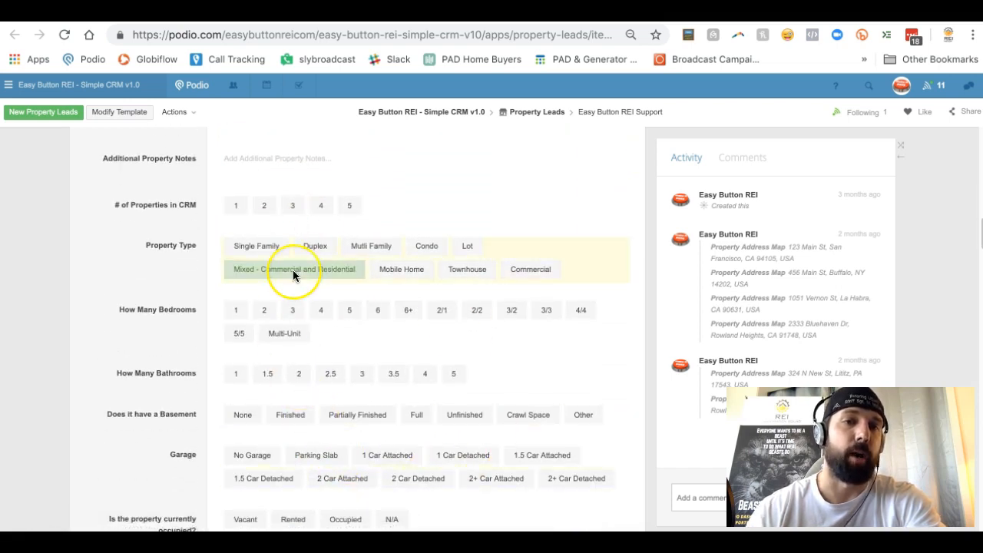
{"action": "scroll", "scroll_direction": "down", "scroll_amount": 3}
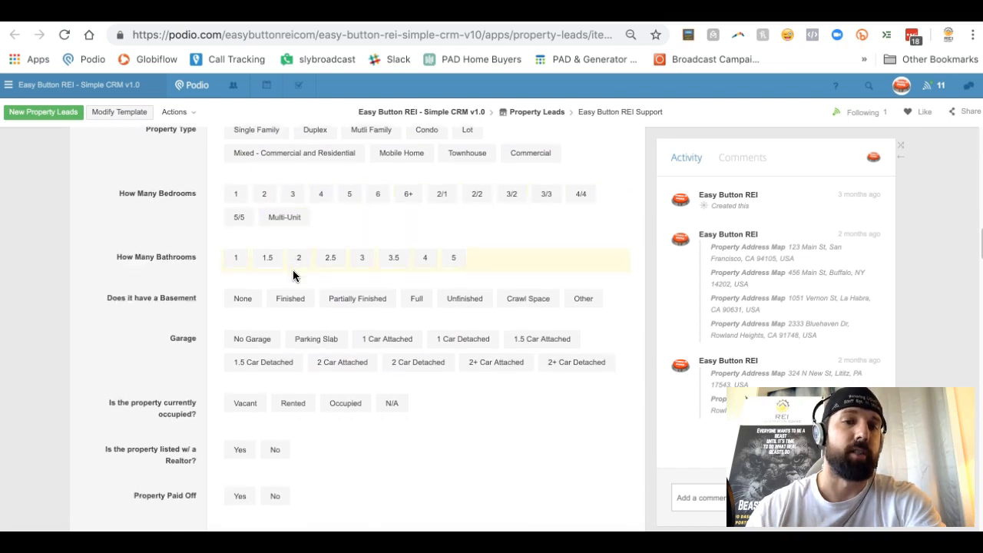
{"action": "scroll", "scroll_direction": "down", "scroll_amount": 3}
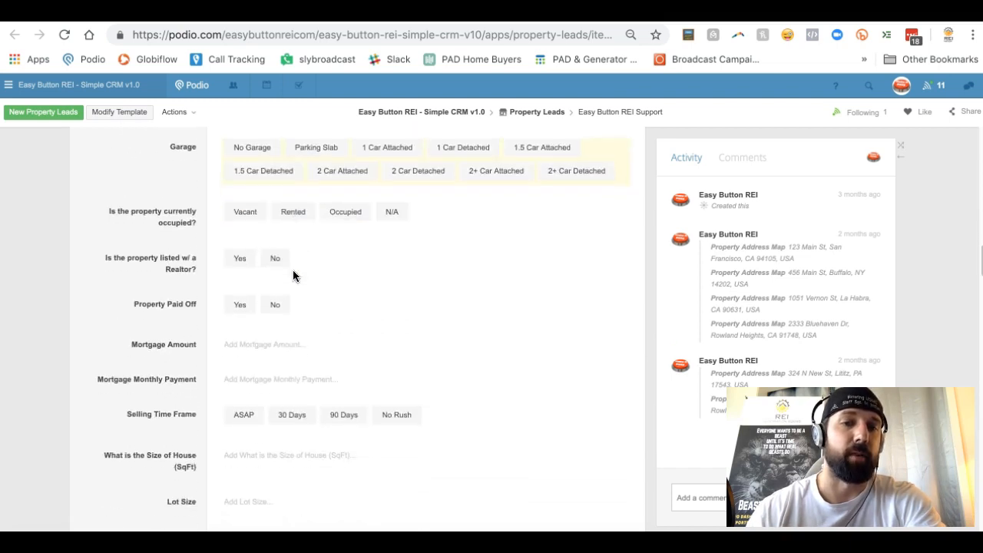
{"action": "scroll", "scroll_direction": "down", "scroll_amount": 3}
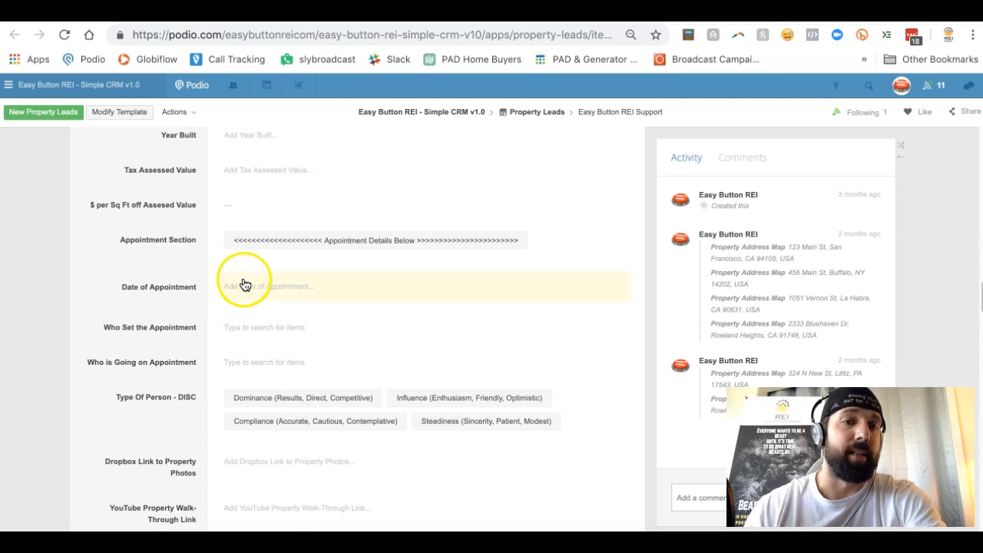
{"action": "scroll", "scroll_direction": "down", "scroll_amount": 3}
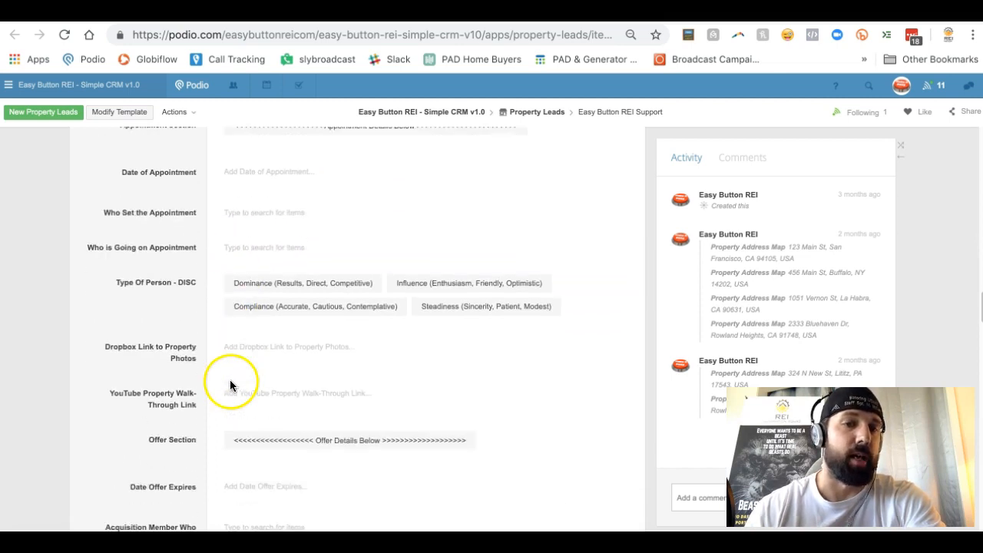
{"action": "left_click", "coordinate": [314, 305]}
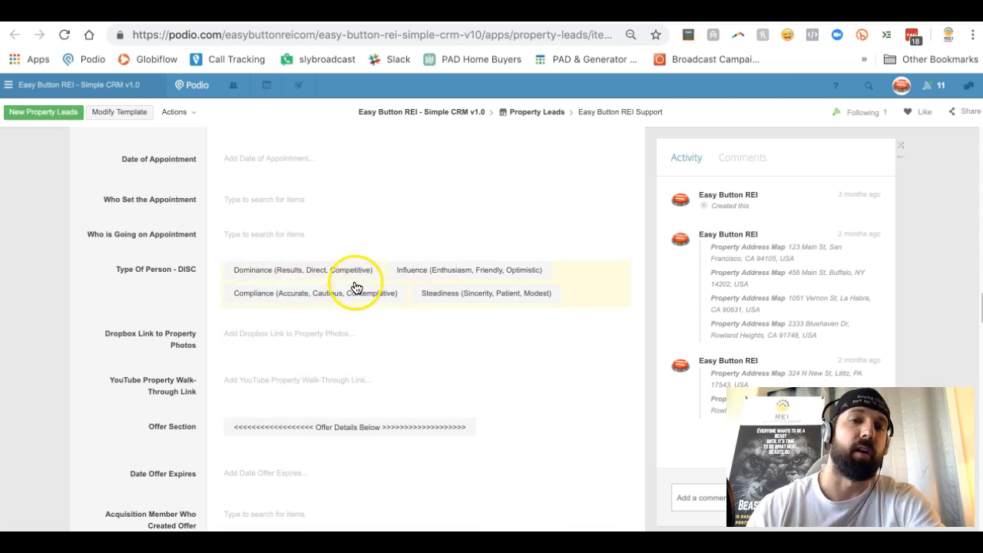
{"action": "left_click", "coordinate": [301, 270]}
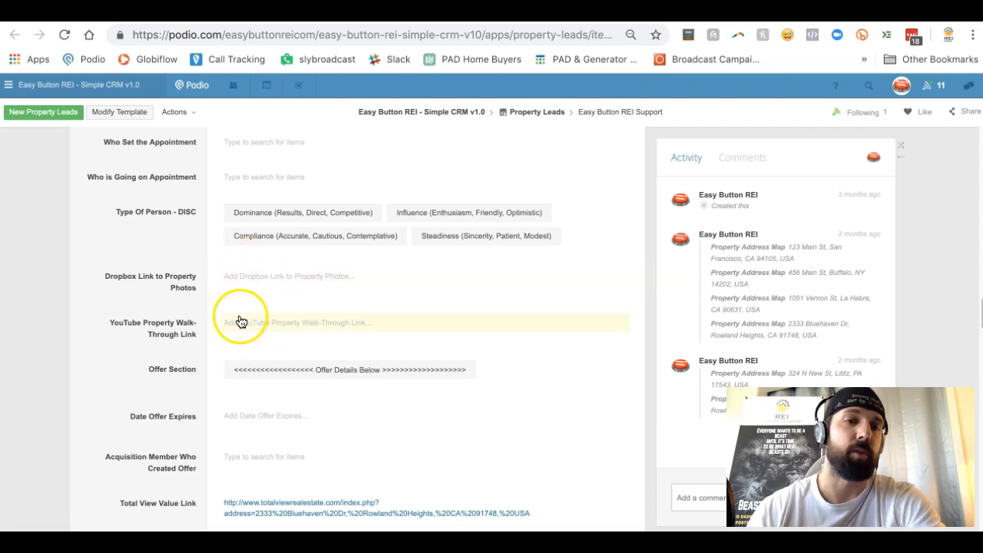
{"action": "scroll", "scroll_direction": "down", "scroll_amount": 3}
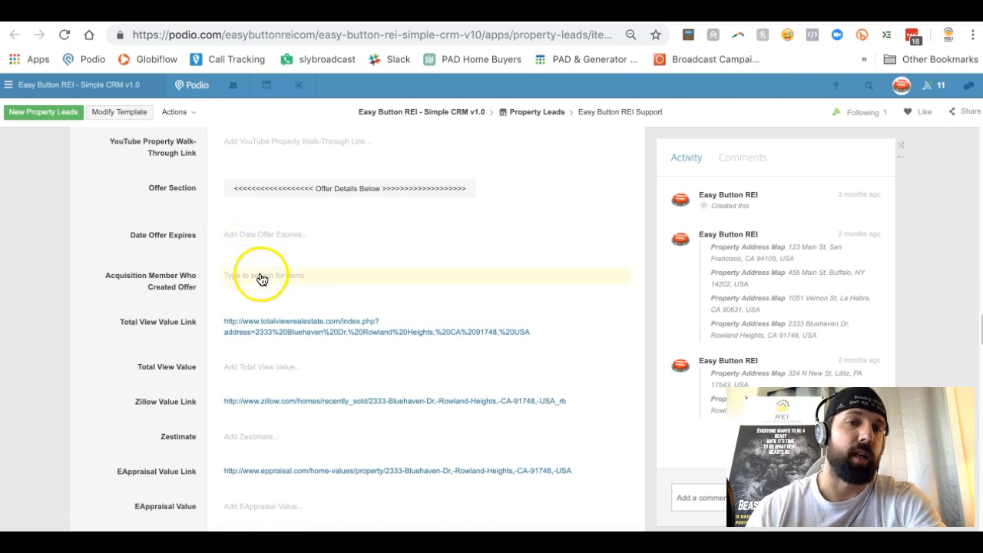
{"action": "scroll", "scroll_direction": "down", "scroll_amount": 3}
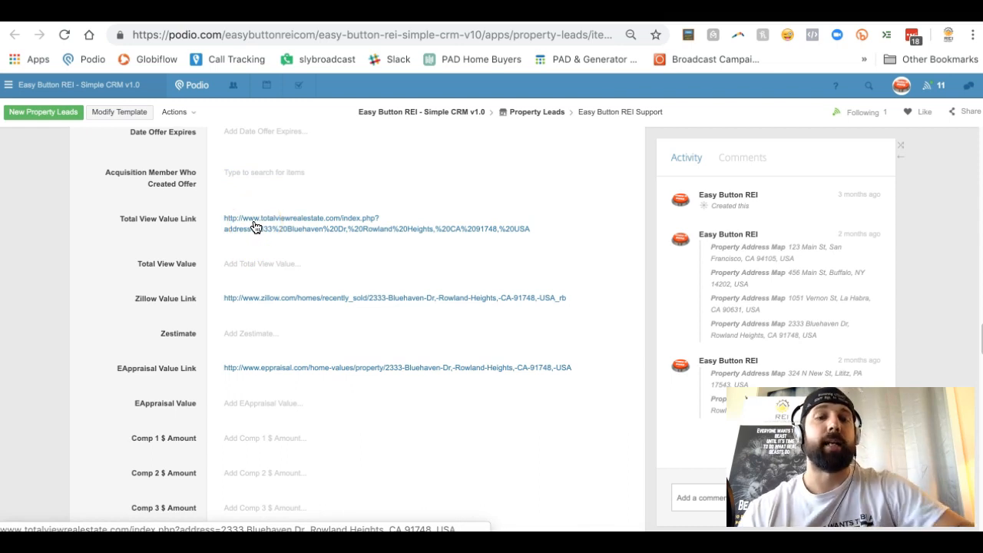
{"action": "left_click", "coordinate": [273, 218]}
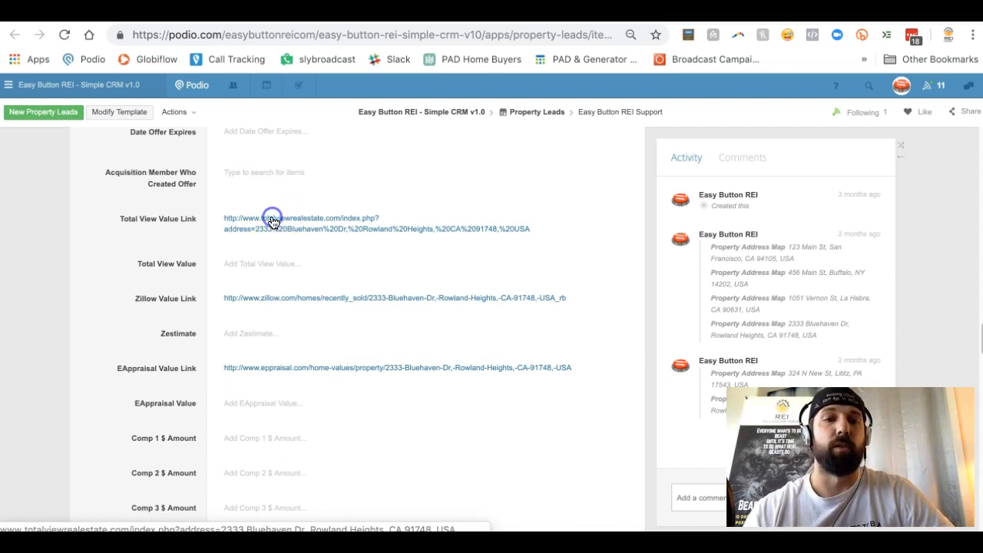
{"action": "mouse_move", "coordinate": [267, 297]}
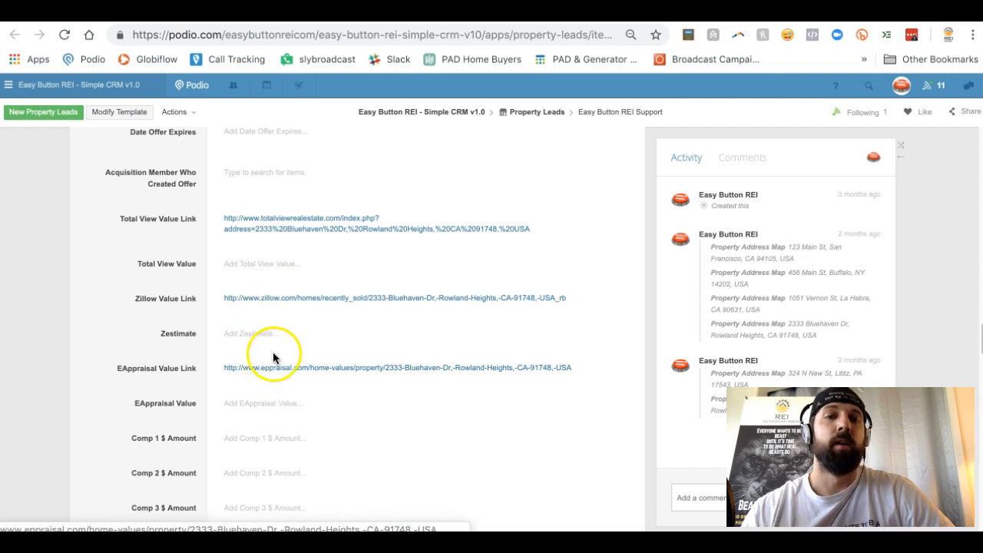
{"action": "scroll", "scroll_direction": "down", "scroll_amount": 3}
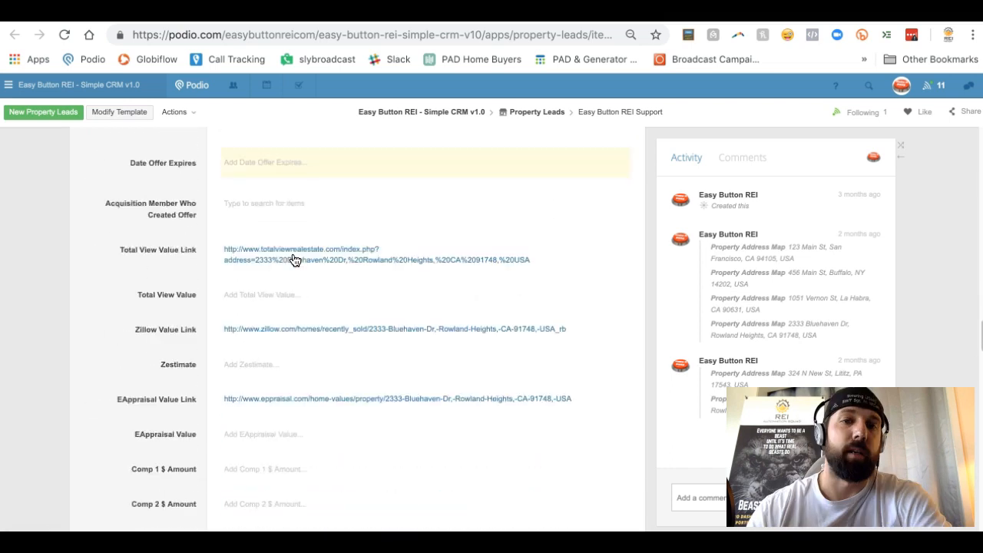
{"action": "scroll", "scroll_direction": "down", "scroll_amount": 3}
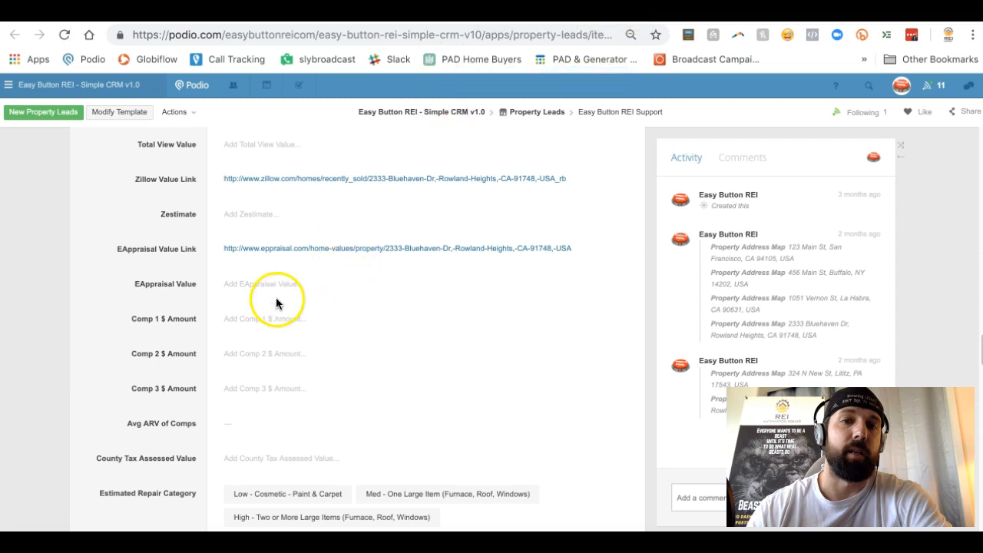
{"action": "mouse_move", "coordinate": [226, 326]}
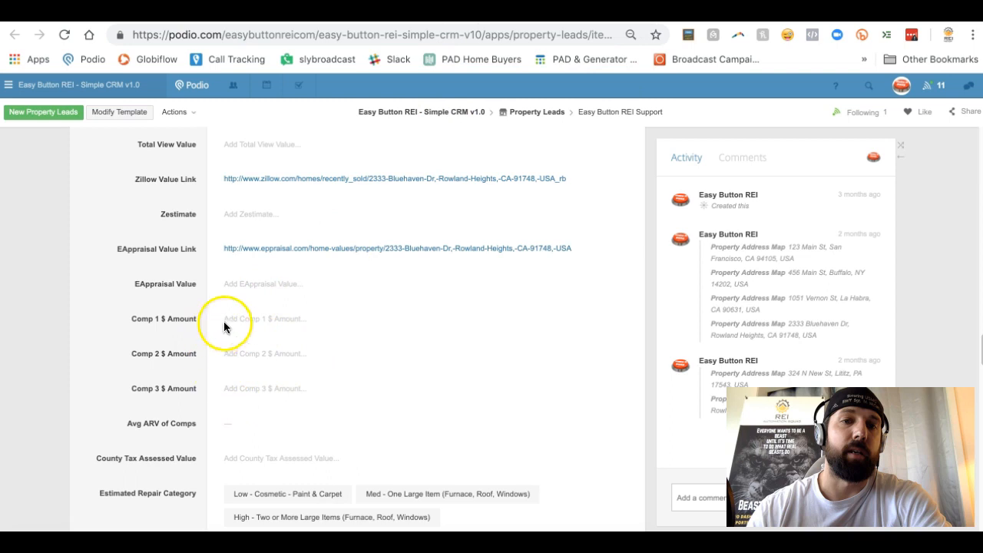
{"action": "scroll", "scroll_direction": "down", "scroll_amount": 3}
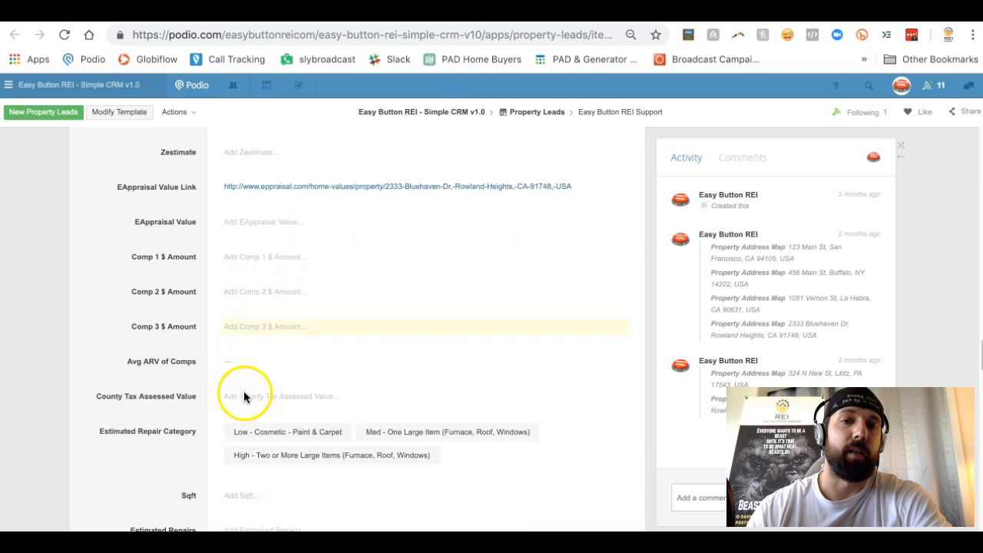
{"action": "scroll", "scroll_direction": "down", "scroll_amount": 3}
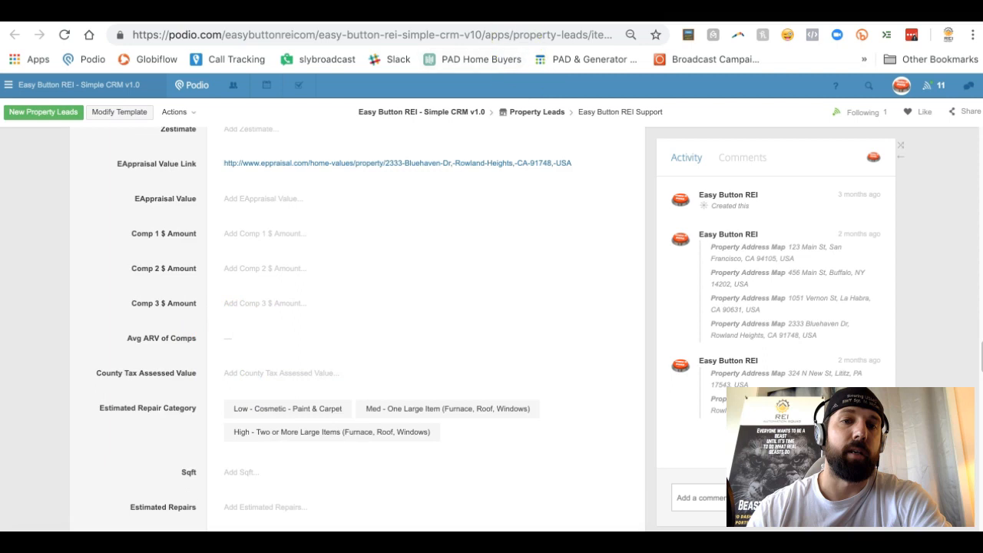
{"action": "left_click", "coordinate": [397, 163]}
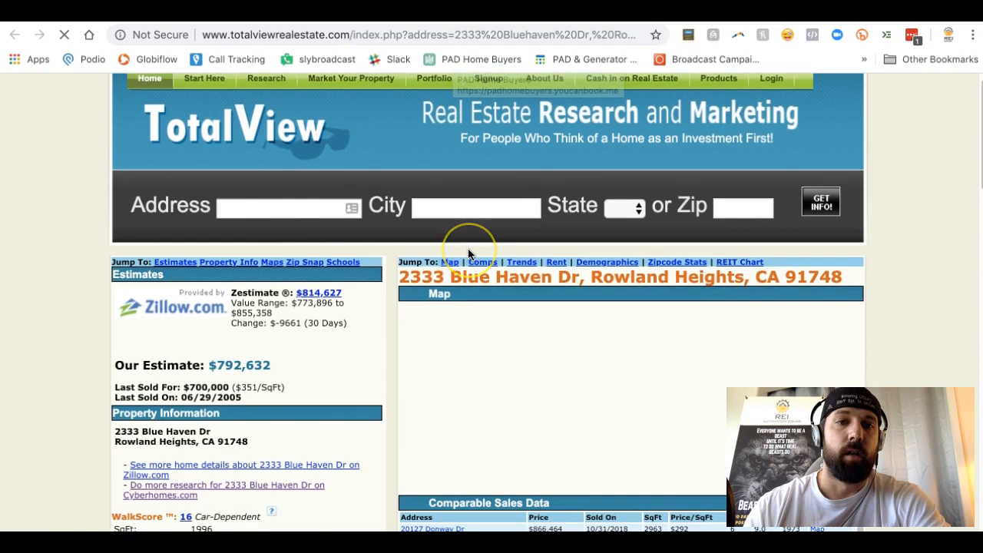
Scroll through the TotalView and eppraisal value estimates before returning to the Podio lead.
{"action": "scroll", "scroll_direction": "down", "scroll_amount": 3}
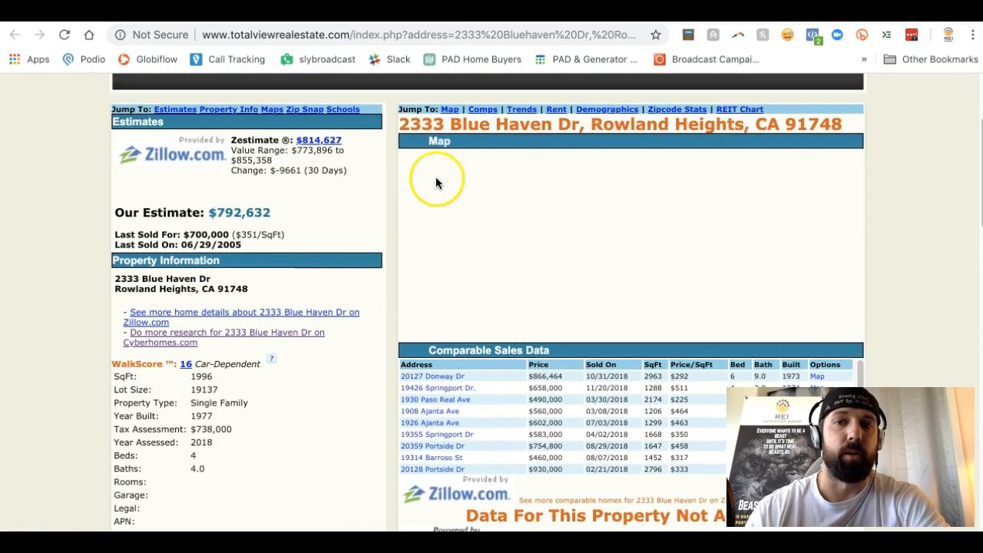
{"action": "scroll", "scroll_direction": "down", "scroll_amount": 3}
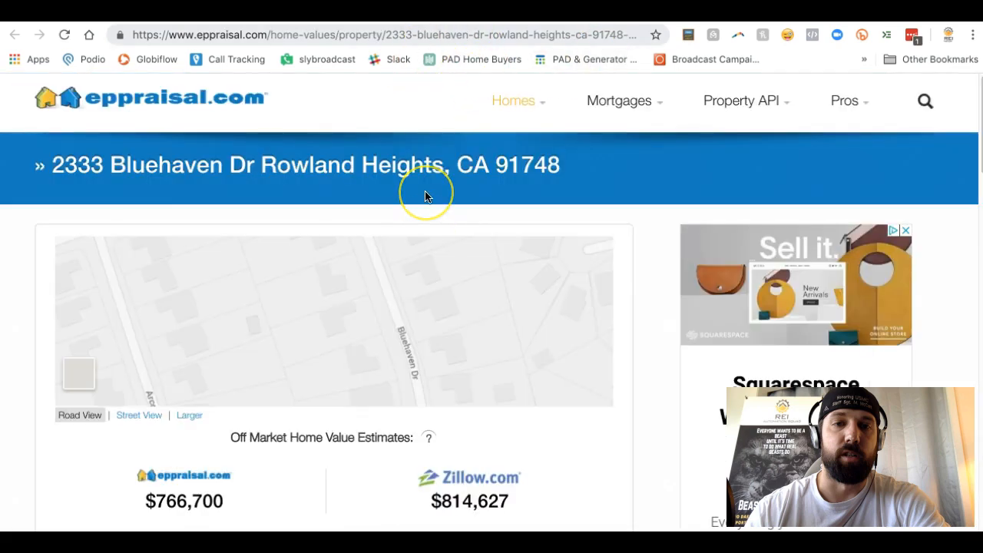
{"action": "scroll", "scroll_direction": "down", "scroll_amount": 3}
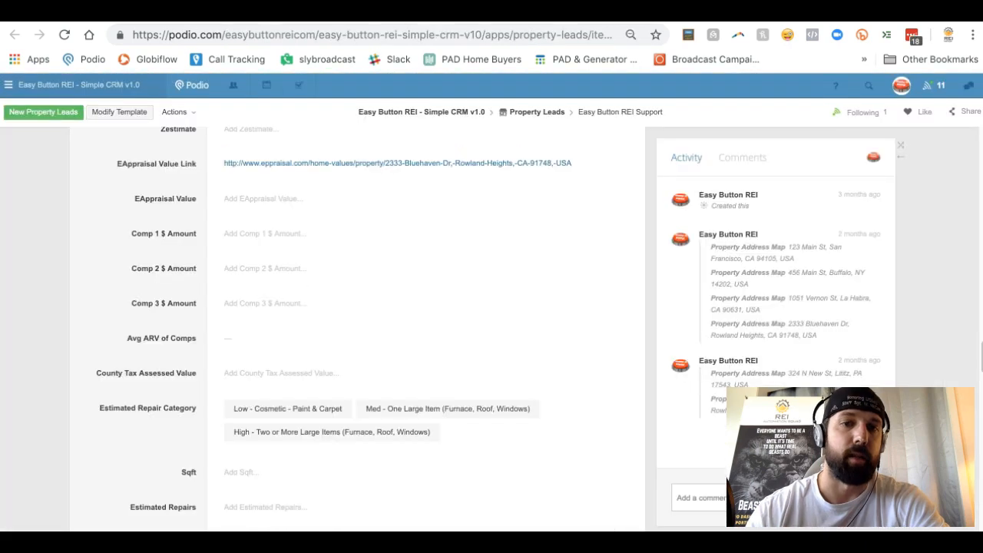
Enter Estimated Repairs 10,000 and Wholesale Fee 12,000 on the lead, with ARV Percentage 0.70.
{"action": "scroll", "scroll_direction": "down", "scroll_amount": 3}
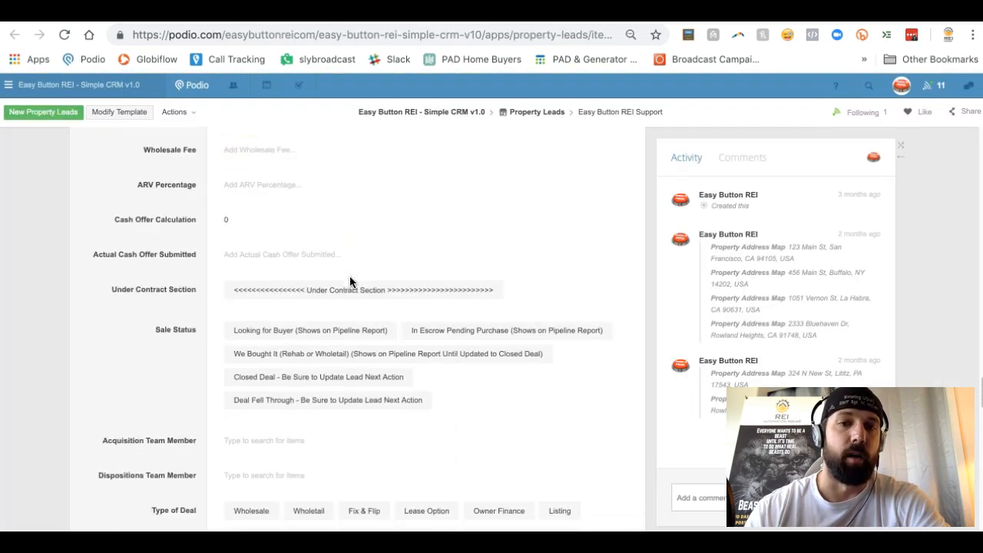
{"action": "scroll", "scroll_direction": "down", "scroll_amount": 3}
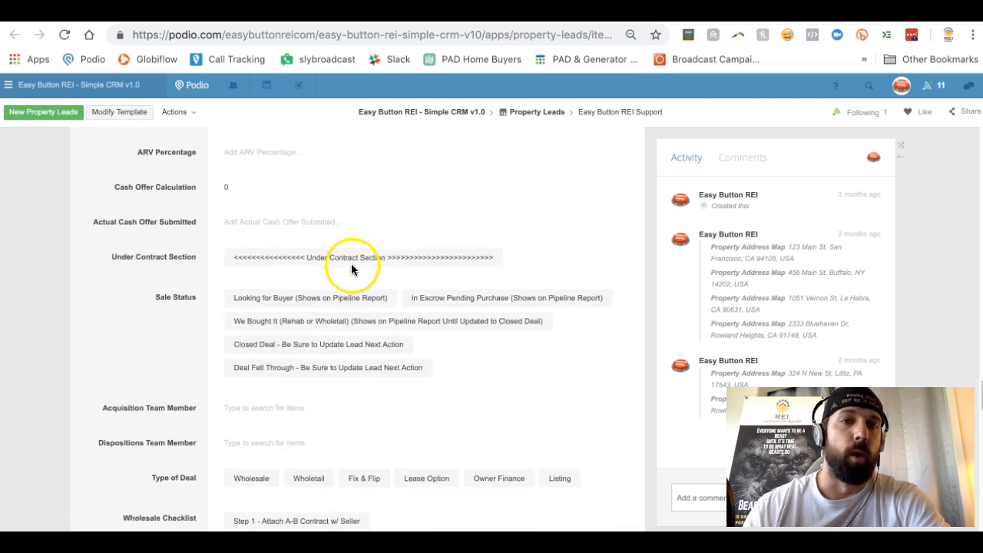
{"action": "scroll", "scroll_direction": "down", "scroll_amount": 3}
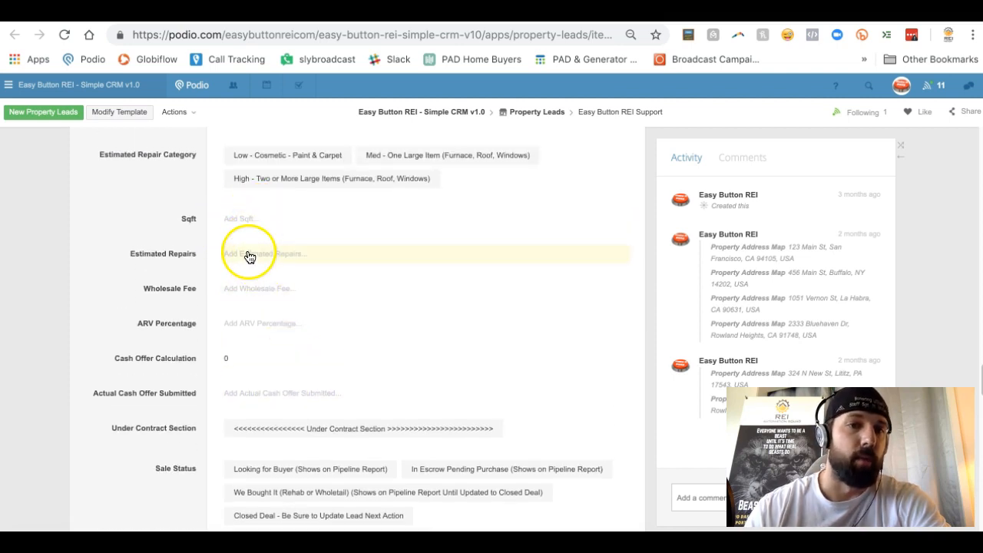
{"action": "mouse_move", "coordinate": [260, 330]}
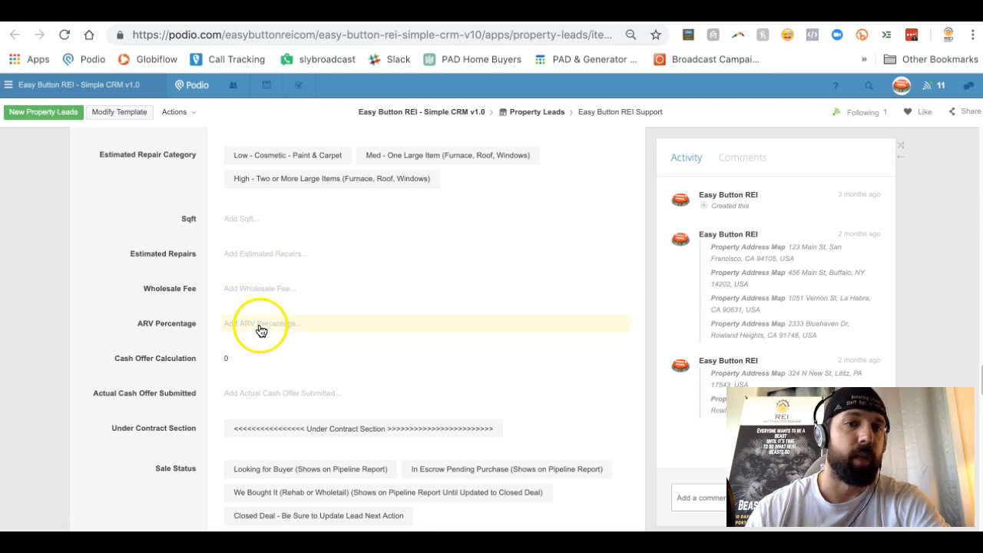
{"action": "left_click", "coordinate": [261, 322]}
{"action": "type", "text": ".7"}
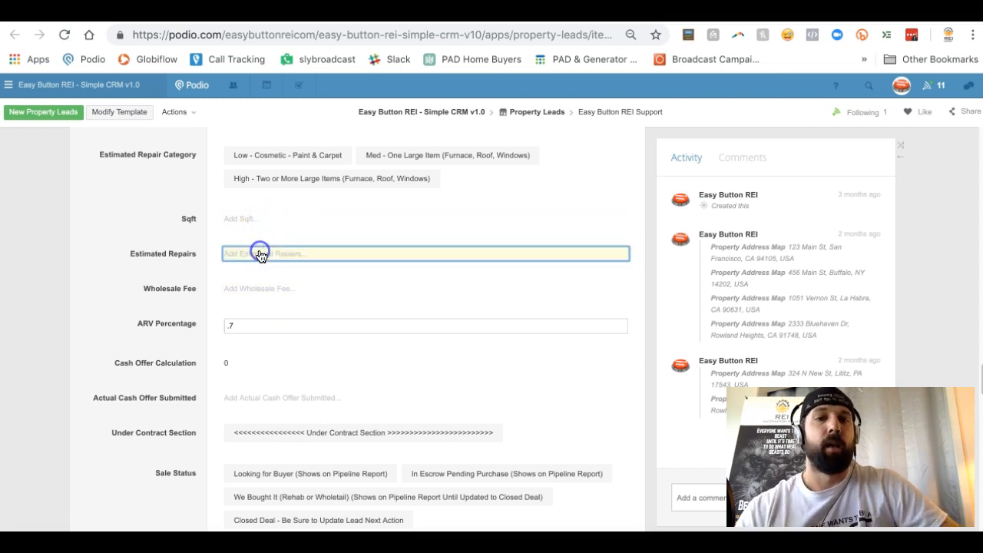
{"action": "type", "text": "10000"}
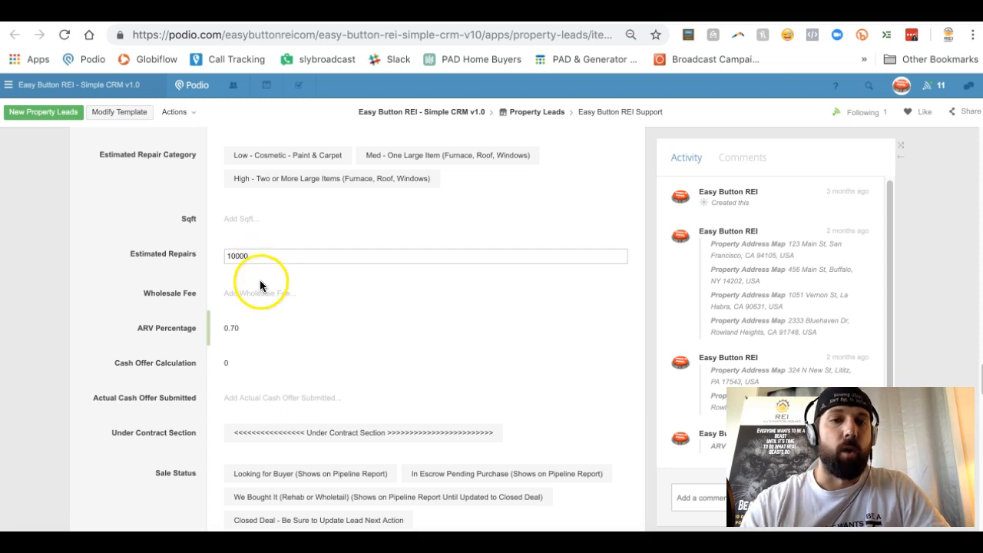
{"action": "type", "text": "1200"}
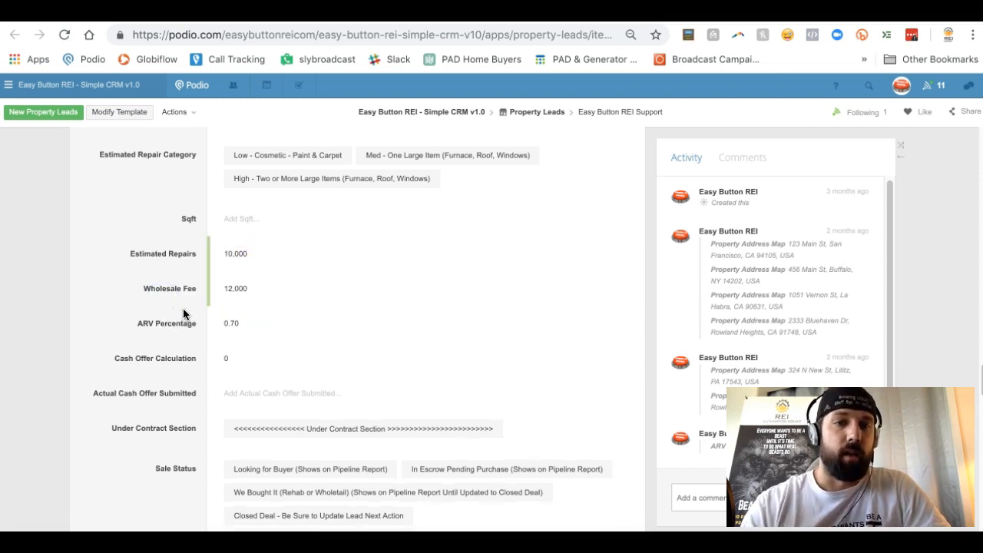
{"action": "scroll", "scroll_direction": "down", "scroll_amount": 3}
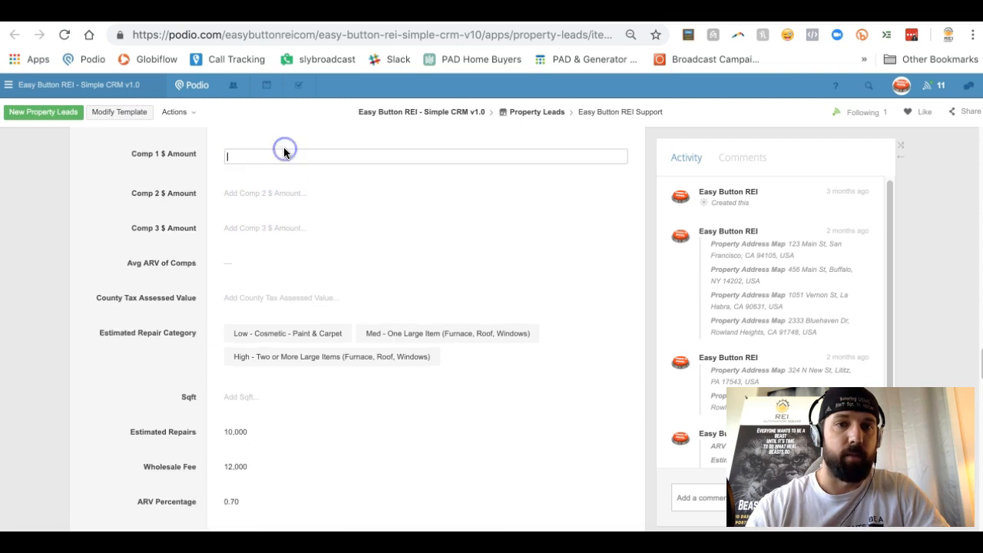
Fill Comp 1-3 amounts 750,000, 800,000 and 740,000, averaging 763,333 for a 512,333 cash offer.
{"action": "type", "text": "750,000"}
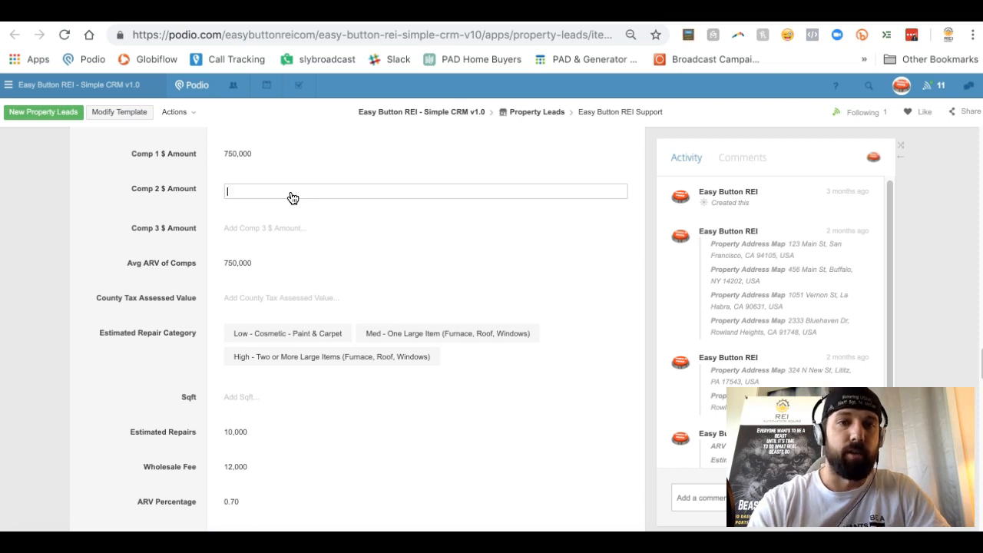
{"action": "type", "text": "800000"}
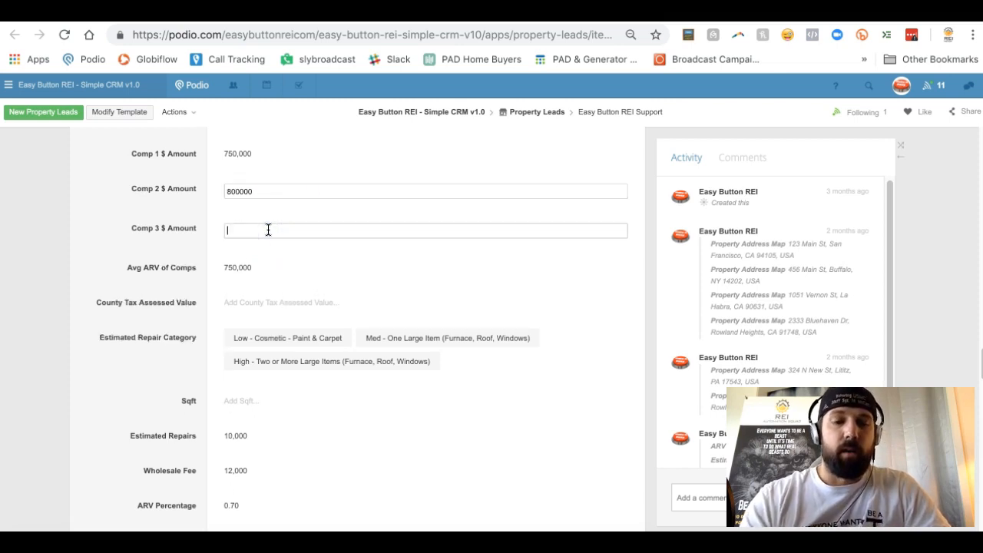
{"action": "type", "text": "7400000"}
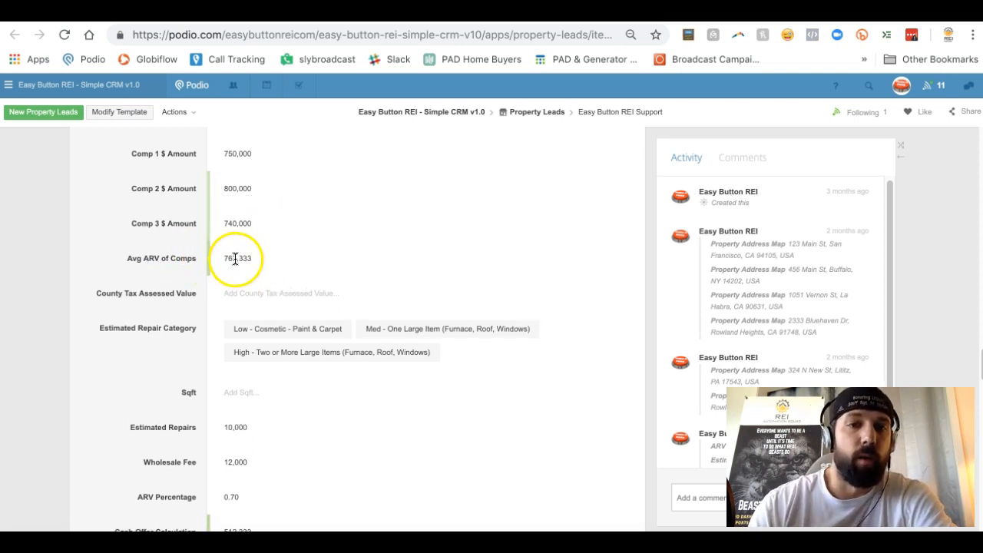
{"action": "scroll", "scroll_direction": "down", "scroll_amount": 3}
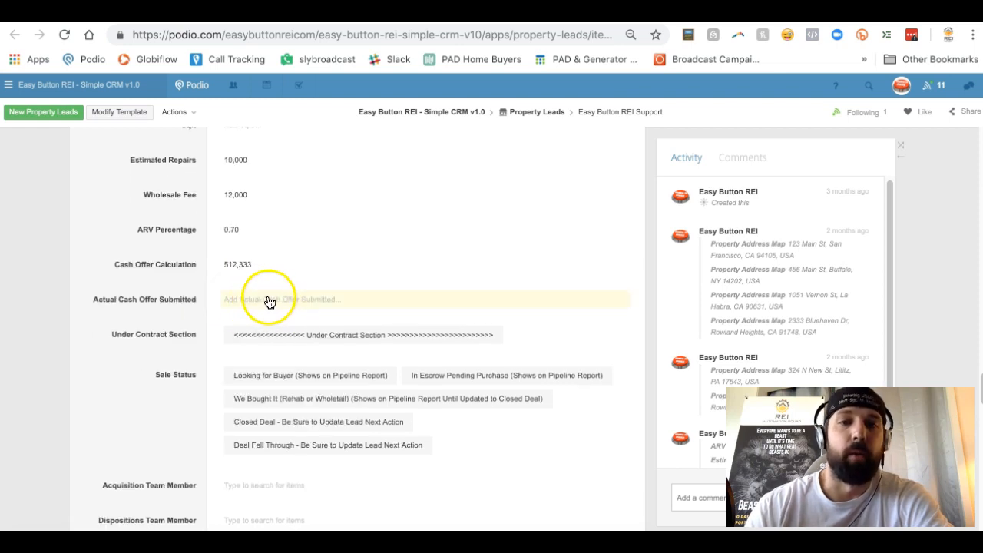
{"action": "scroll", "scroll_direction": "down", "scroll_amount": 3}
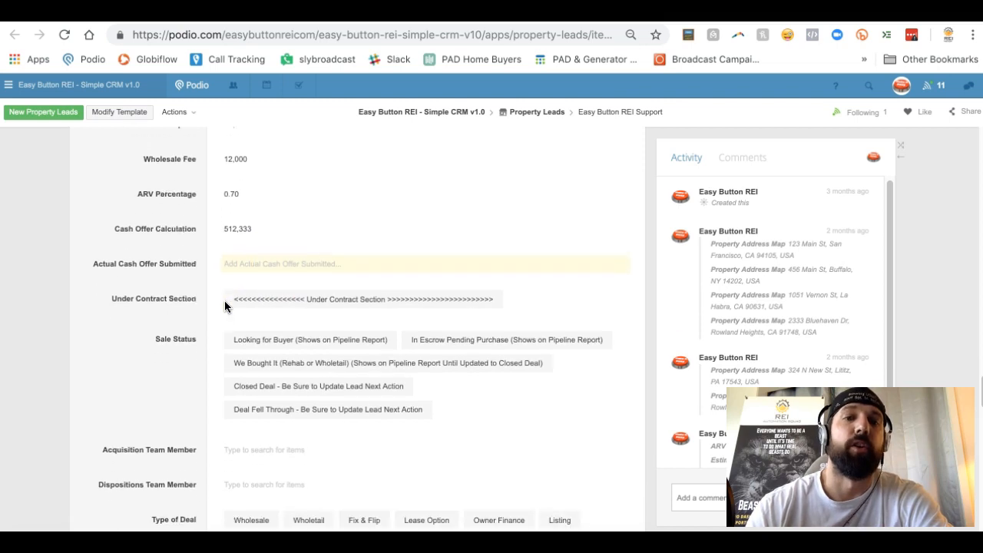
{"action": "scroll", "scroll_direction": "down", "scroll_amount": 3}
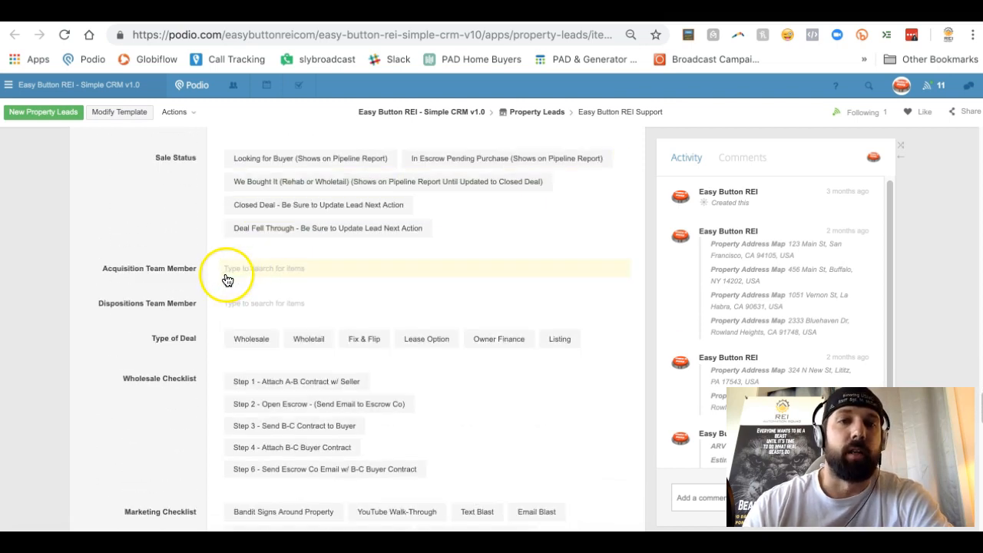
{"action": "scroll", "scroll_direction": "down", "scroll_amount": 3}
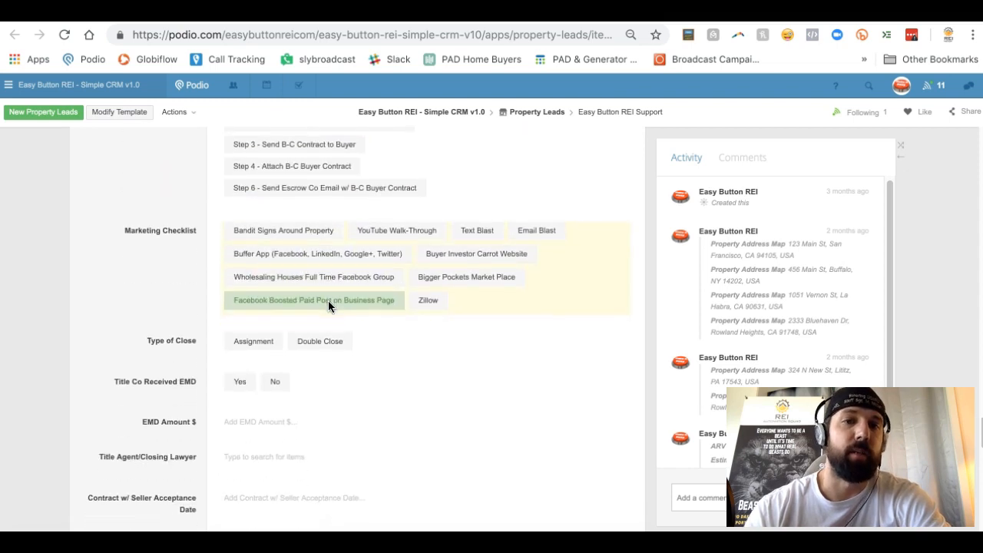
{"action": "scroll", "scroll_direction": "down", "scroll_amount": 3}
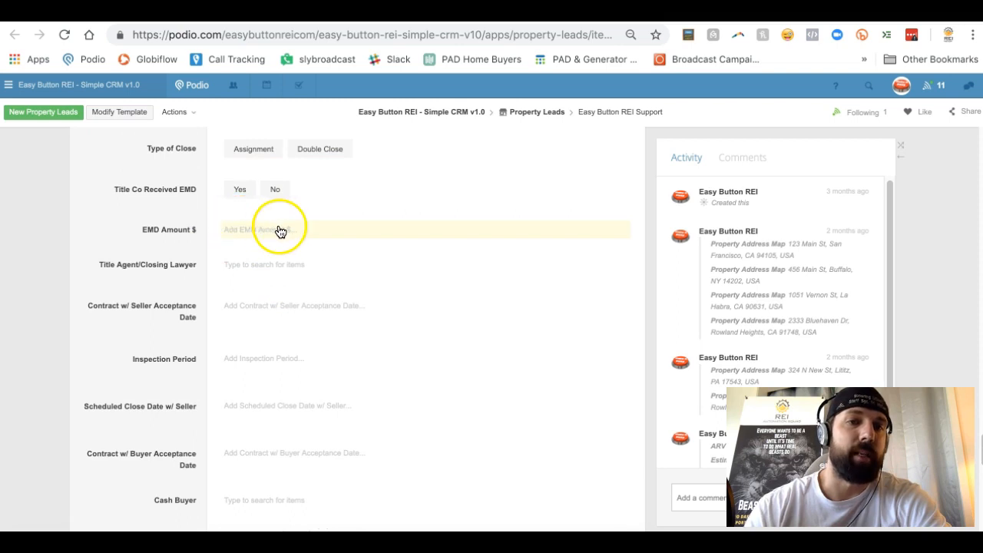
{"action": "left_click", "coordinate": [240, 189]}
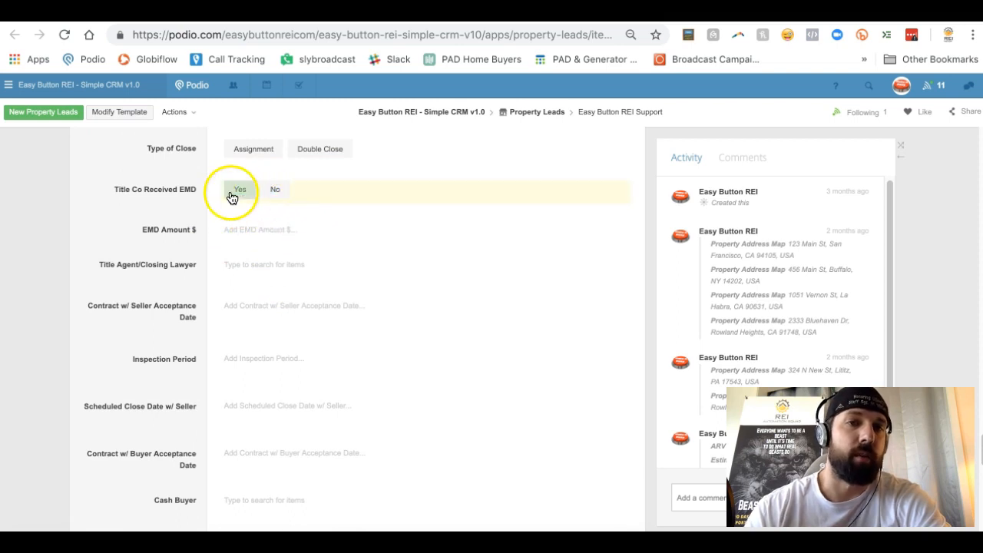
{"action": "left_click", "coordinate": [319, 148]}
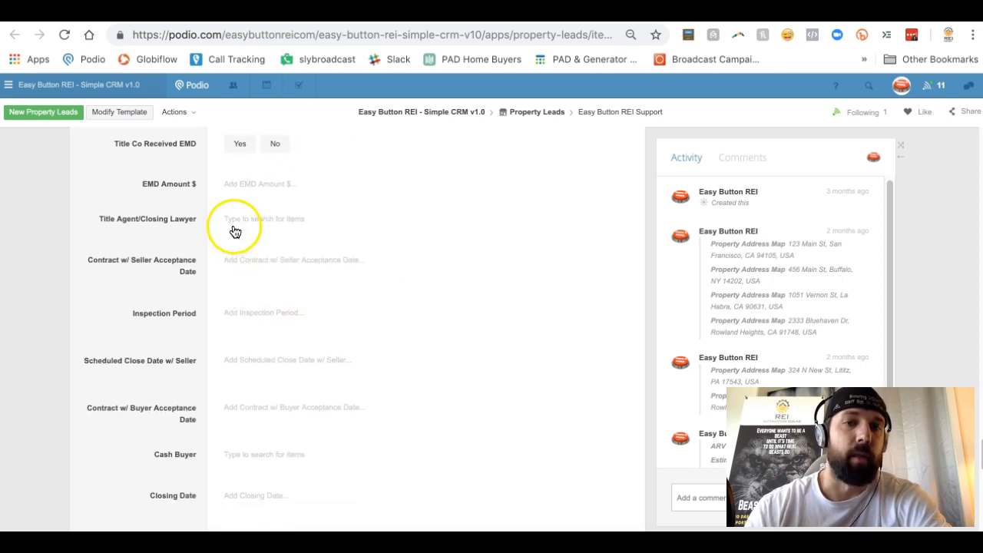
{"action": "mouse_move", "coordinate": [234, 392]}
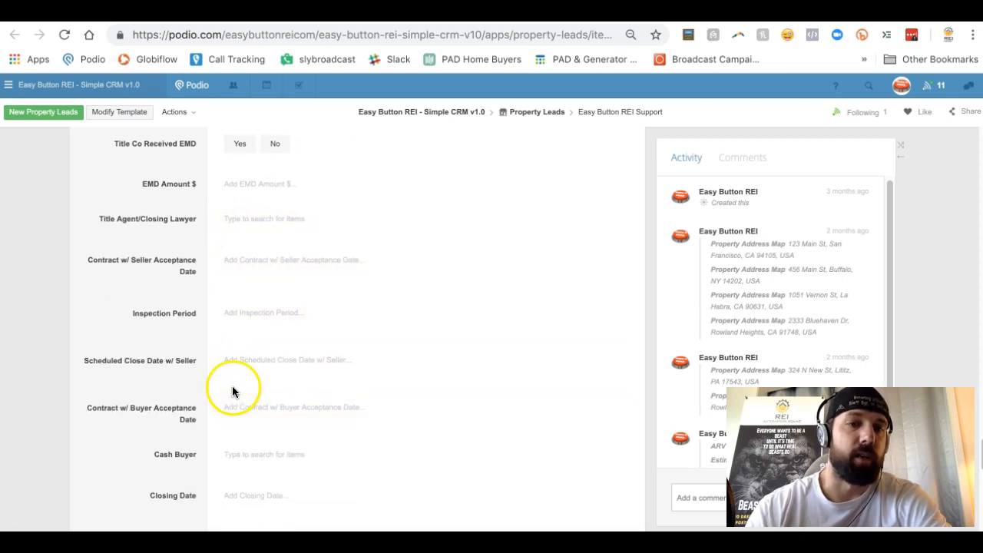
{"action": "scroll", "scroll_direction": "down", "scroll_amount": 3}
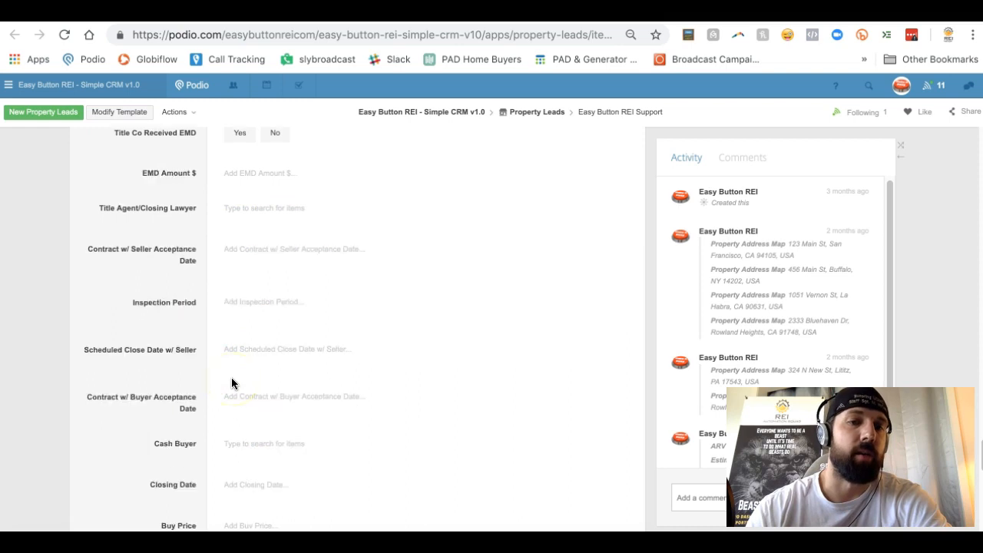
{"action": "scroll", "scroll_direction": "down", "scroll_amount": 3}
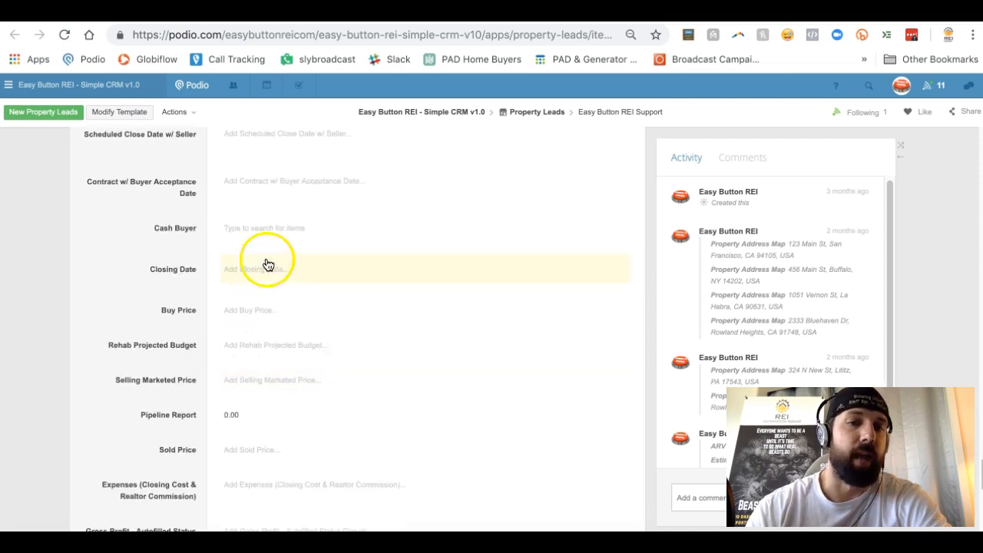
{"action": "mouse_move", "coordinate": [249, 311]}
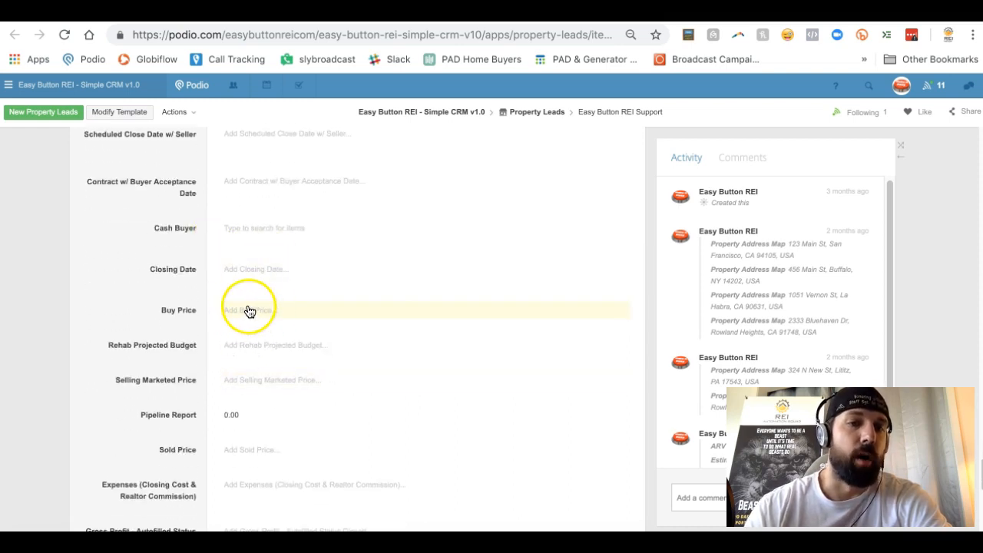
{"action": "scroll", "scroll_direction": "down", "scroll_amount": 3}
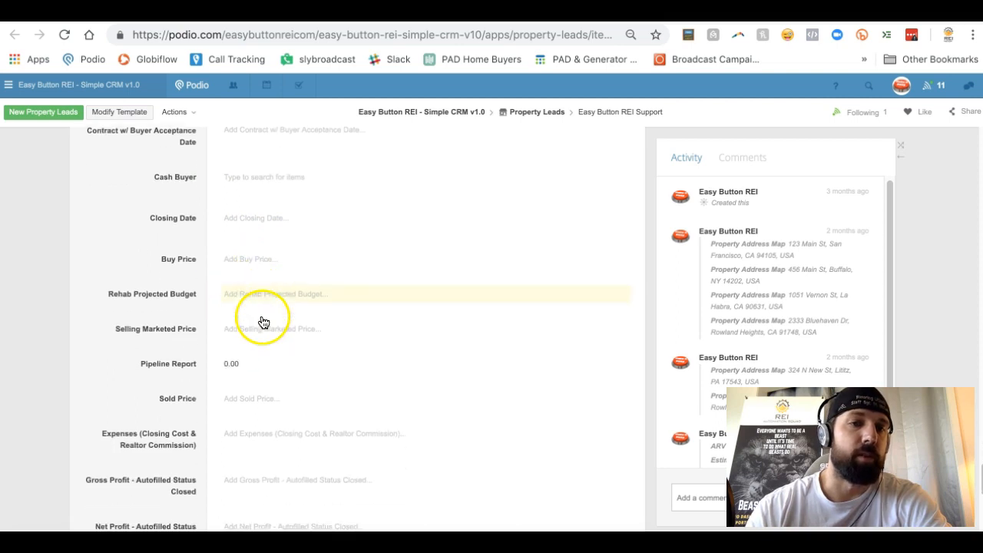
{"action": "scroll", "scroll_direction": "down", "scroll_amount": 3}
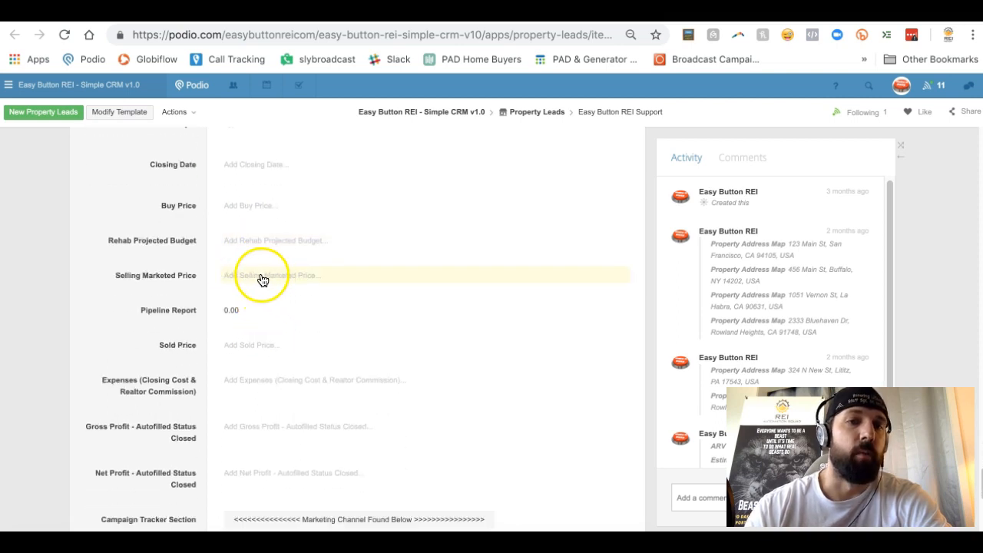
{"action": "mouse_move", "coordinate": [239, 277]}
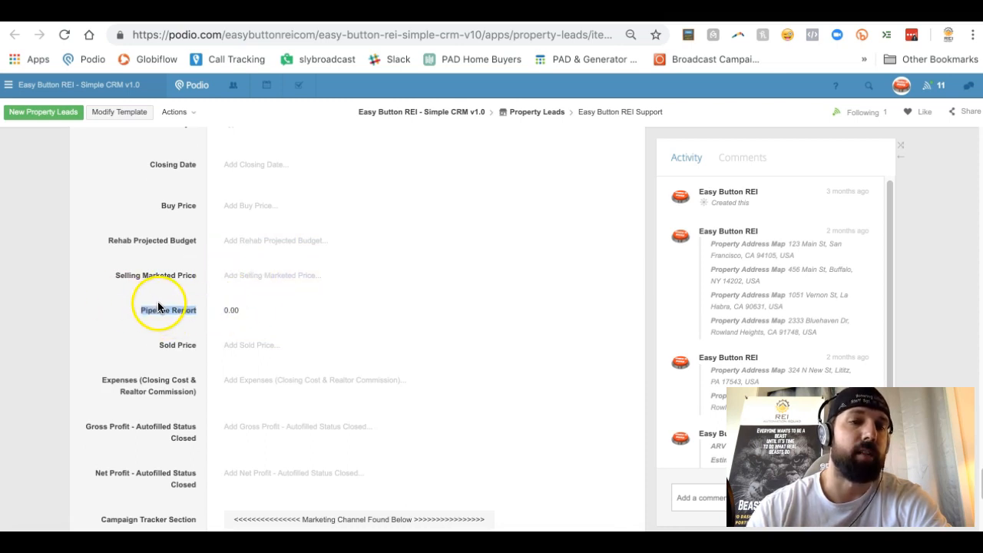
{"action": "scroll", "scroll_direction": "down", "scroll_amount": 3}
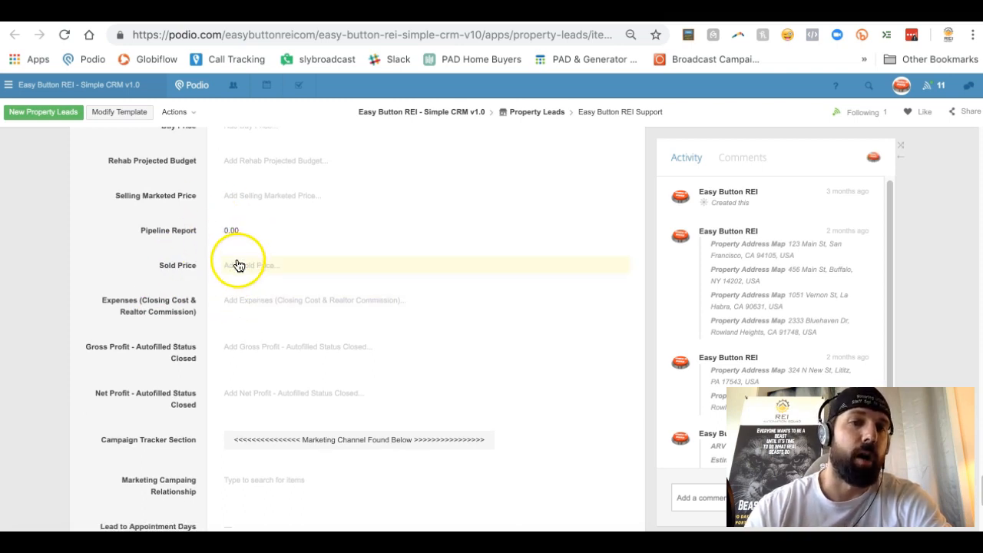
{"action": "mouse_move", "coordinate": [249, 300]}
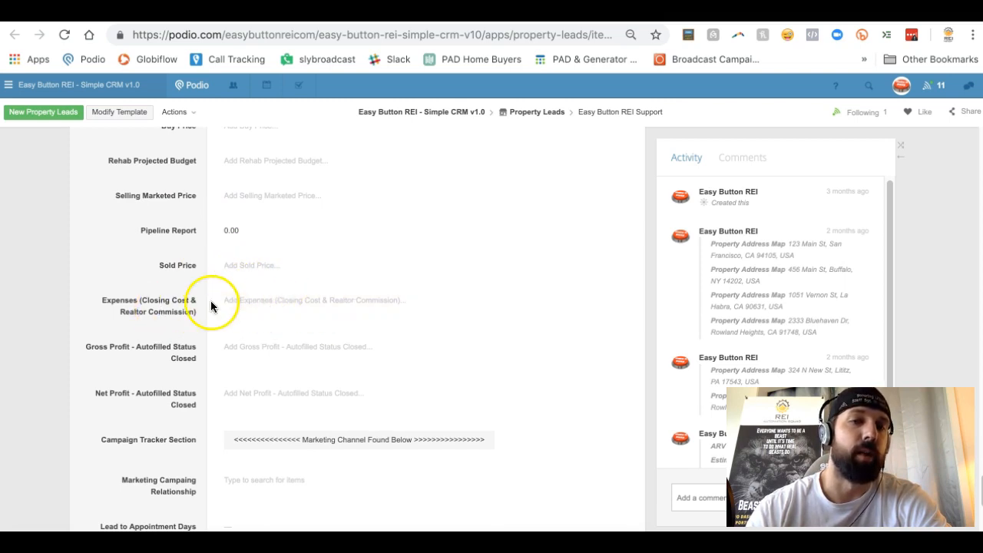
{"action": "scroll", "scroll_direction": "down", "scroll_amount": 3}
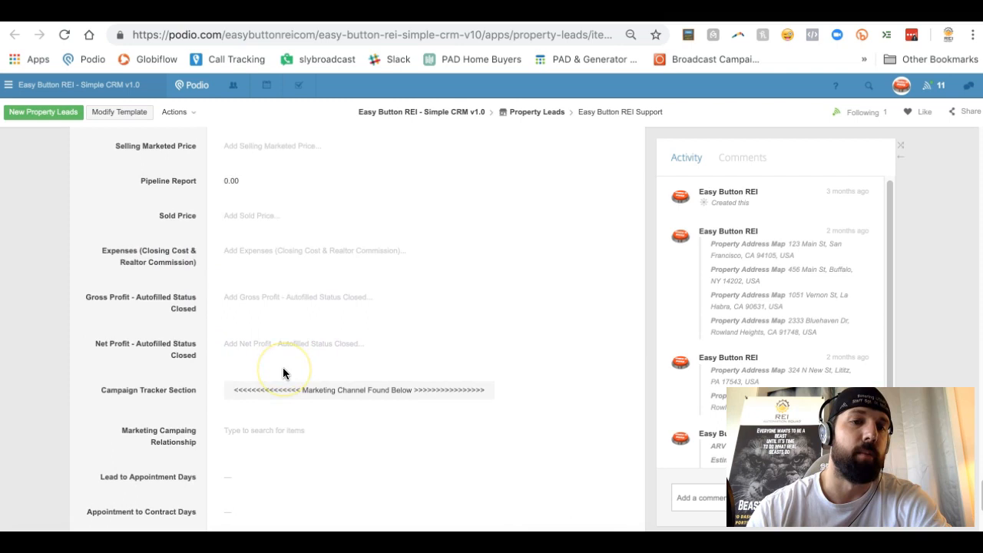
Scroll the lead record to the Campaign Tracker, day-count, Files, Tags and Tasks fields.
{"action": "scroll", "scroll_direction": "down", "scroll_amount": 3}
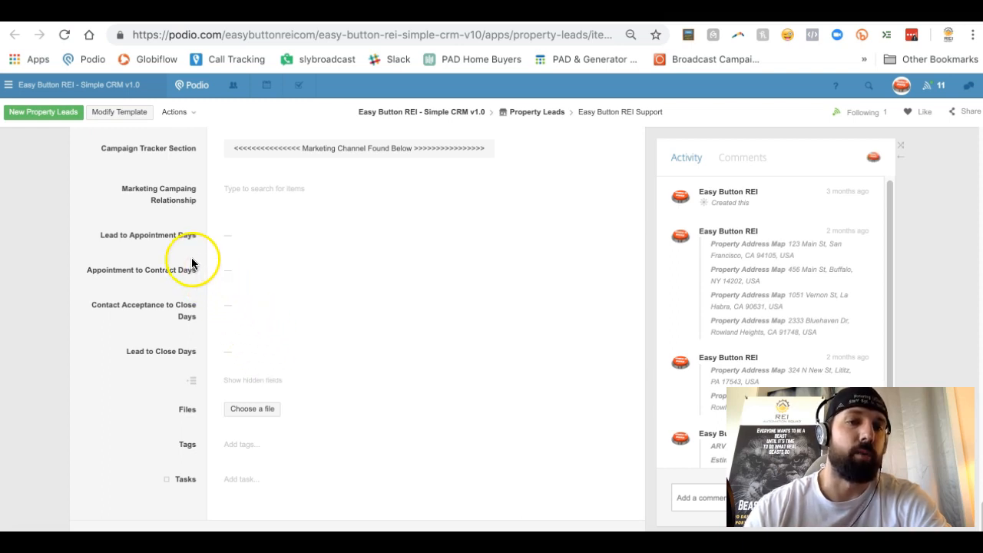
{"action": "mouse_move", "coordinate": [185, 278]}
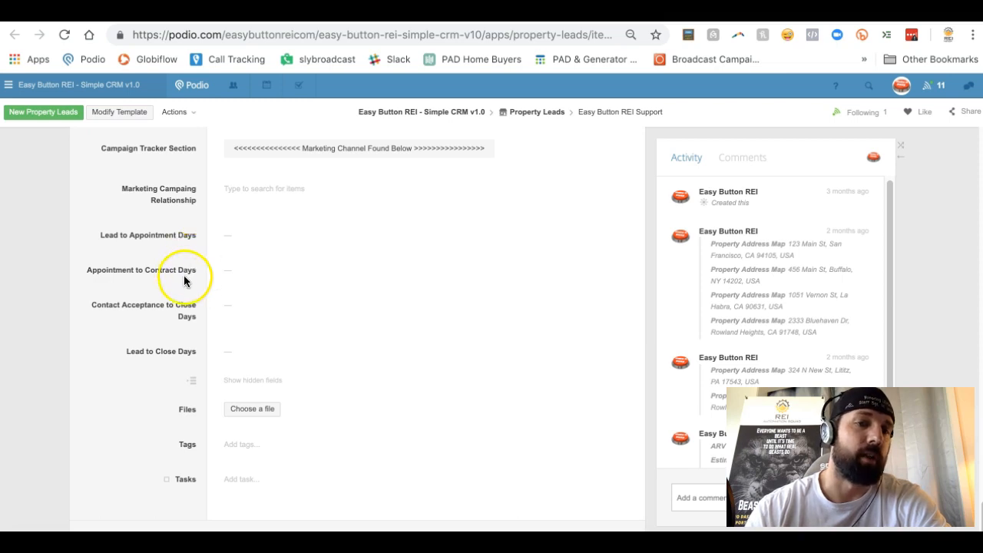
{"action": "mouse_move", "coordinate": [221, 330]}
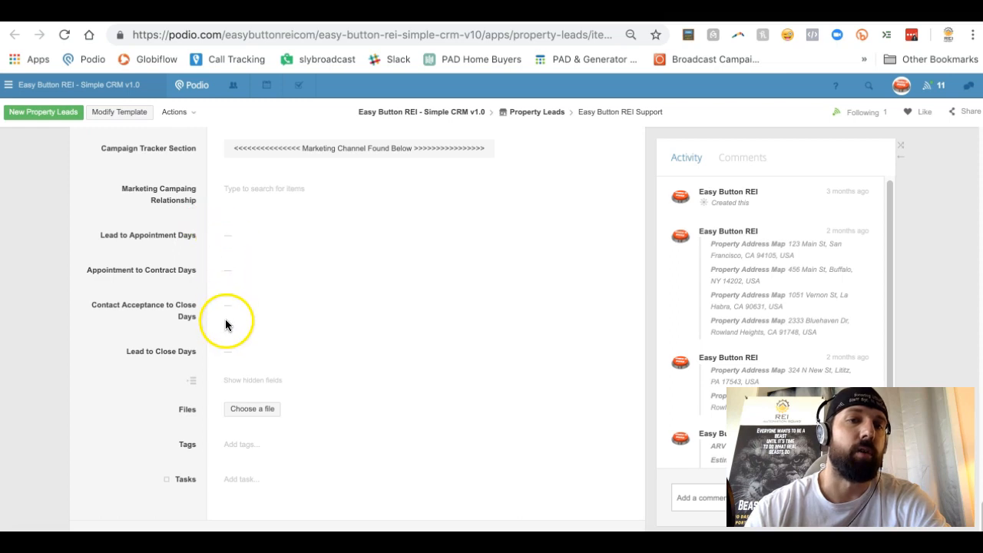
{"action": "mouse_move", "coordinate": [224, 244]}
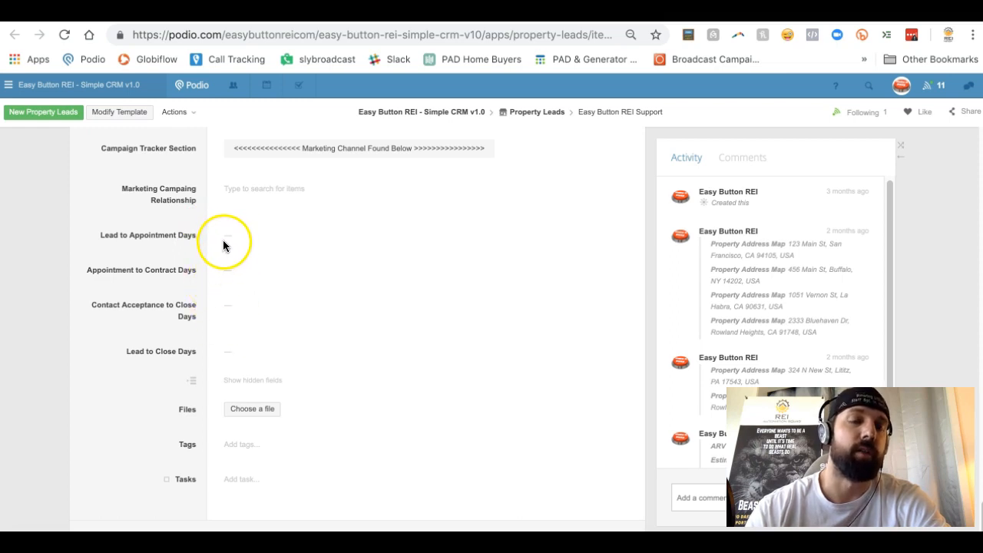
{"action": "mouse_move", "coordinate": [230, 244]}
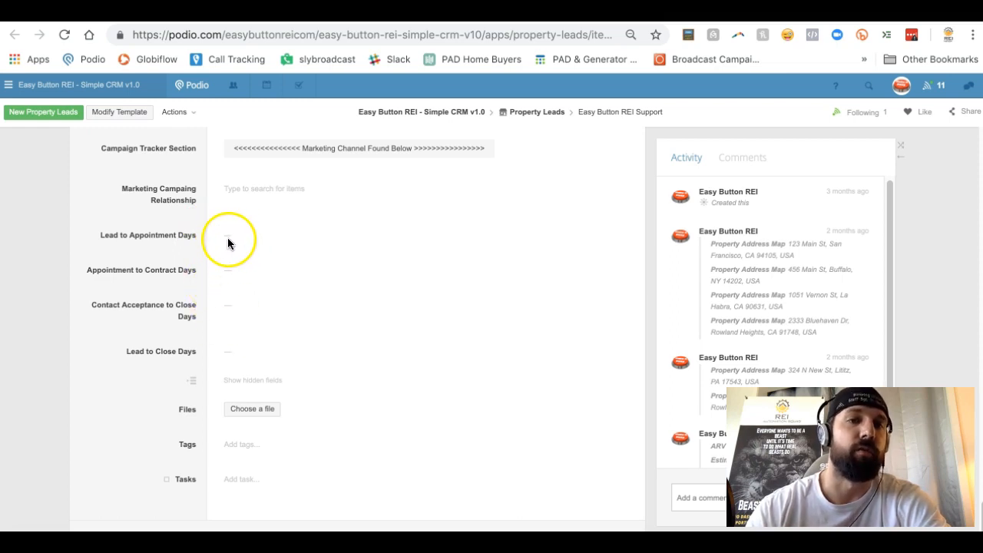
{"action": "mouse_move", "coordinate": [233, 300]}
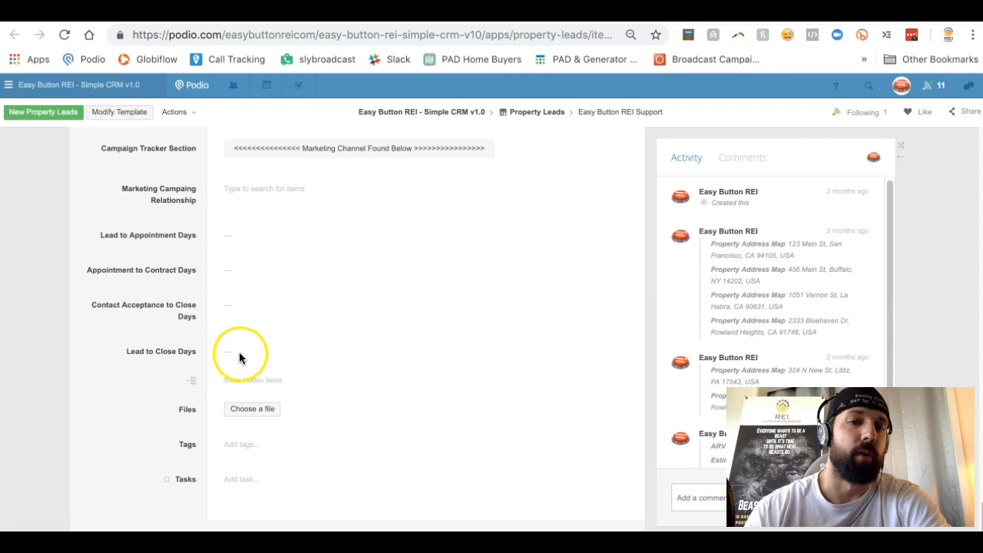
{"action": "mouse_move", "coordinate": [248, 329]}
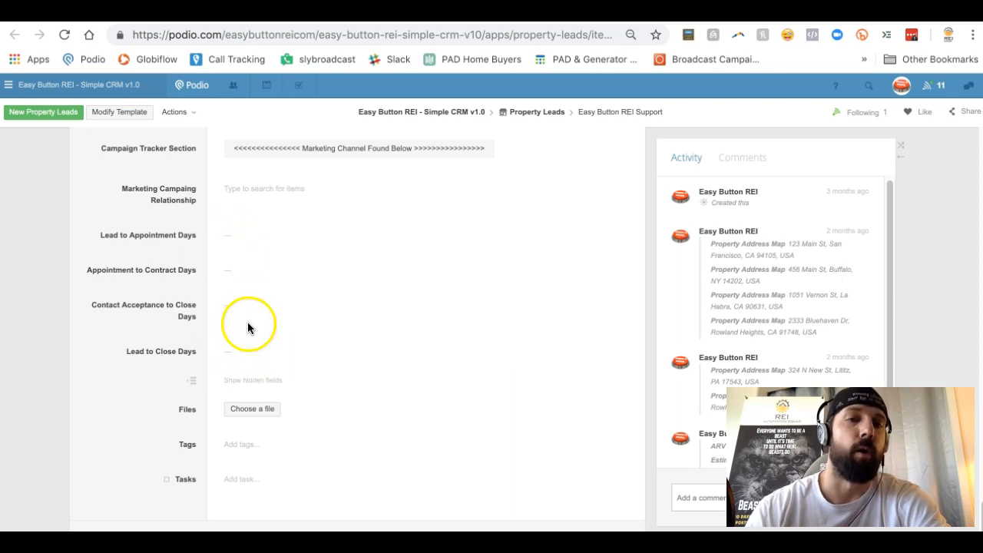
{"action": "mouse_move", "coordinate": [249, 356]}
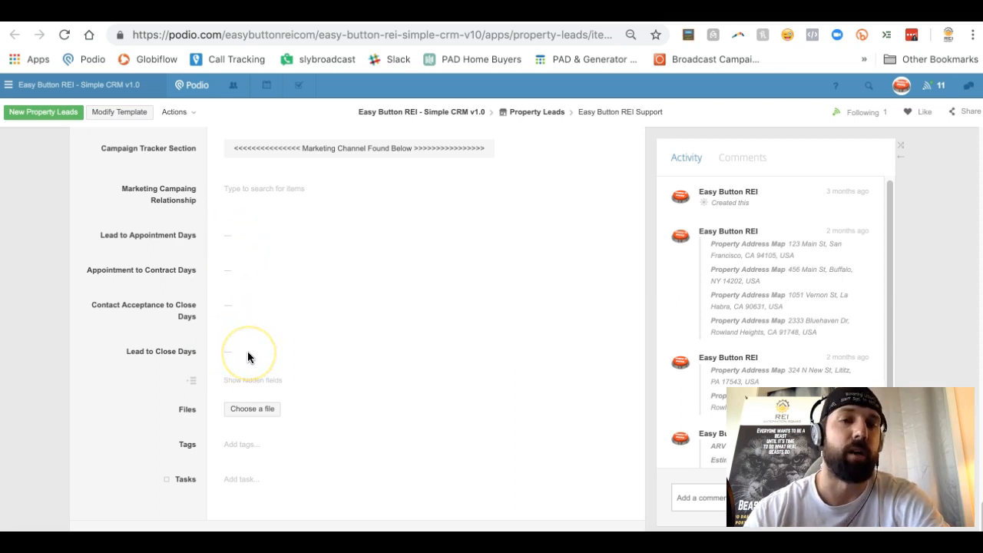
{"action": "mouse_move", "coordinate": [227, 318]}
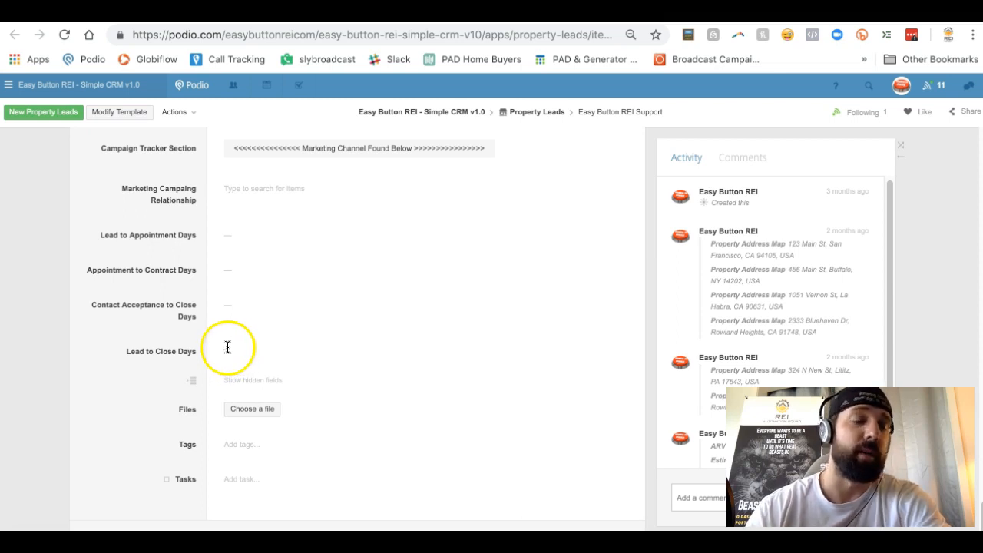
{"action": "mouse_move", "coordinate": [231, 347]}
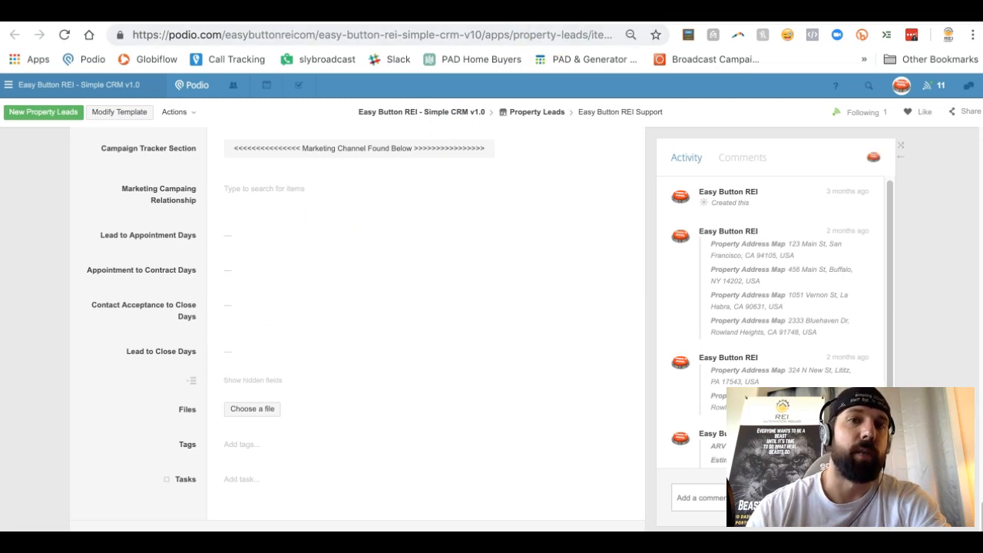
View the Seller CallRail Incoming Calls app, then return to the Simple CRM v1.0 workspace home.
{"action": "left_click", "coordinate": [295, 121]}
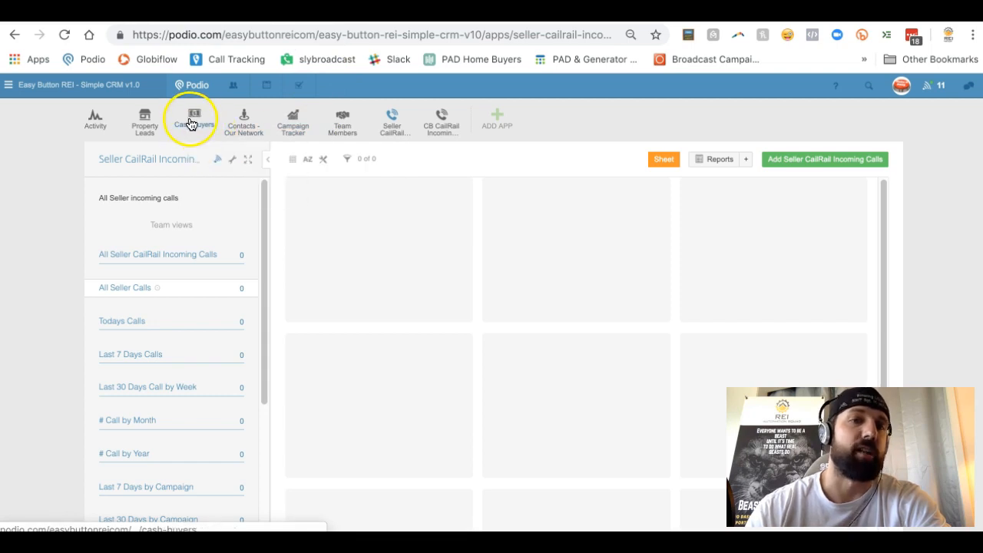
{"action": "mouse_move", "coordinate": [194, 120]}
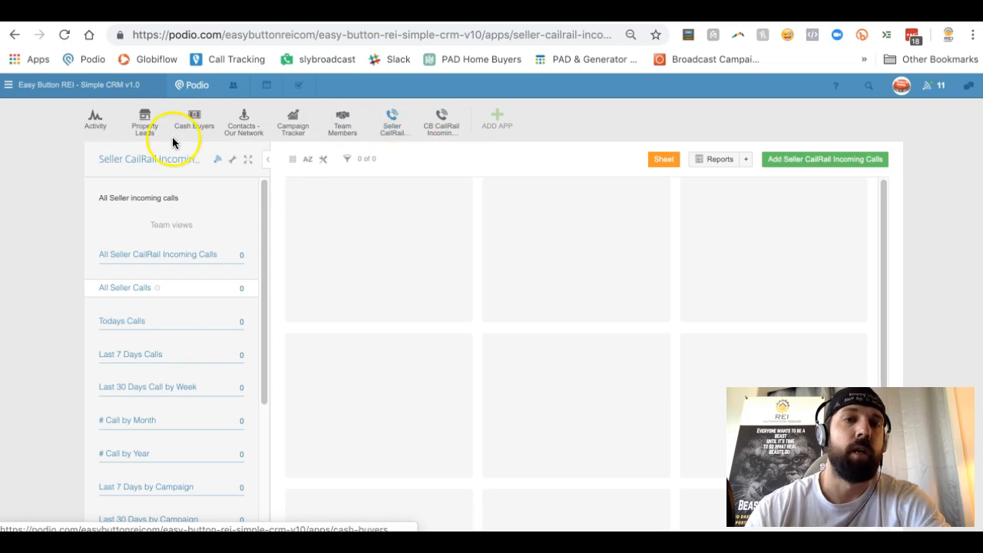
{"action": "left_click", "coordinate": [95, 120]}
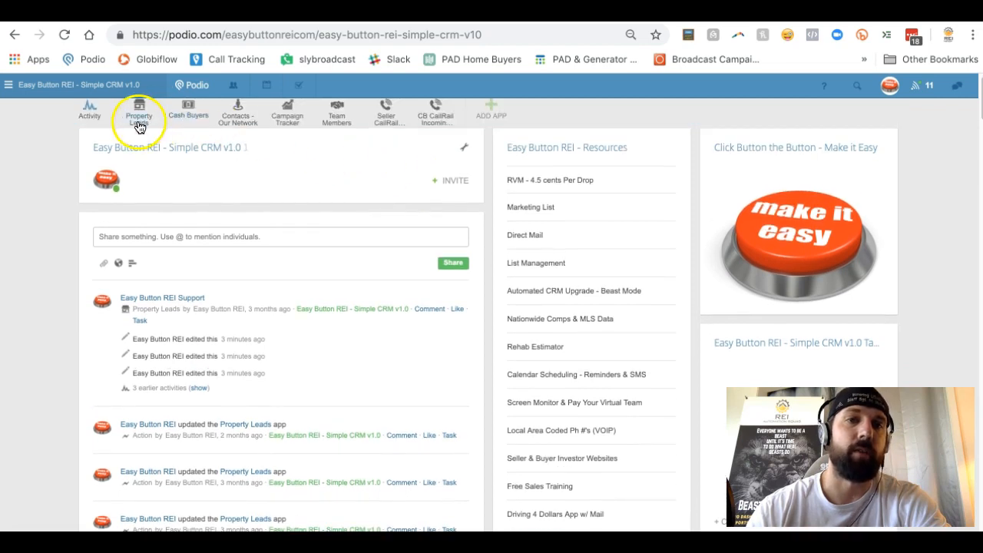
{"action": "scroll", "scroll_direction": "down", "scroll_amount": 3}
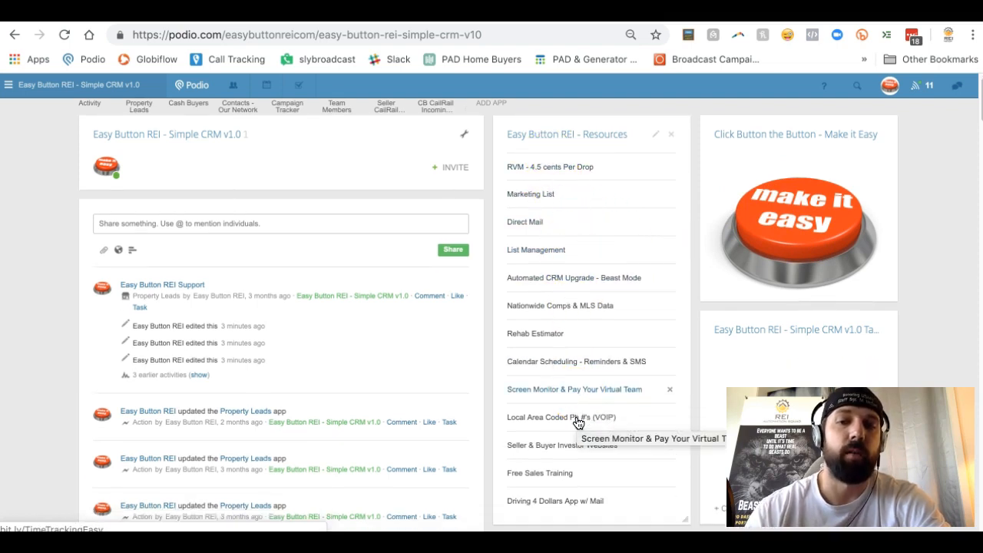
{"action": "scroll", "scroll_direction": "down", "scroll_amount": 3}
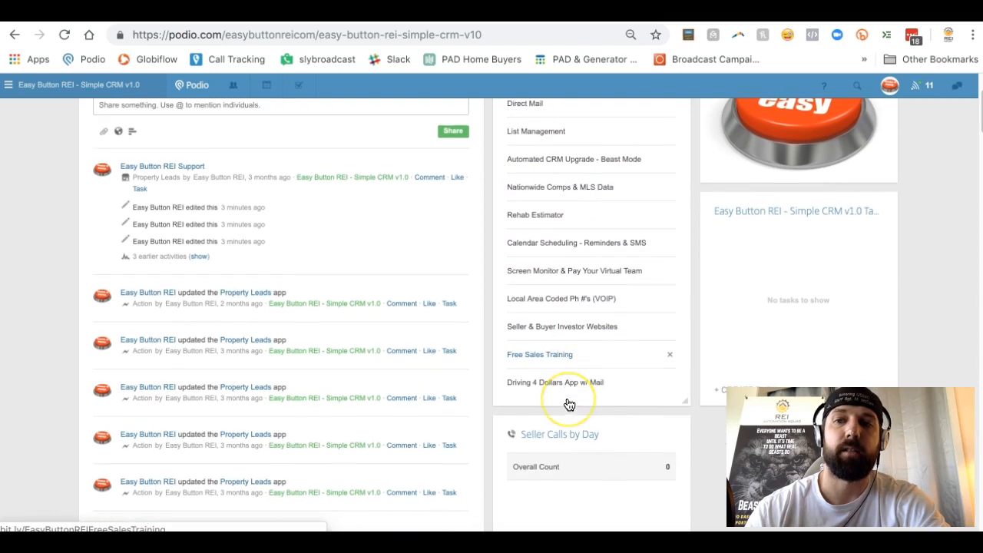
{"action": "scroll", "scroll_direction": "down", "scroll_amount": 3}
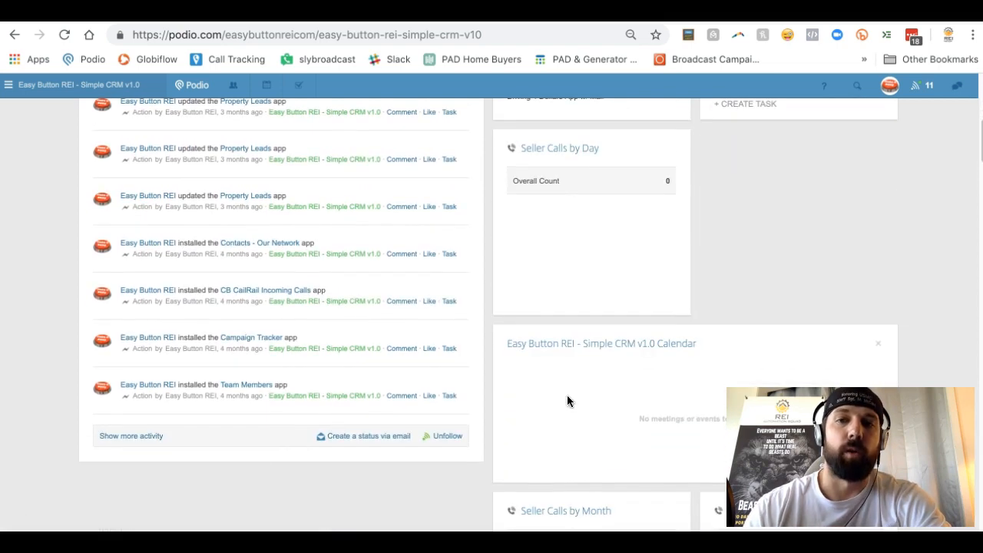
{"action": "scroll", "scroll_direction": "down", "scroll_amount": 3}
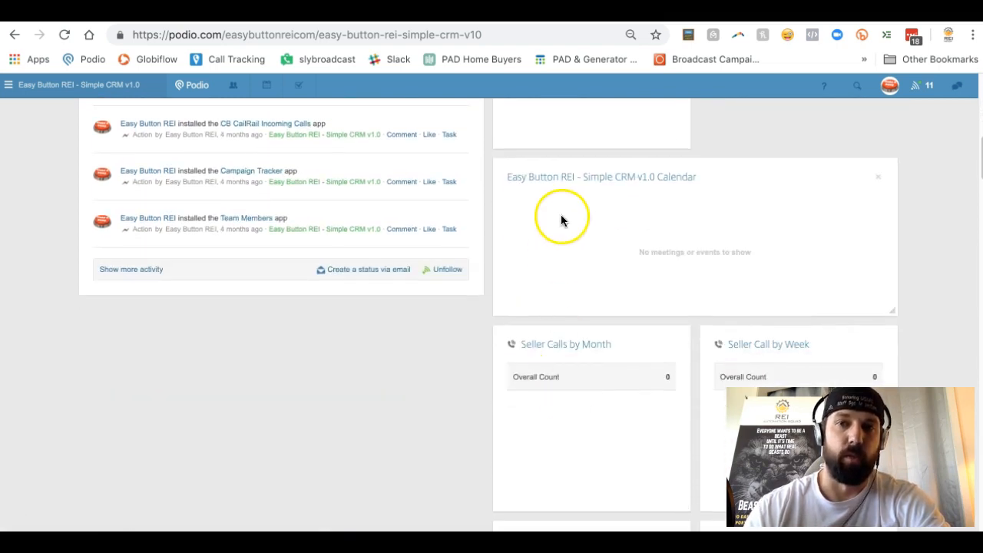
{"action": "mouse_move", "coordinate": [618, 194]}
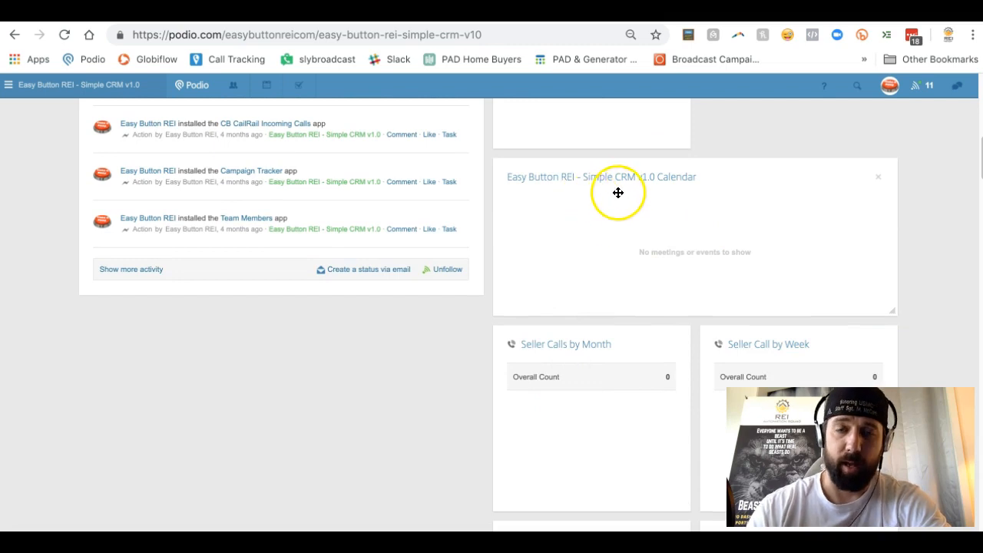
{"action": "mouse_move", "coordinate": [618, 201]}
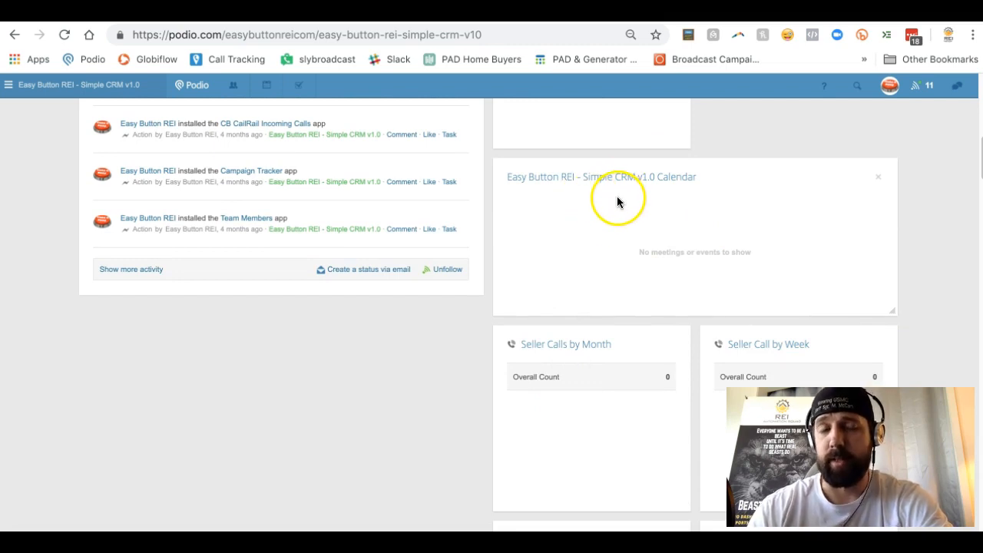
{"action": "scroll", "scroll_direction": "down", "scroll_amount": 3}
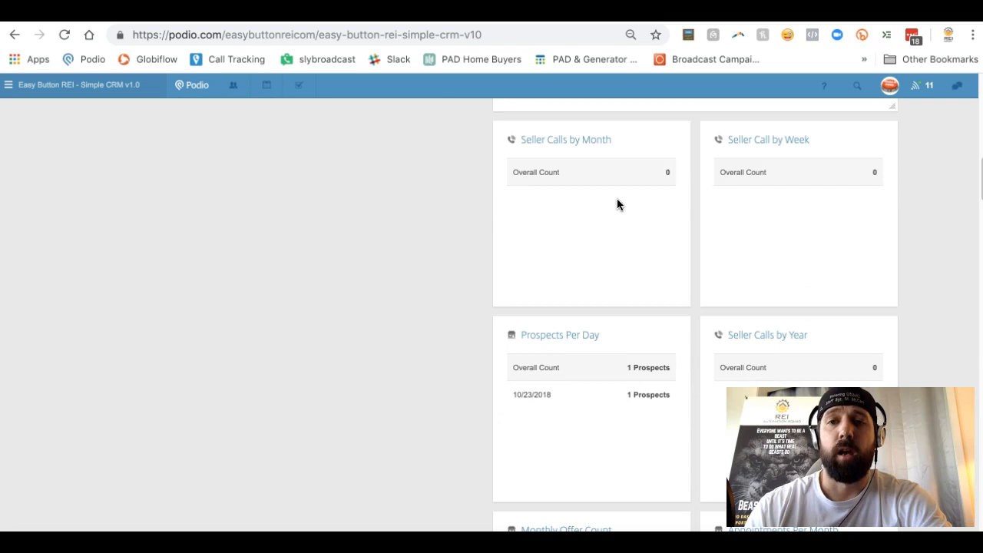
{"action": "mouse_move", "coordinate": [694, 200]}
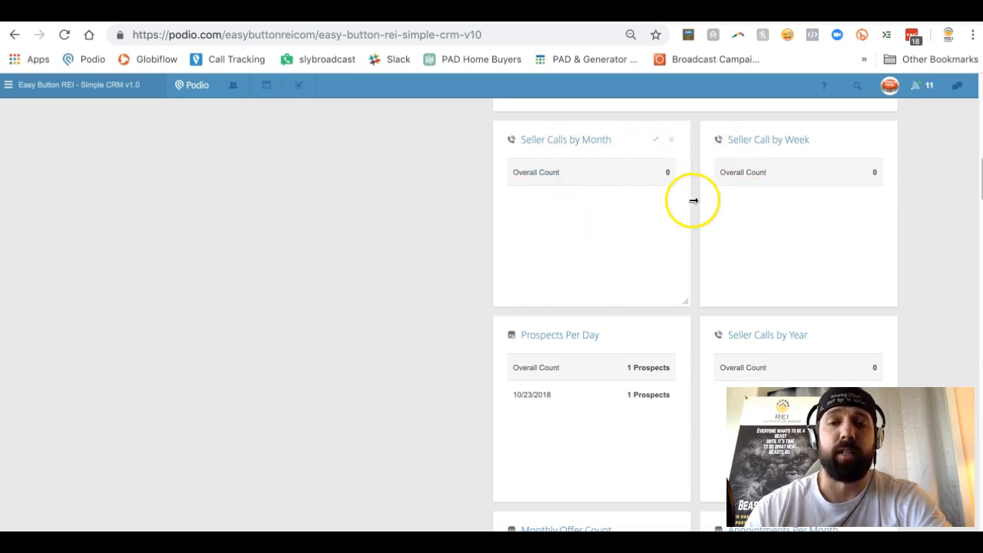
{"action": "scroll", "scroll_direction": "down", "scroll_amount": 3}
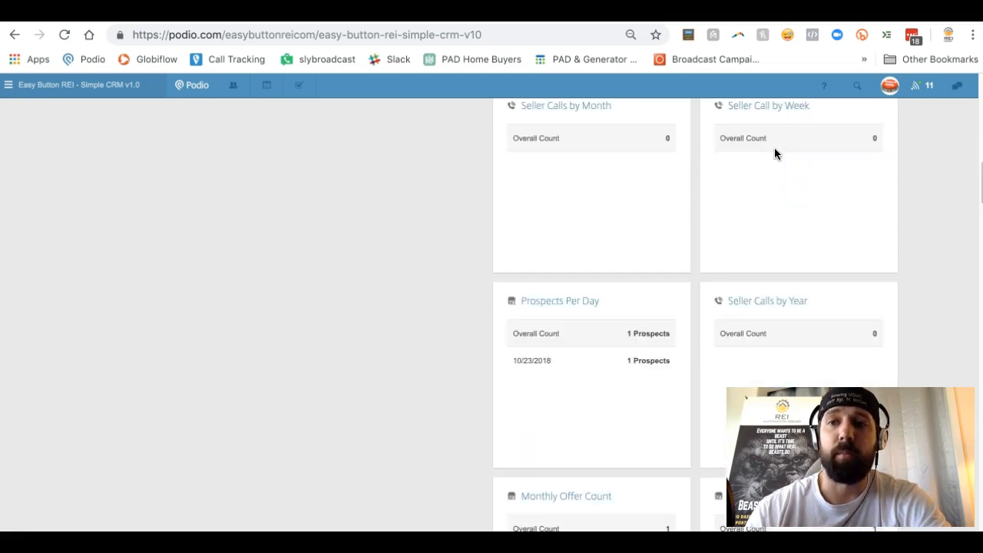
{"action": "scroll", "scroll_direction": "down", "scroll_amount": 3}
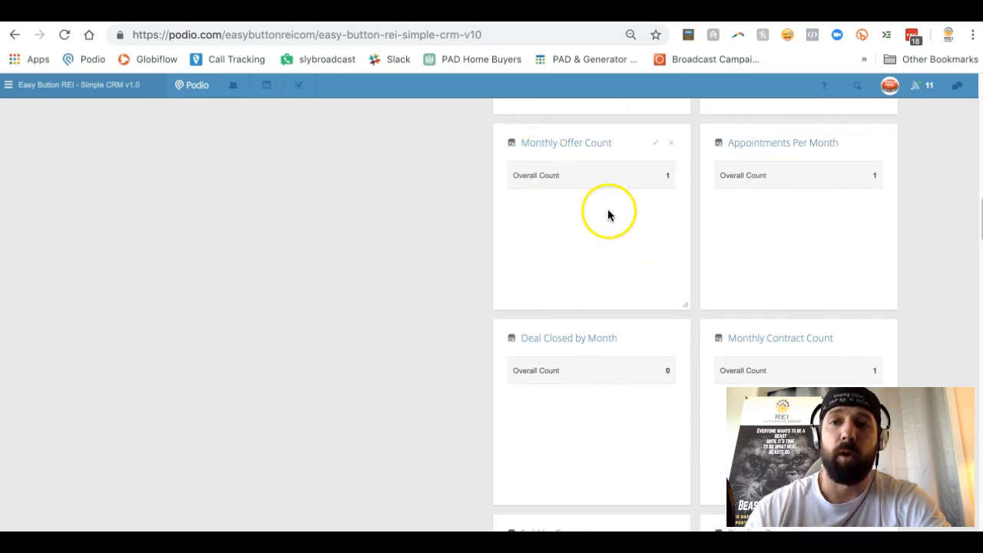
{"action": "scroll", "scroll_direction": "down", "scroll_amount": 3}
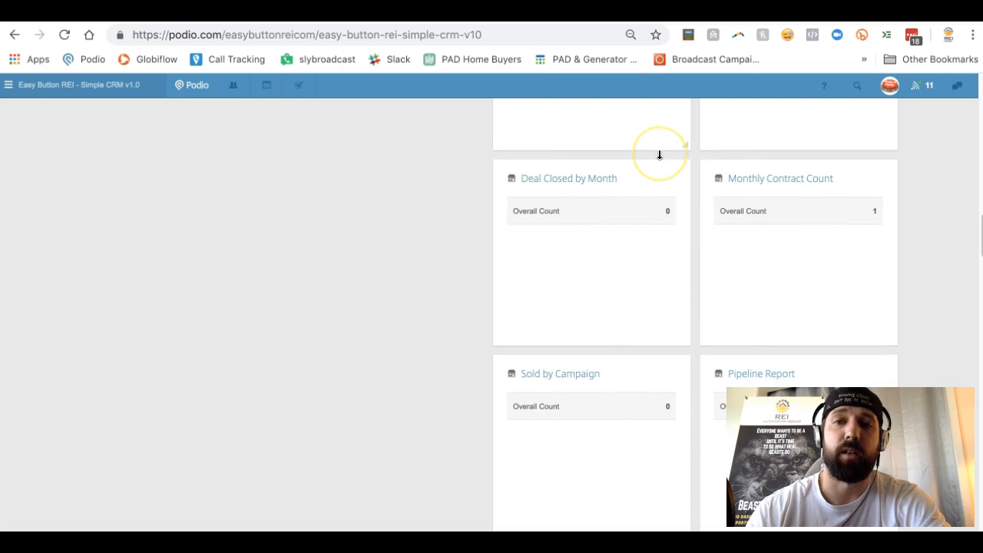
{"action": "scroll", "scroll_direction": "down", "scroll_amount": 3}
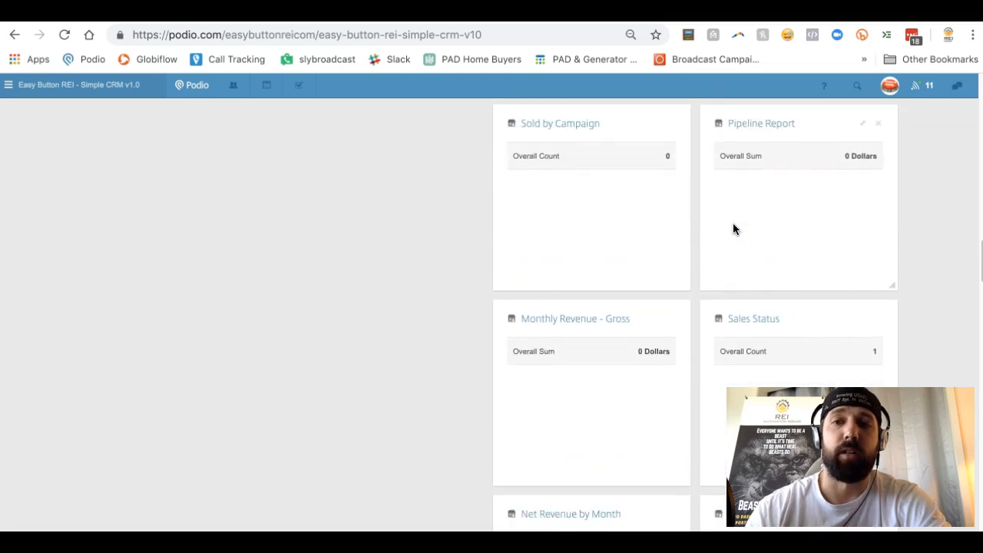
{"action": "scroll", "scroll_direction": "down", "scroll_amount": 3}
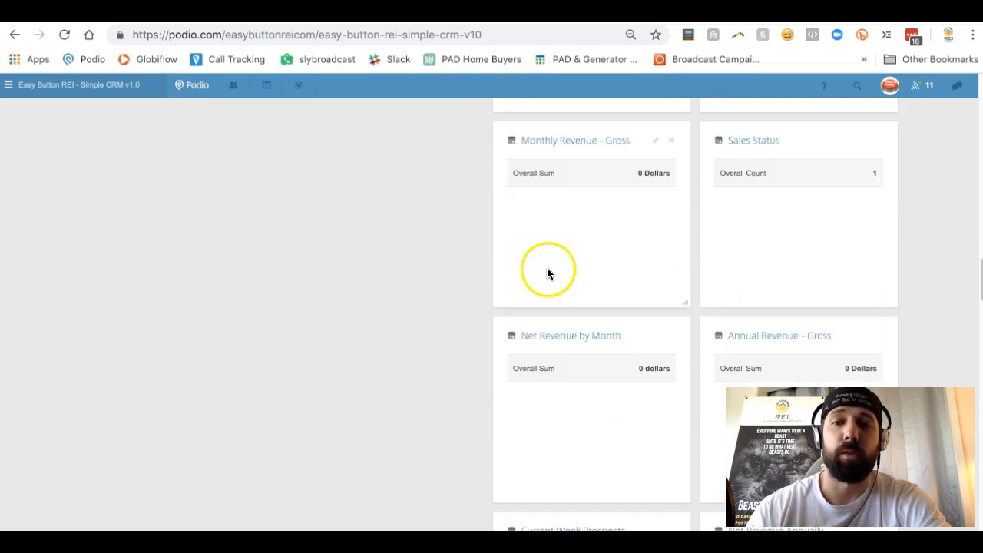
{"action": "scroll", "scroll_direction": "down", "scroll_amount": 3}
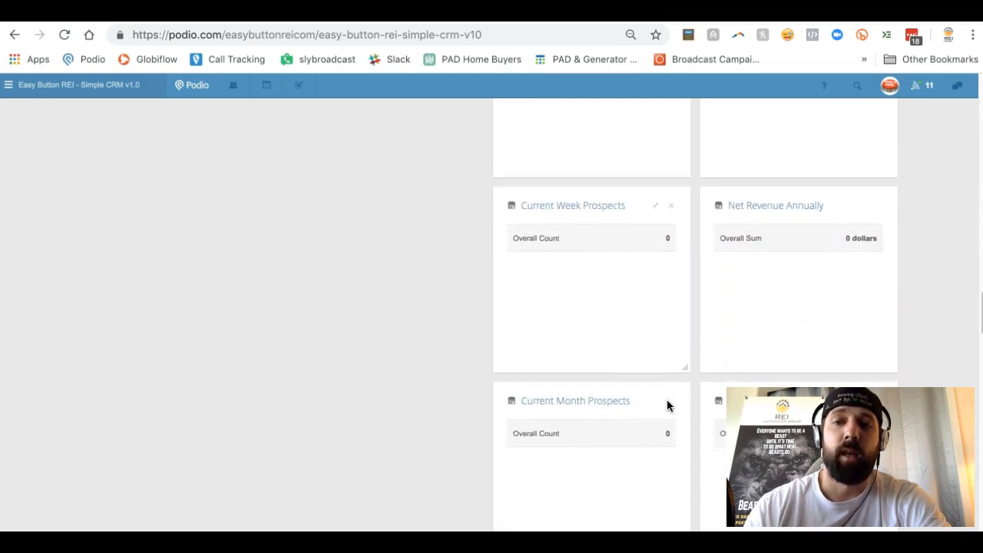
{"action": "scroll", "scroll_direction": "down", "scroll_amount": 3}
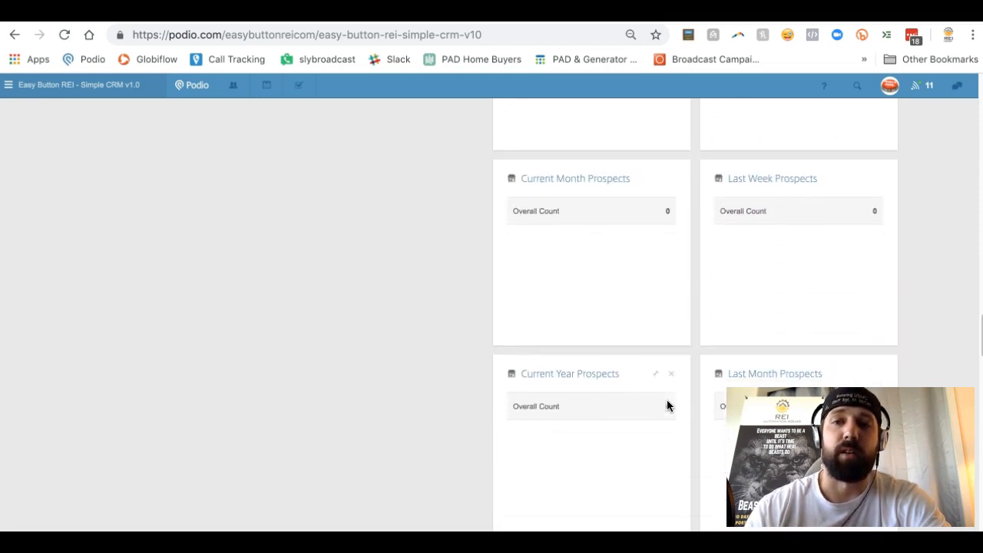
{"action": "mouse_move", "coordinate": [642, 258]}
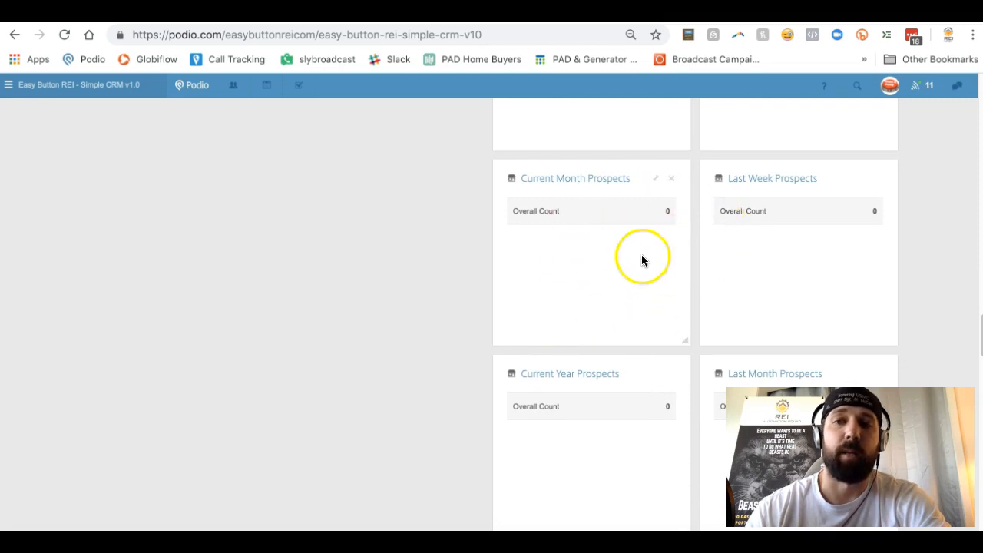
{"action": "mouse_move", "coordinate": [590, 215]}
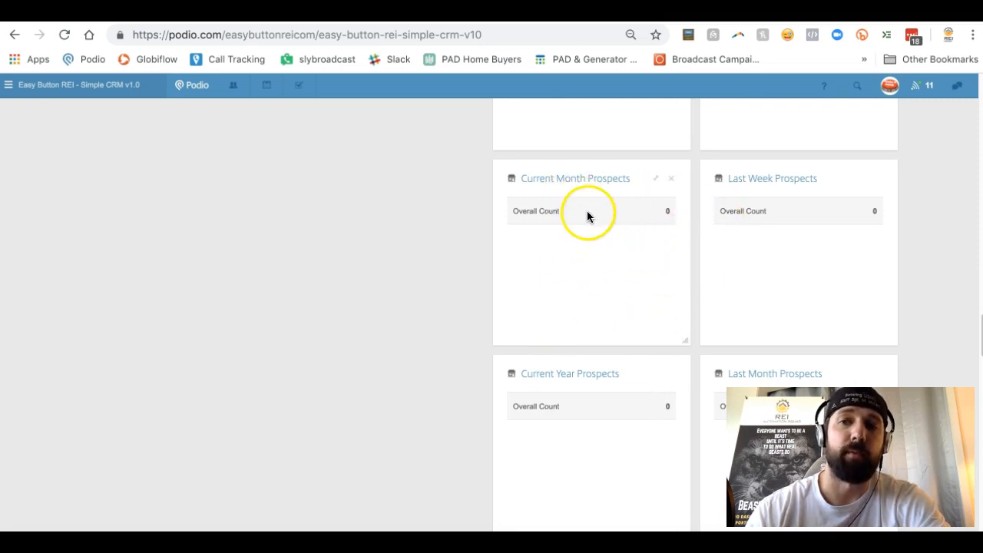
{"action": "mouse_move", "coordinate": [571, 264]}
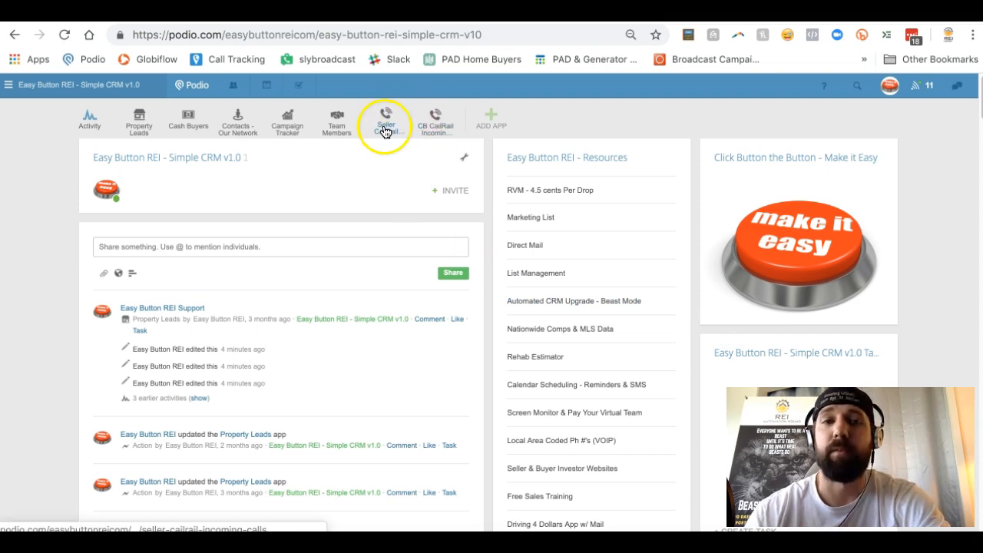
{"action": "mouse_move", "coordinate": [139, 119]}
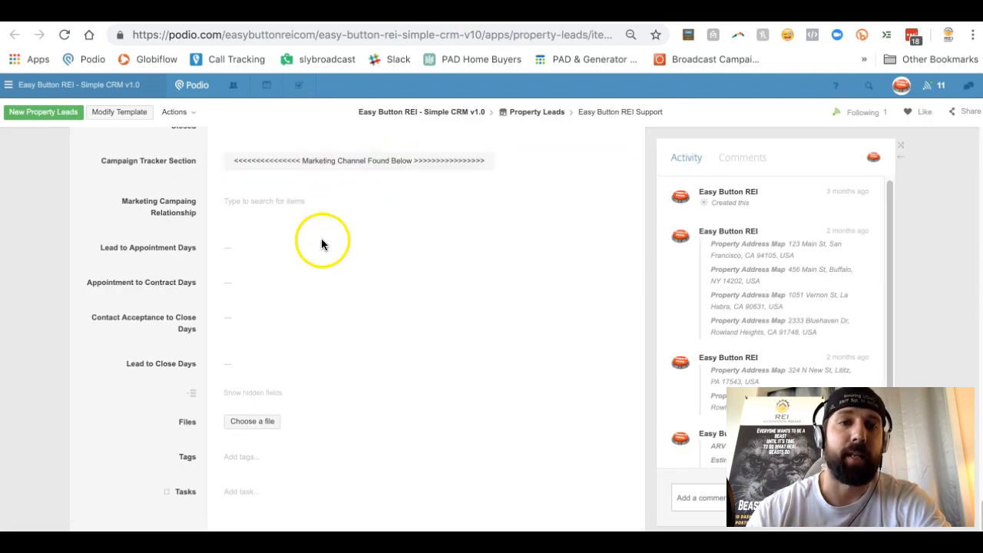
{"action": "left_click", "coordinate": [323, 202]}
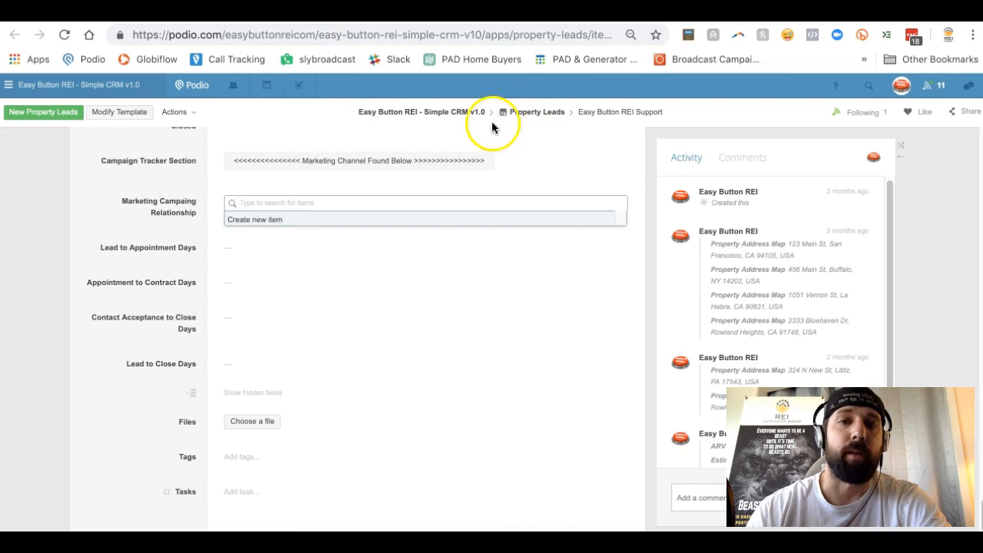
{"action": "mouse_move", "coordinate": [263, 198]}
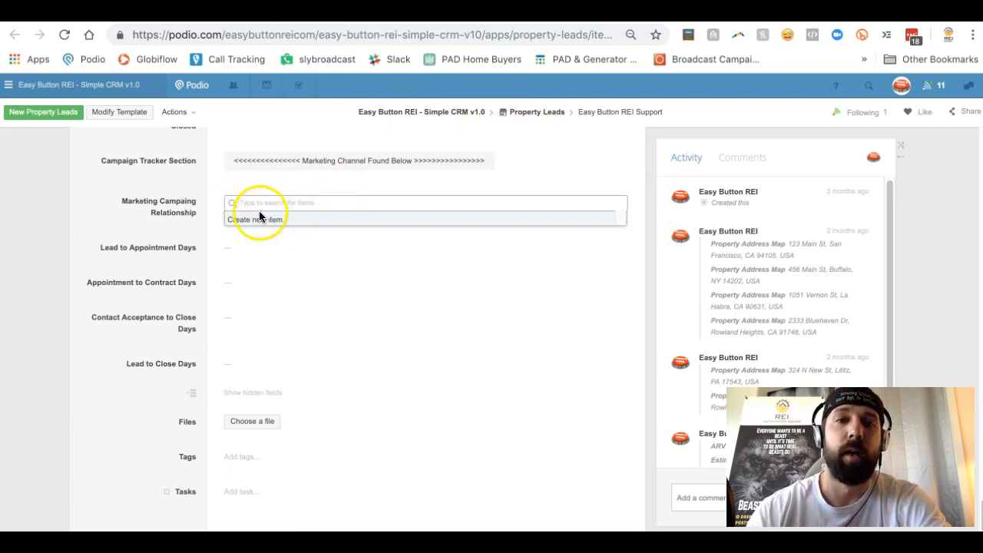
{"action": "mouse_move", "coordinate": [252, 192]}
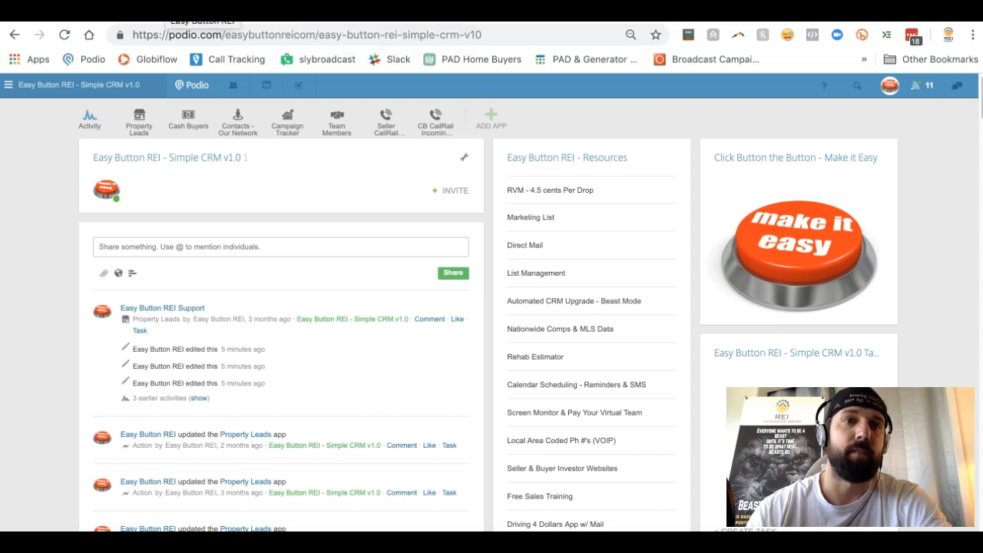
Bring up the Simple CRM Made Easy page on easybuttonrei.com/crmmadeeasy.
{"action": "left_click", "coordinate": [797, 248]}
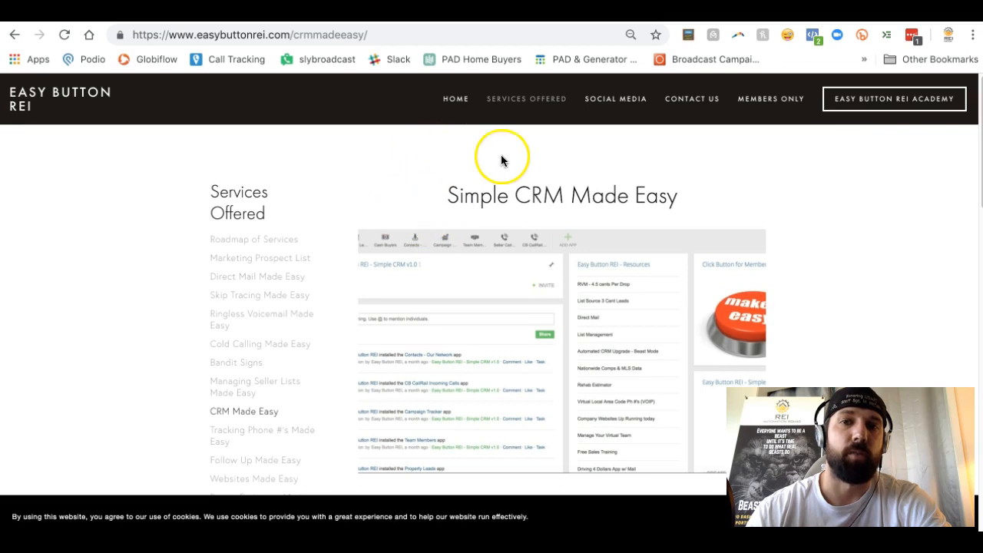
{"action": "mouse_move", "coordinate": [499, 150]}
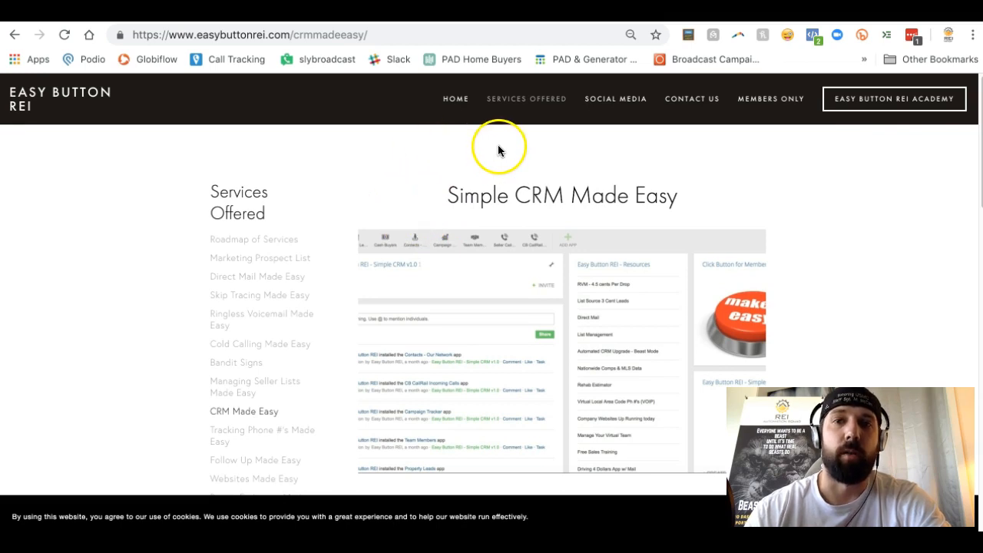
{"action": "mouse_move", "coordinate": [434, 148]}
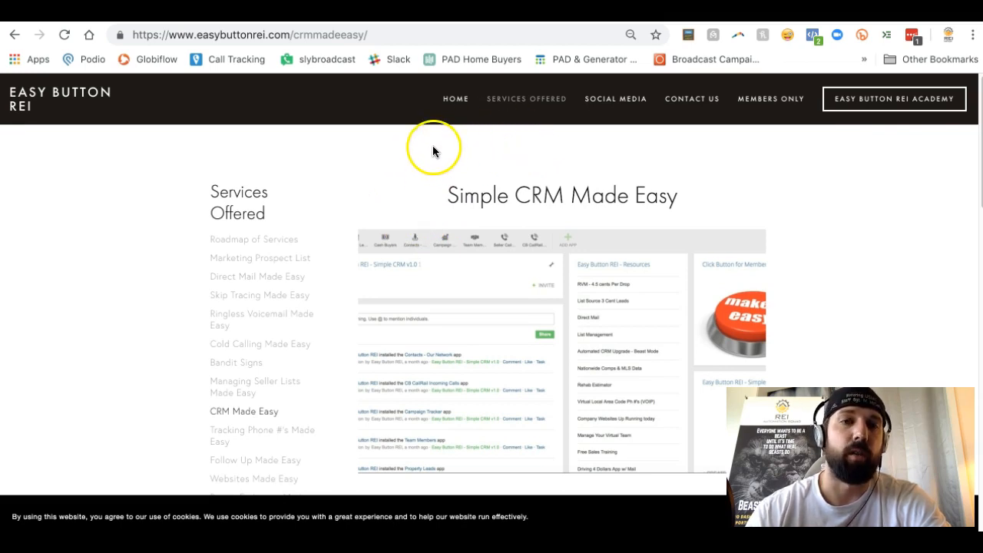
{"action": "mouse_move", "coordinate": [307, 69]}
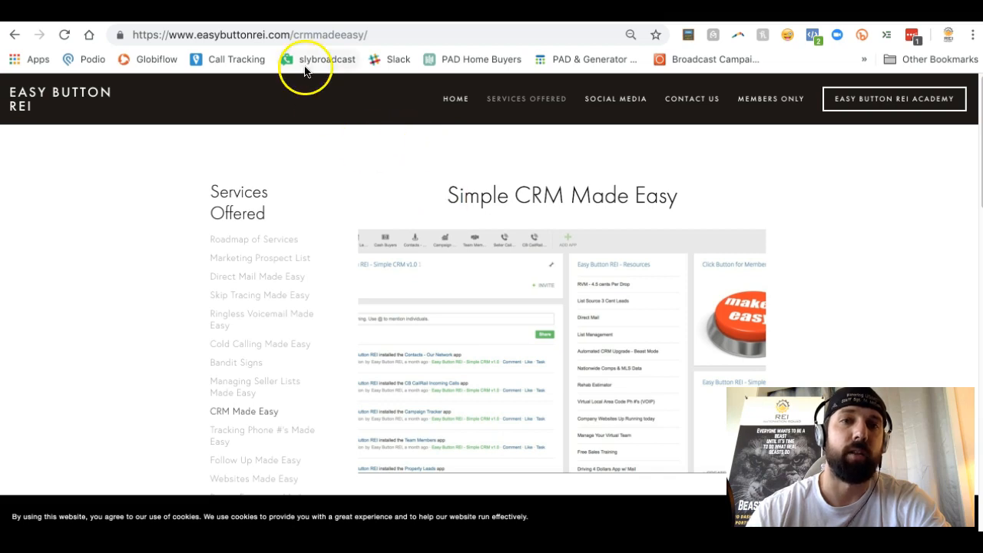